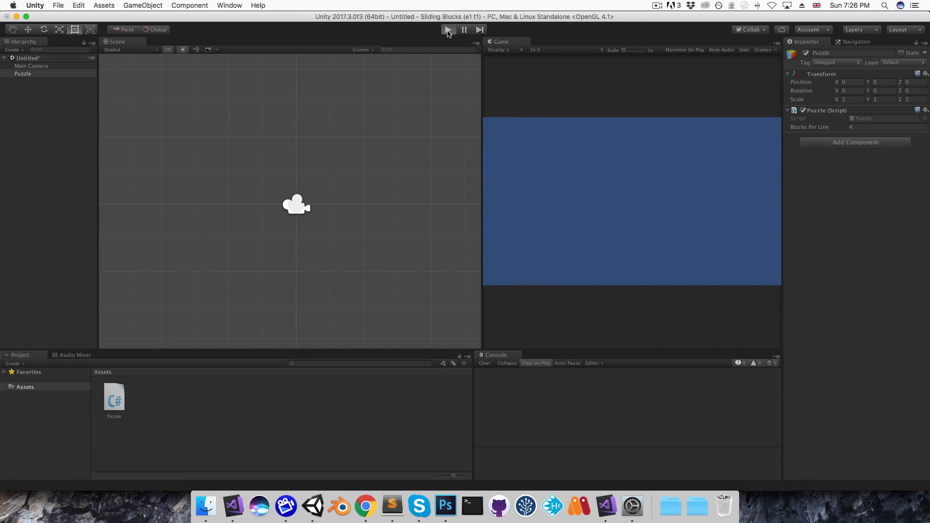
- Preview the 4x4 grid, then rerun the scene with Blocks Per Line at 10 for a 10x10 grid
left_click(447, 30)
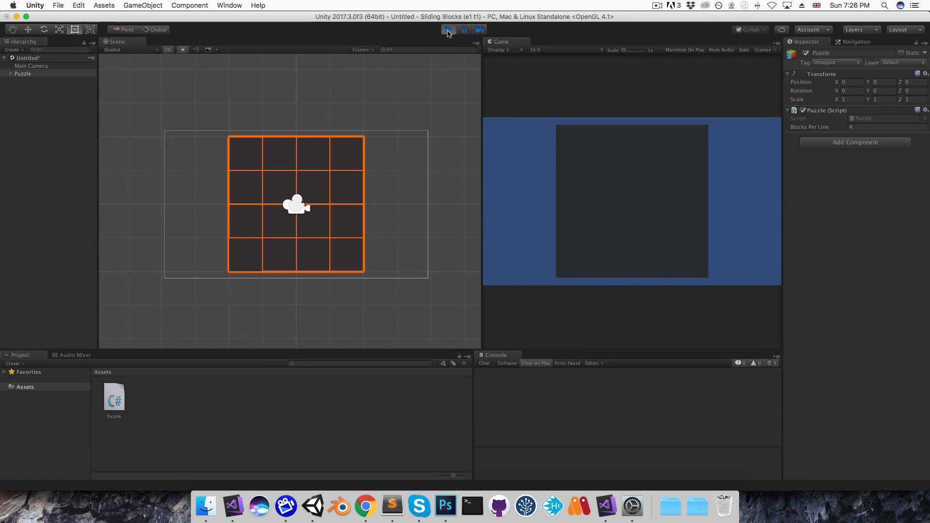
left_click(447, 29)
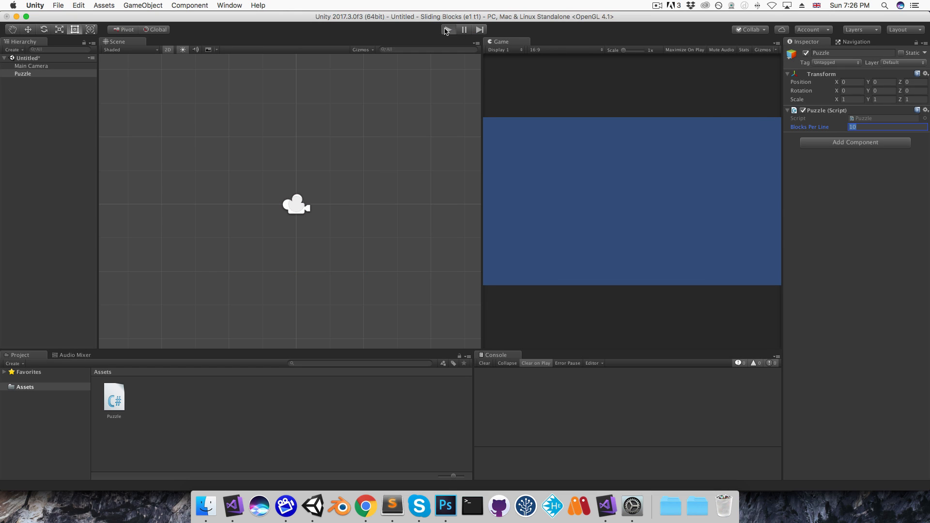
left_click(448, 30)
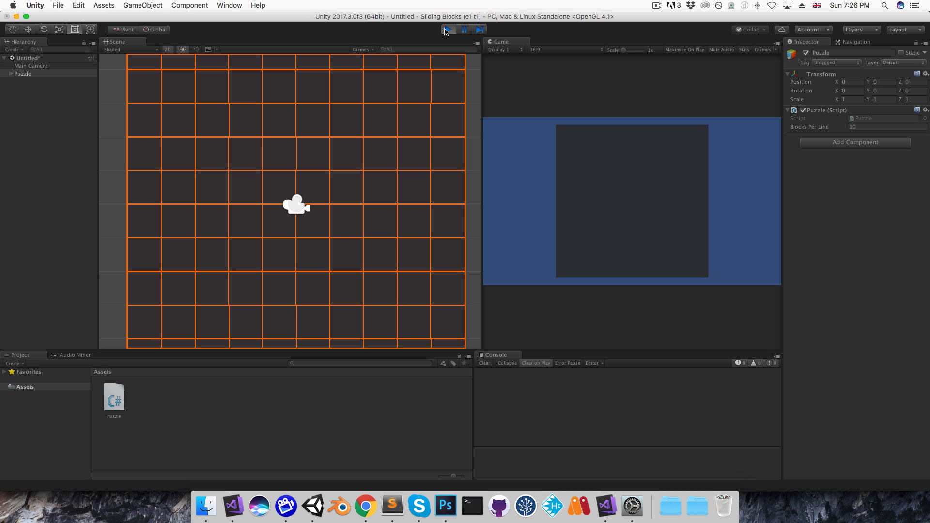
left_click(23, 73)
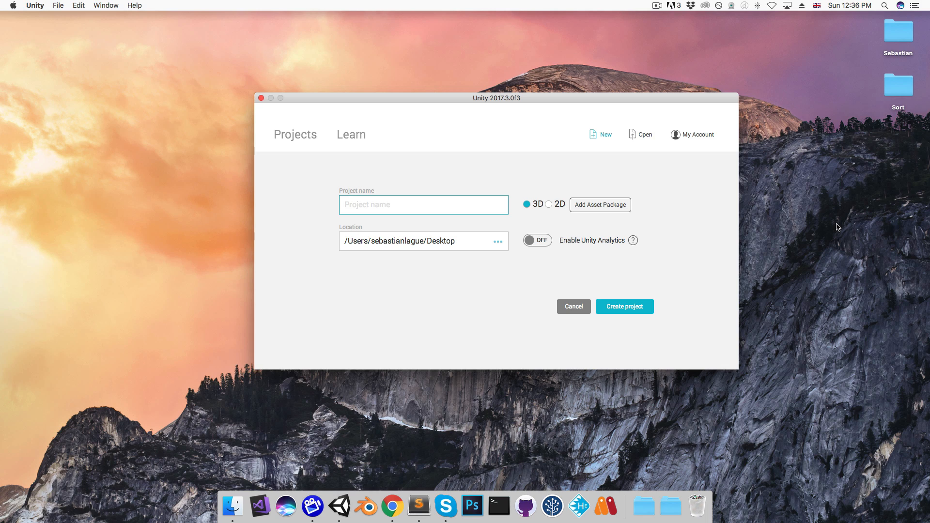
- Name the new project 'Sliding Blocks' and make it a 2D project
type("Sliding Blocks")
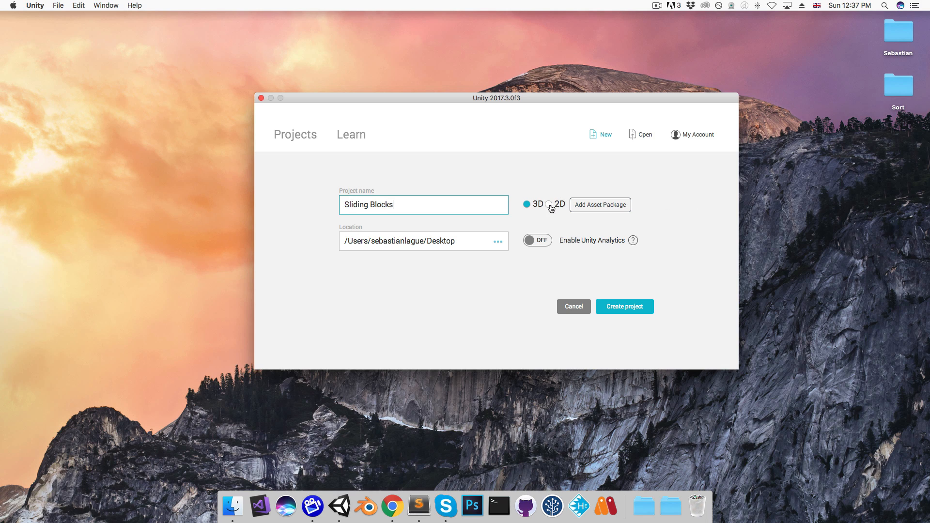
left_click(624, 308)
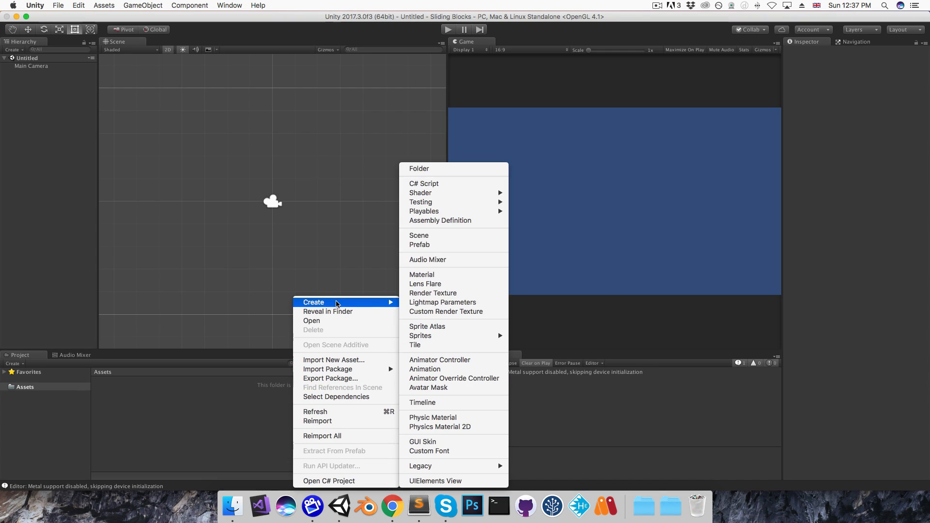
- Create a new C# script named Puzzle in the project assets
left_click(425, 183)
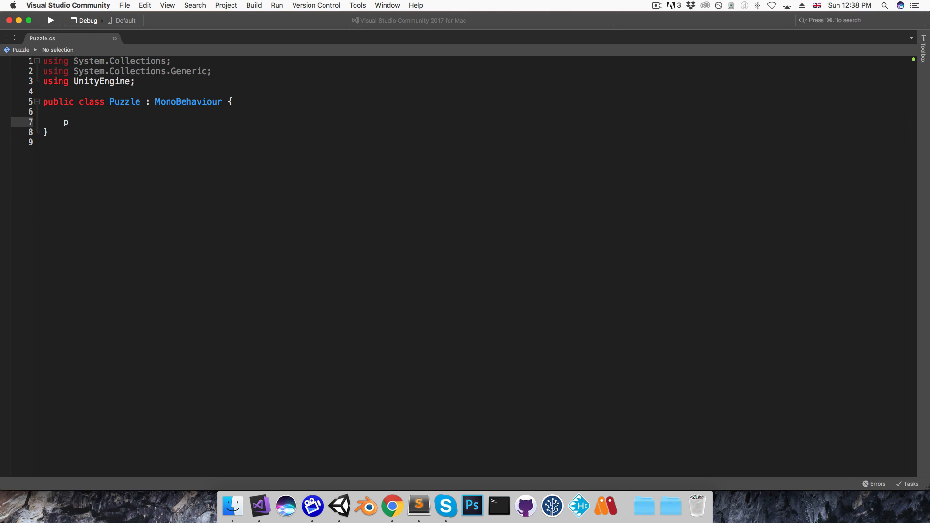
- Add public int blocksPerLine = 4 and a CreatePuzzle method with nested for loops over blocksPerLine
type("ublic int")
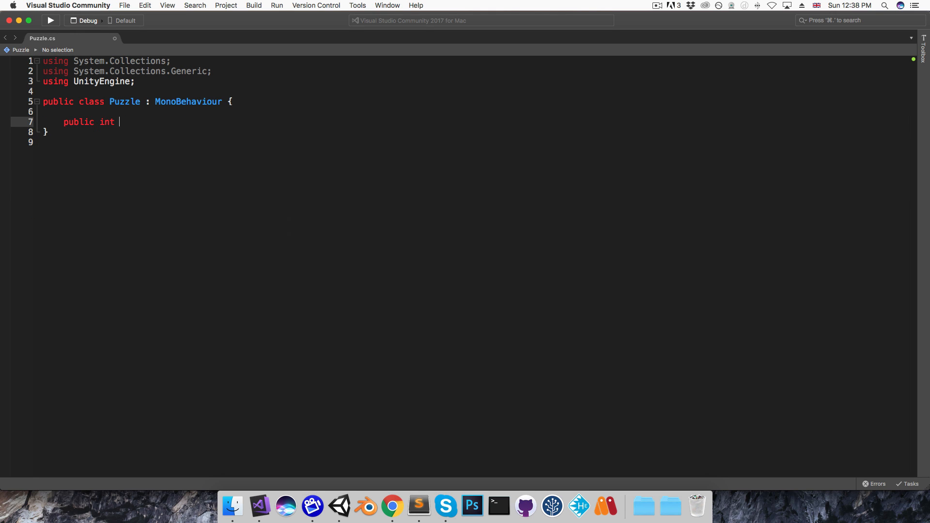
type("blocksPer")
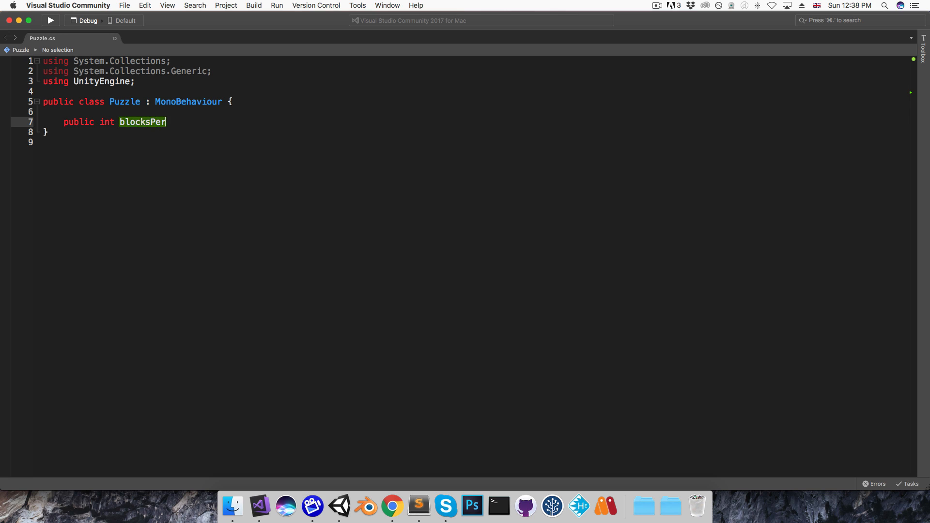
type("Line = 4;")
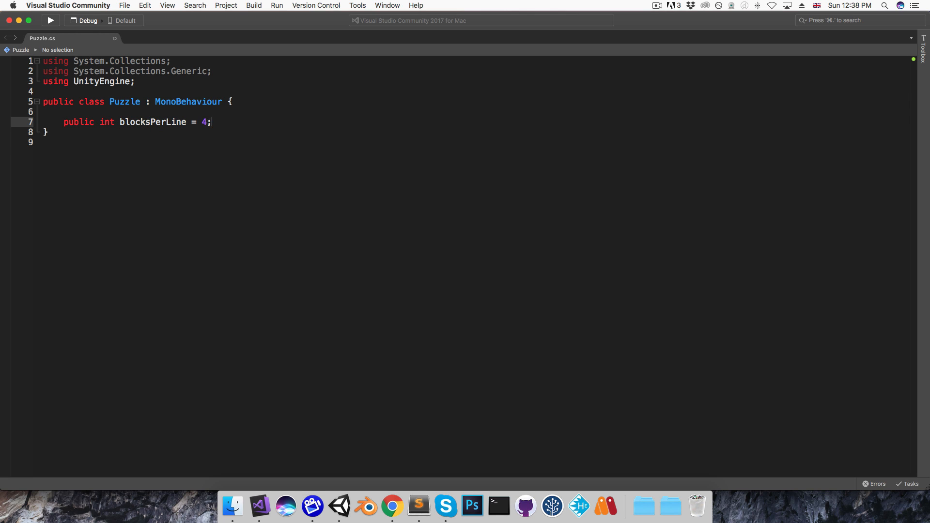
type("void")
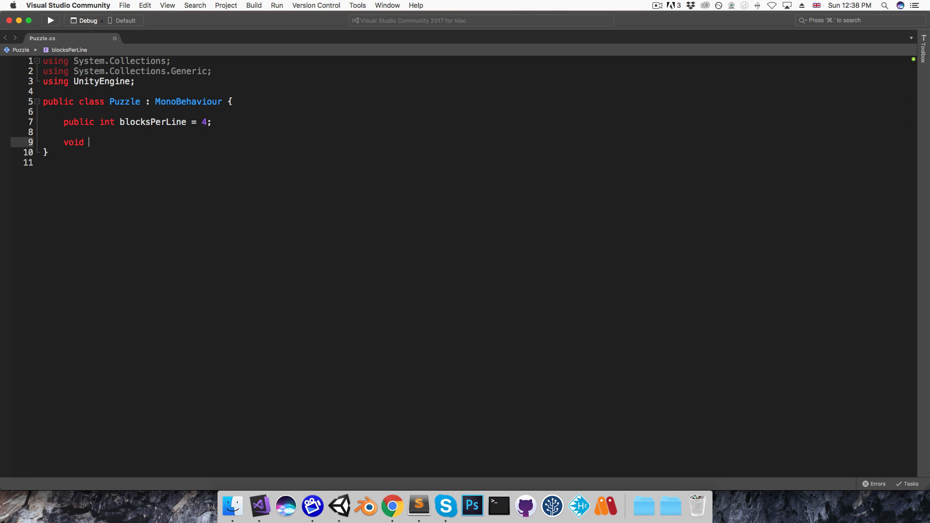
type("CreatePuzzle(")
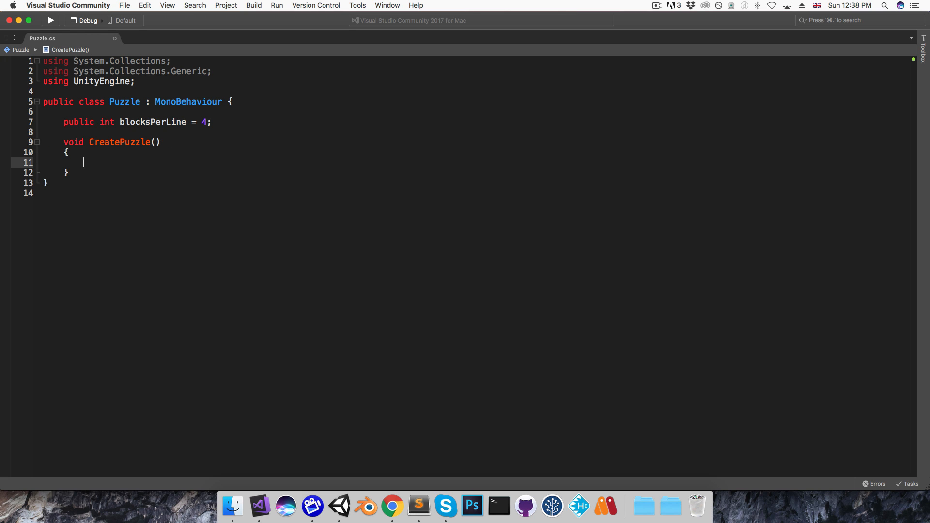
type("for (int y = 0; y < max; y++")
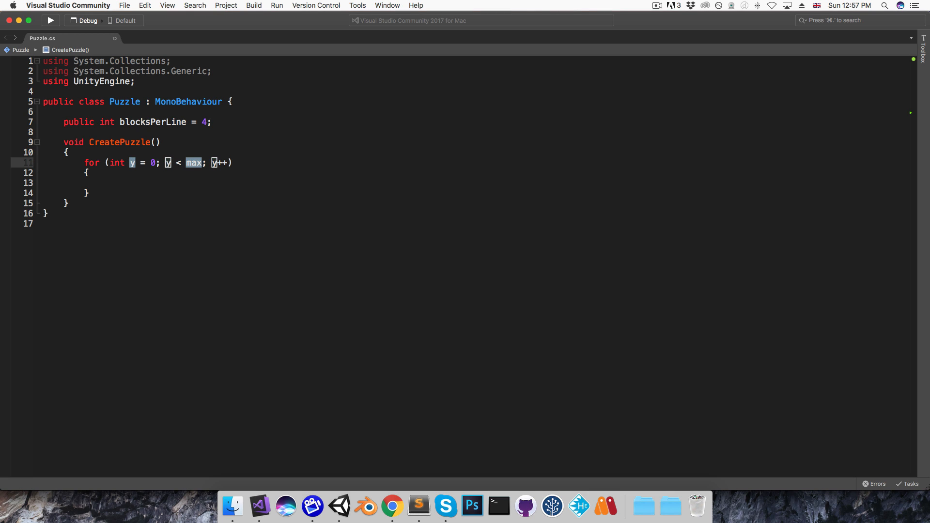
type("blocksPerLine")
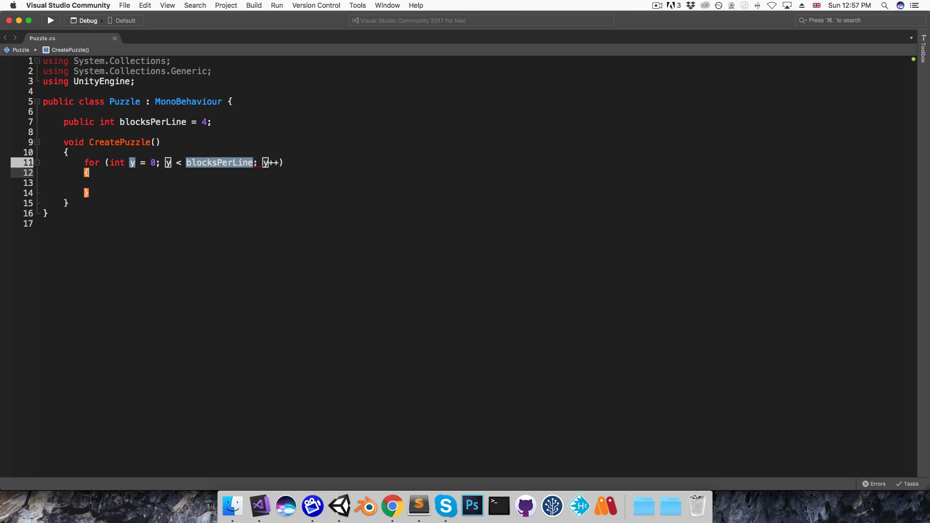
type("for (int i = 0; i < max; i++)")
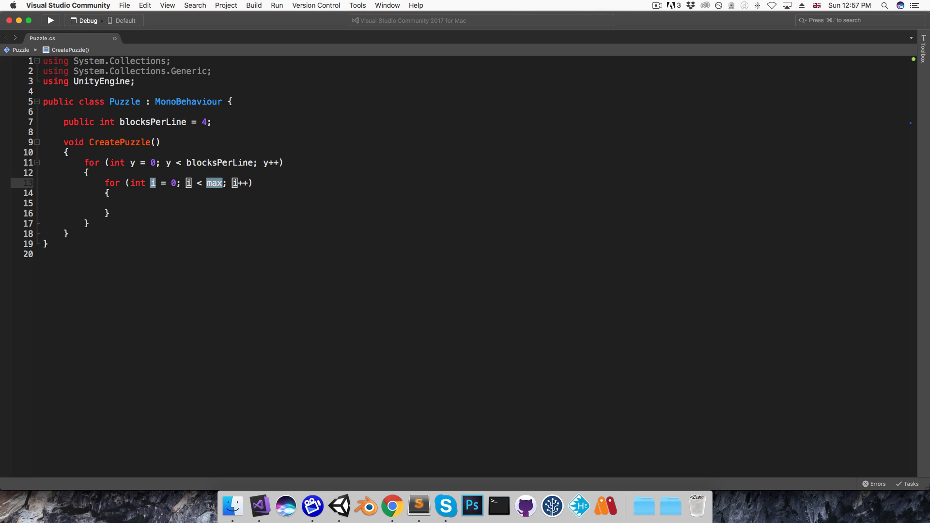
type("blocksPerLine")
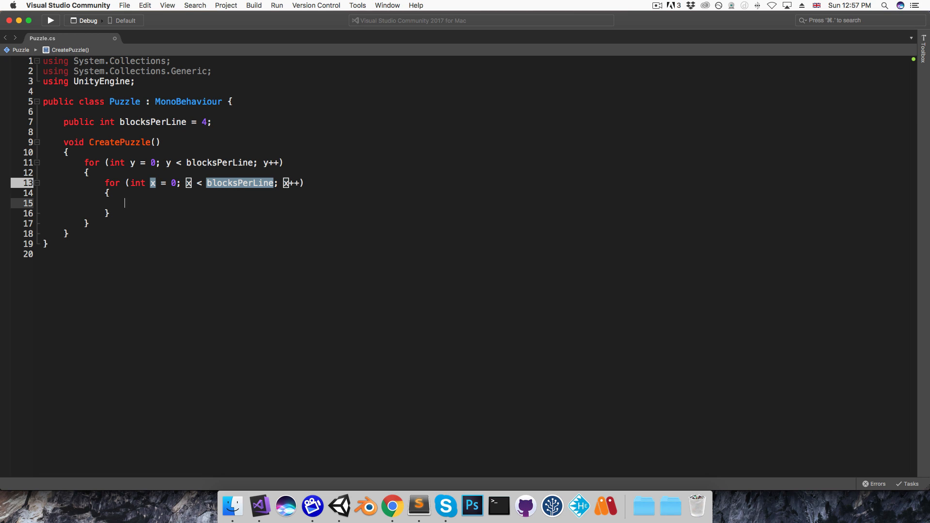
- Inside the loops, create a GameObject via GameObject.CreatePrimitive(PrimitiveType.Quad) per cell
type("GameObject block")
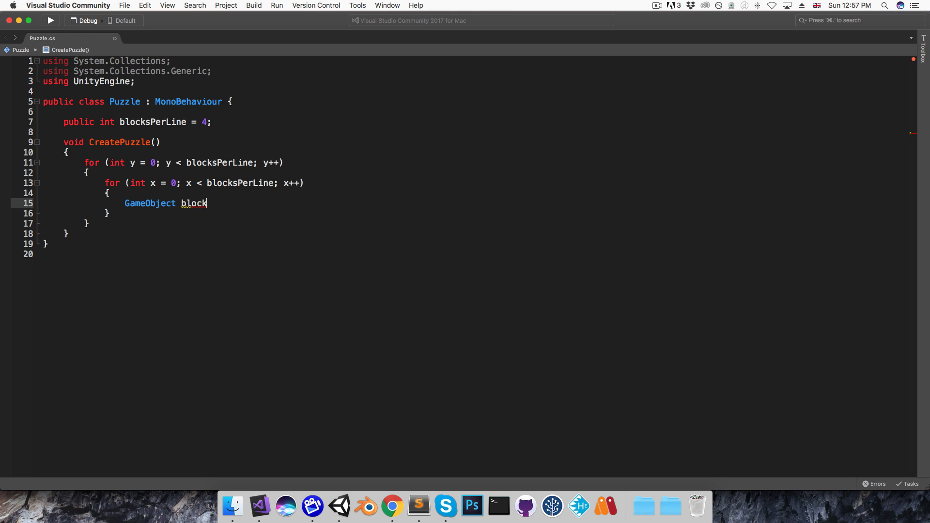
type("Object =")
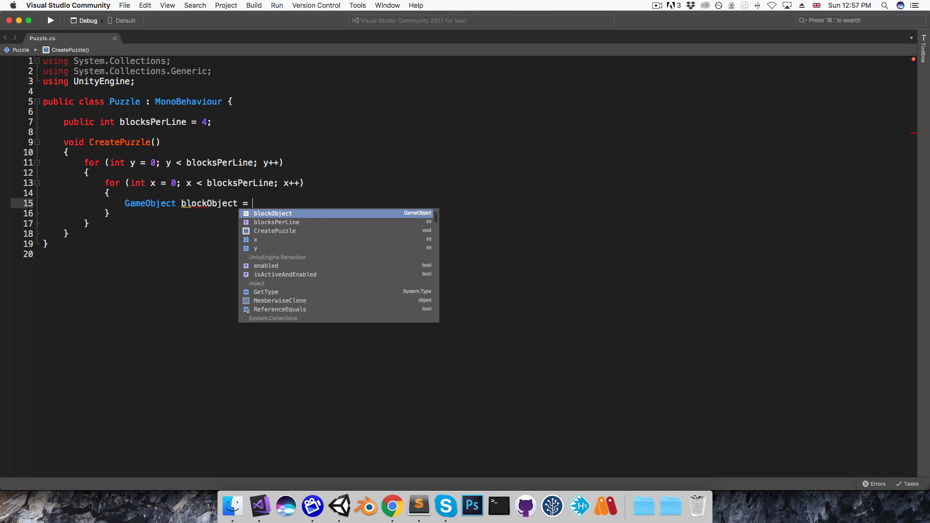
type("GameObject.CreatePrimitive")
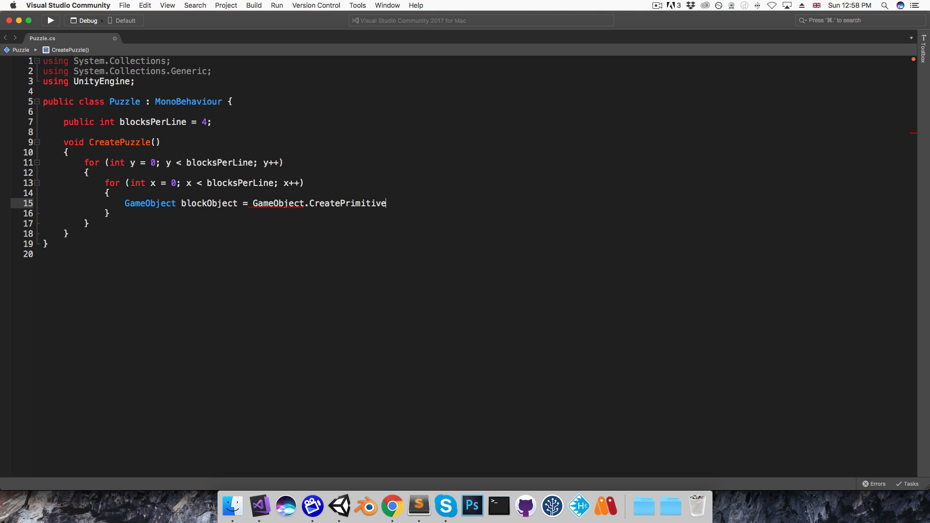
type("(PrimitiveType.Quad);")
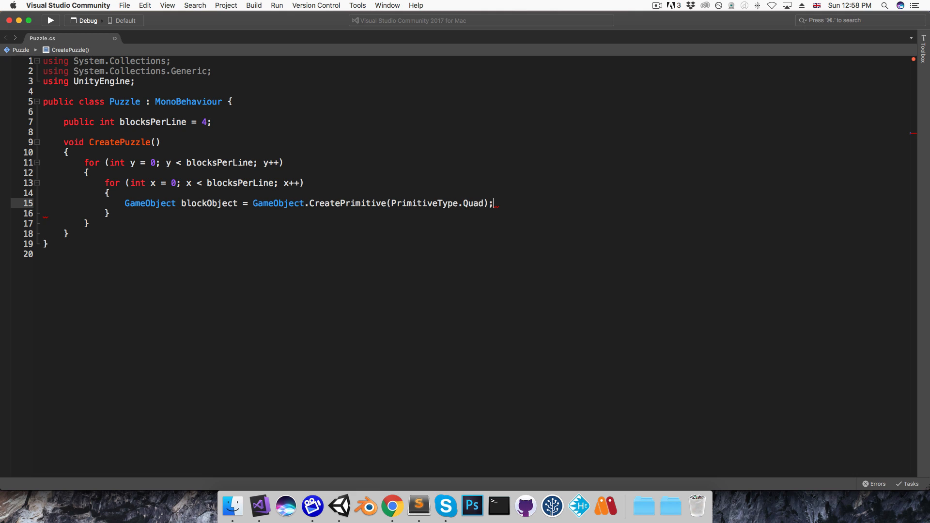
key("enter")
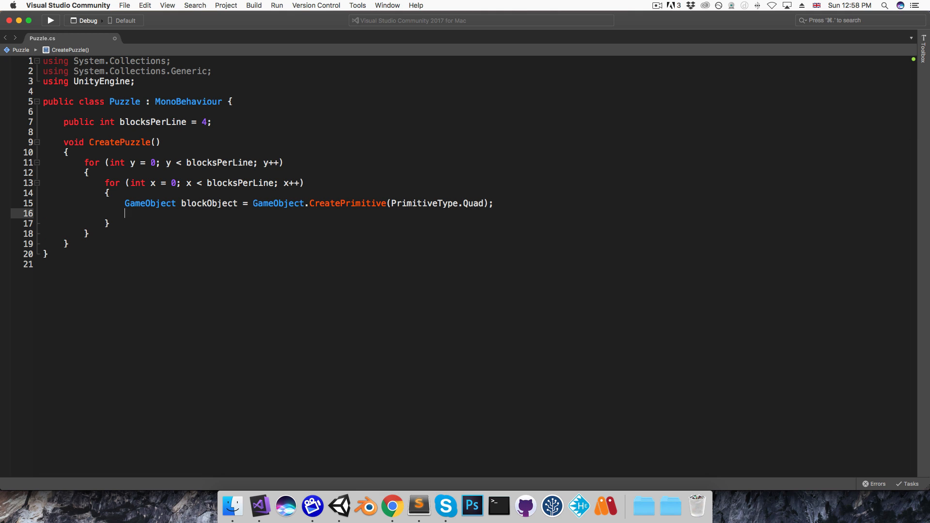
- Position each blockObject at the centred offset plus new Vector2(x, y) and parent it to transform
type("blockObject.transform.position = -Vector2.one * (")
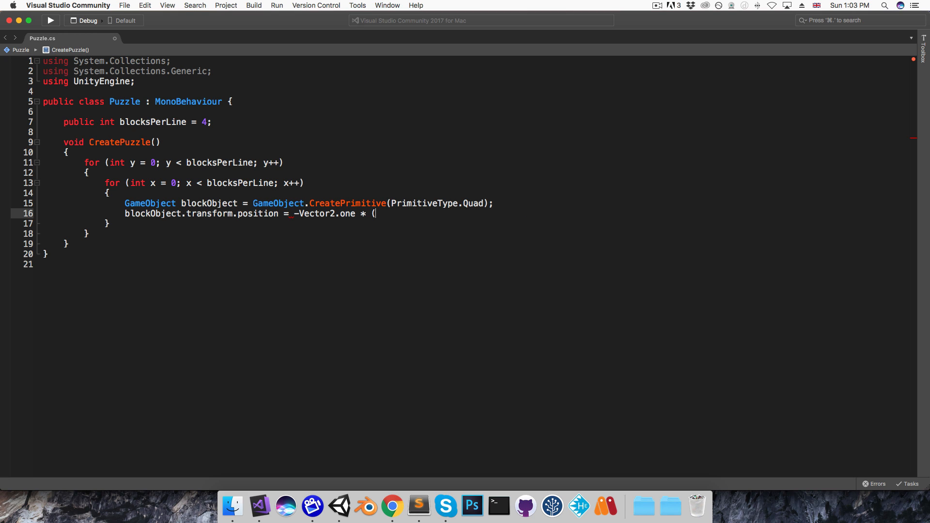
type("blocksPerLine")
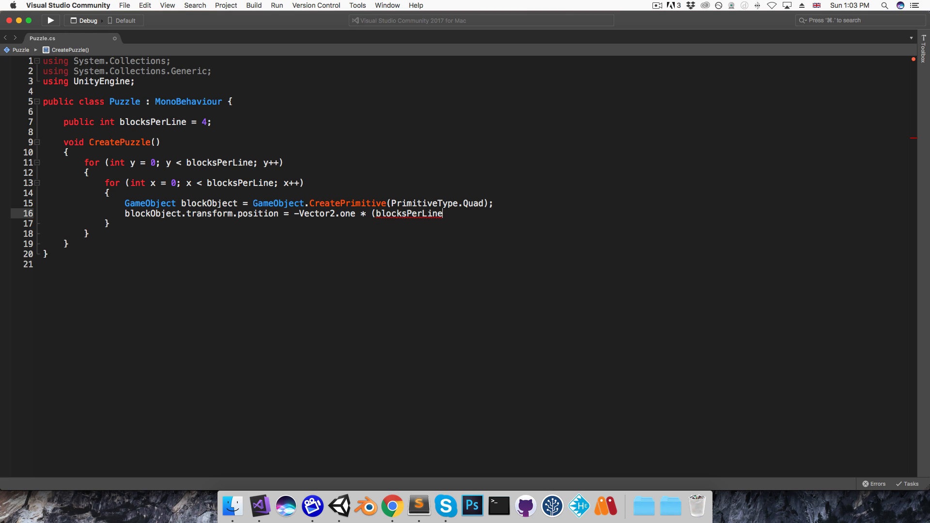
type("-1) *.5")
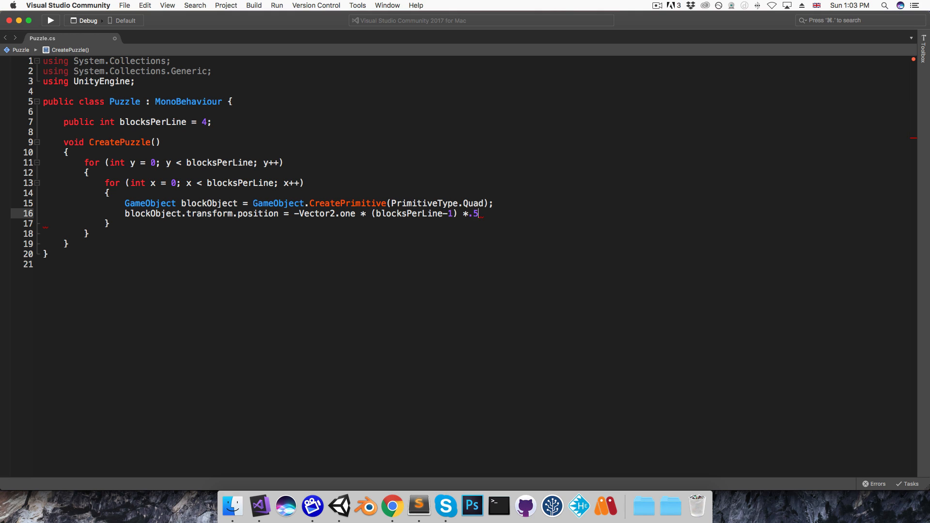
type("f + new")
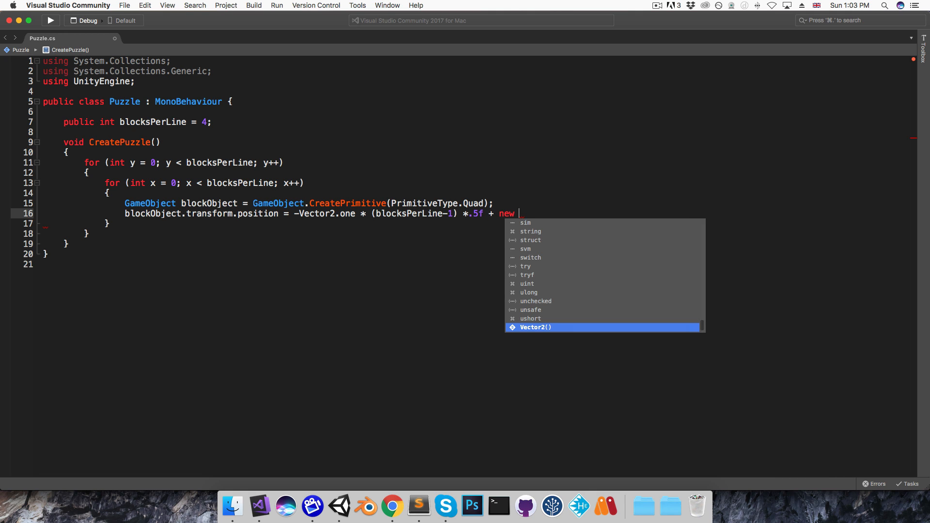
type("Vector2(x,y")
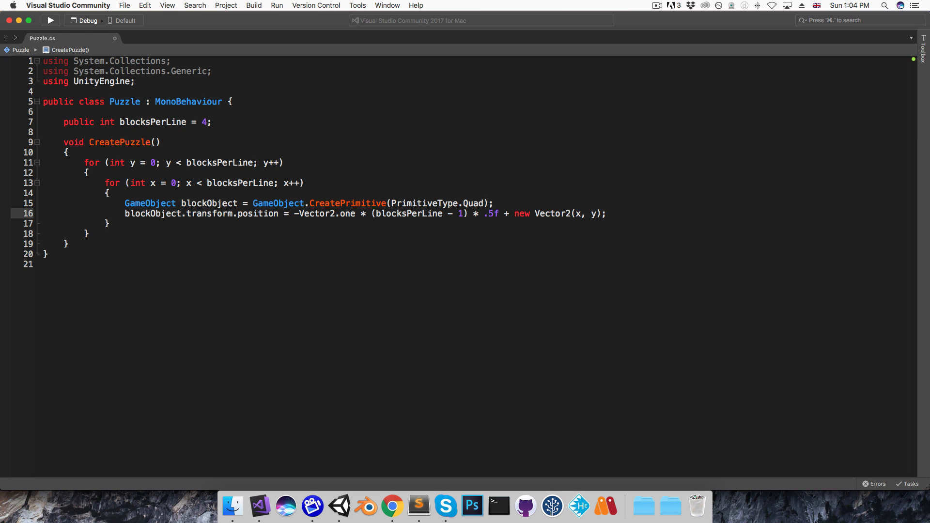
type("blockObject.transform")
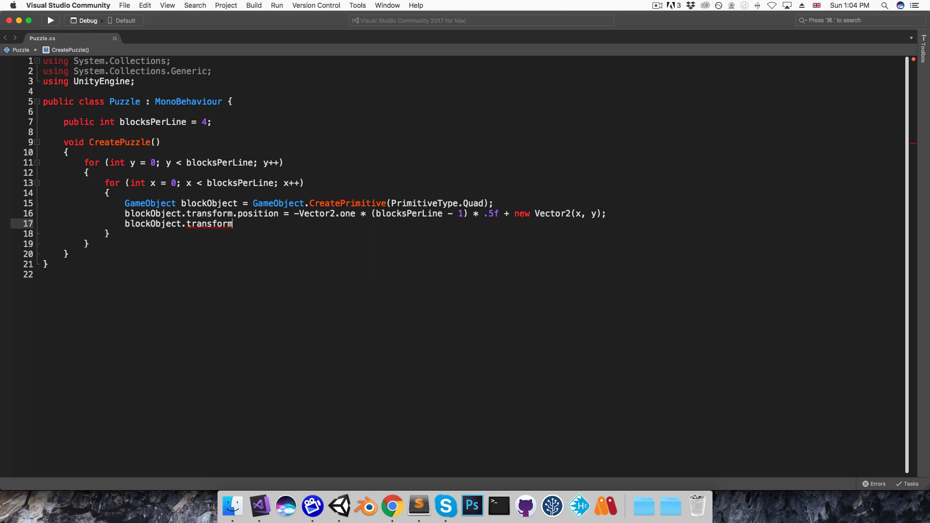
type(".parent = transform;")
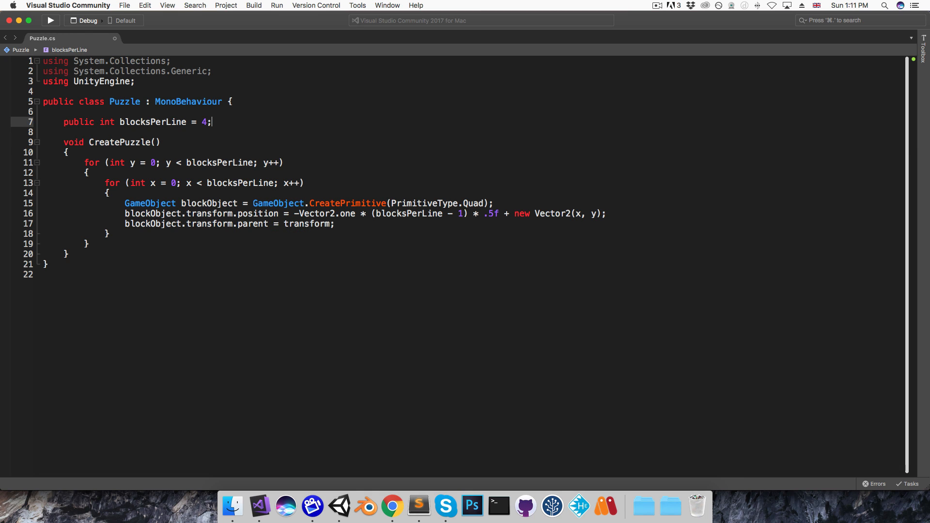
- Add a Start method that calls CreatePuzzle()
type("void Start(")
type("C")
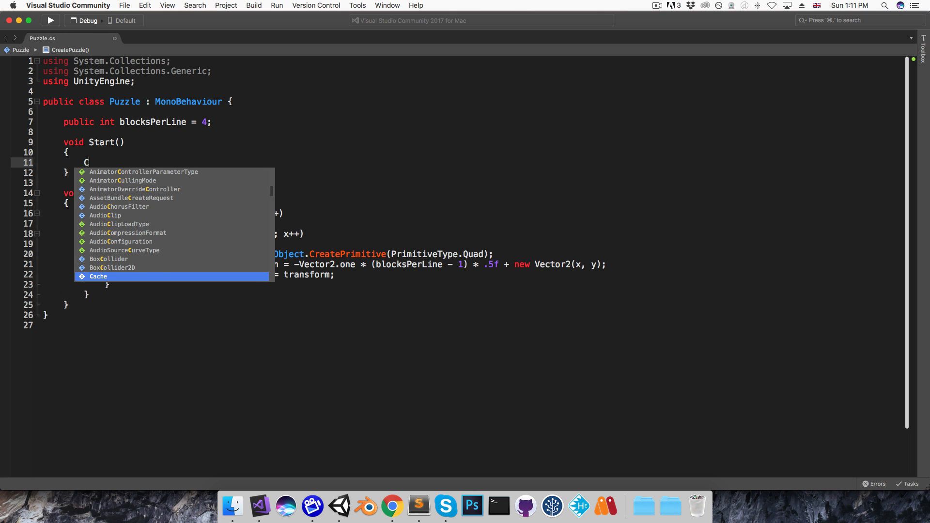
type("reatePuzzle();")
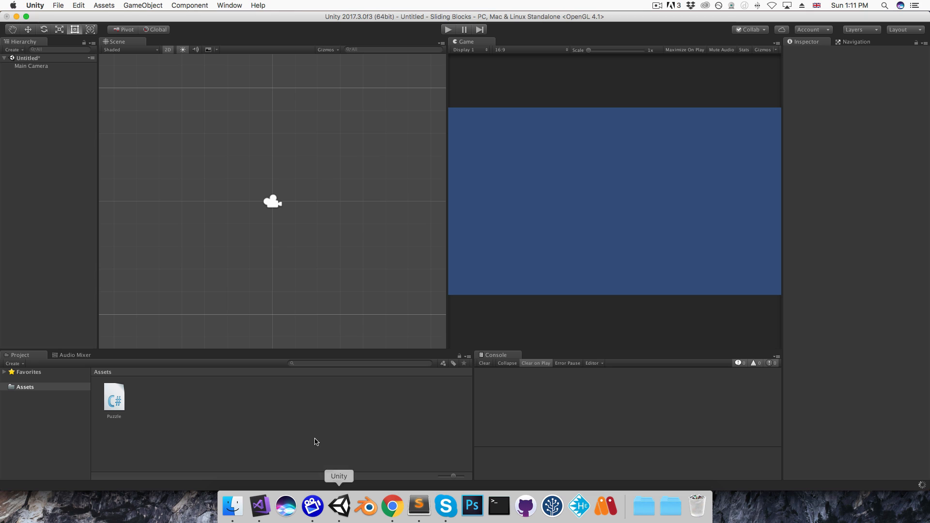
- Add a GameObject for the Puzzle script, run the scene and inspect one generated Quad child
left_click(143, 6)
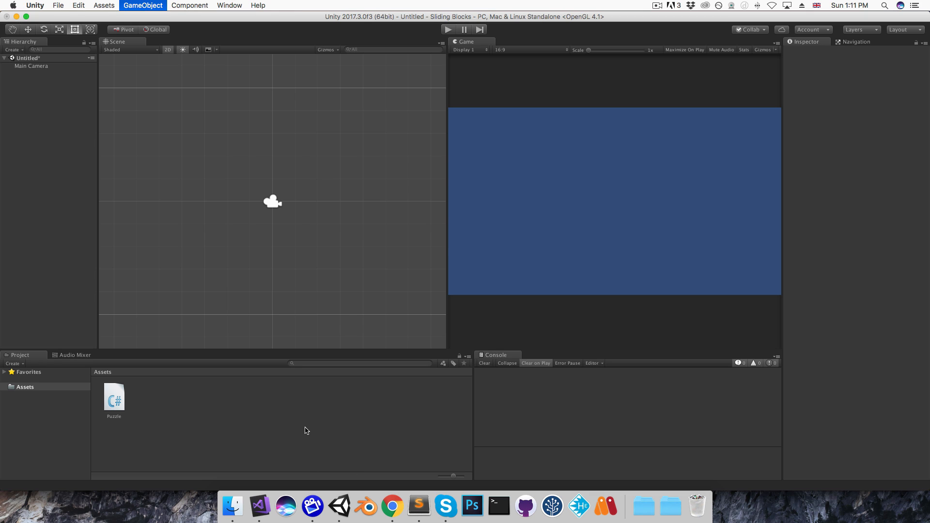
left_click(142, 5)
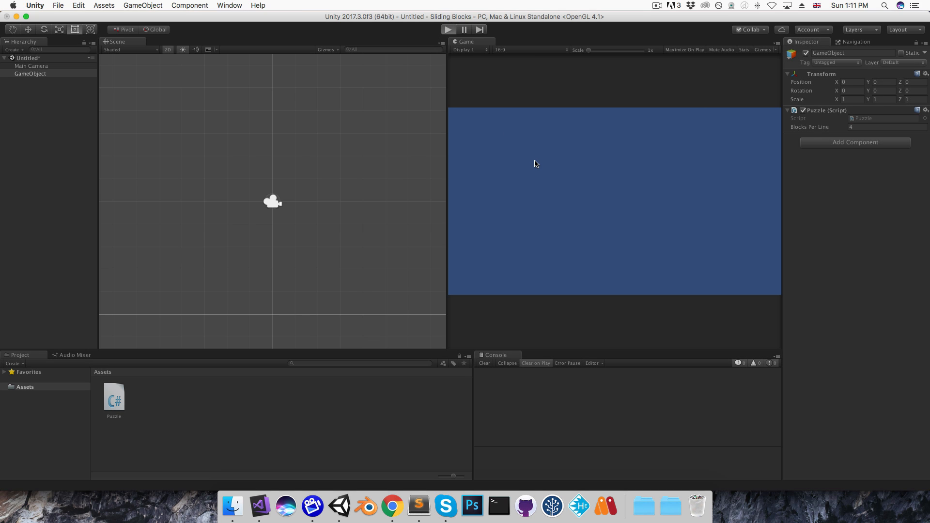
left_click(448, 29)
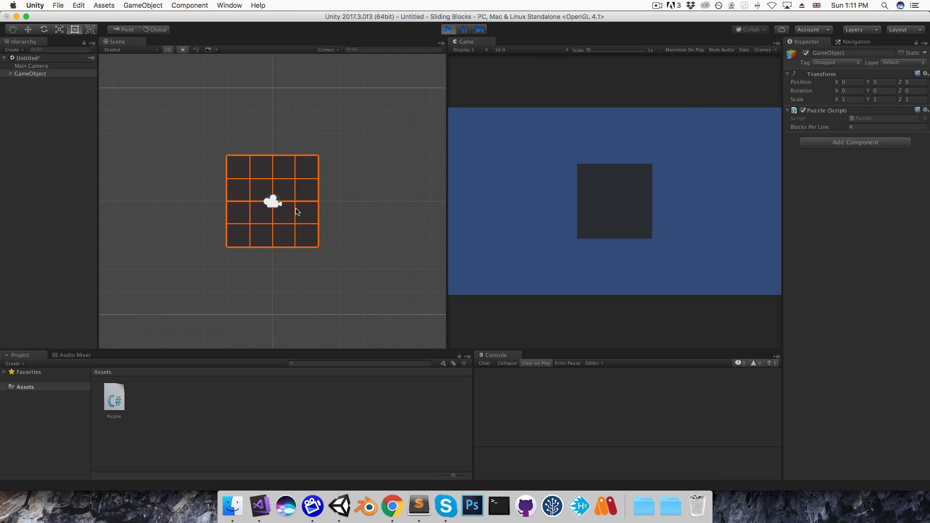
mouse_move(620, 182)
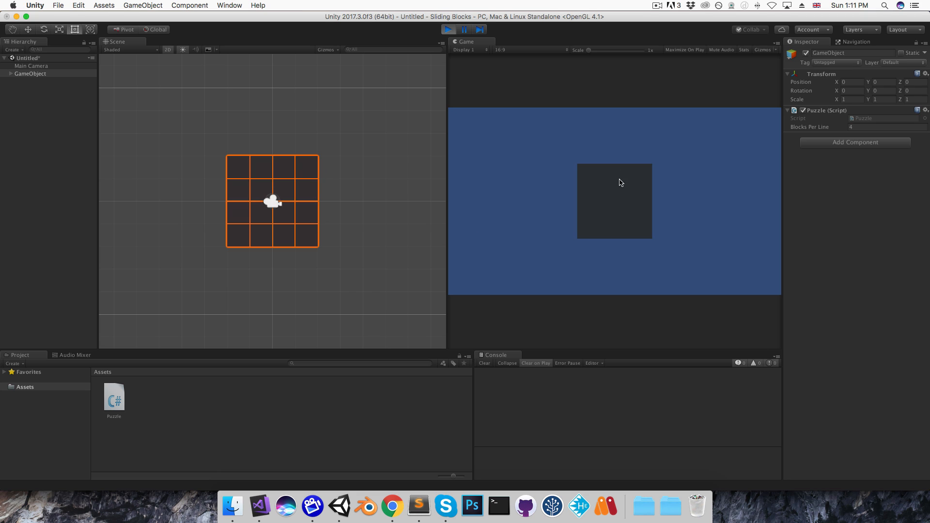
left_click(10, 74)
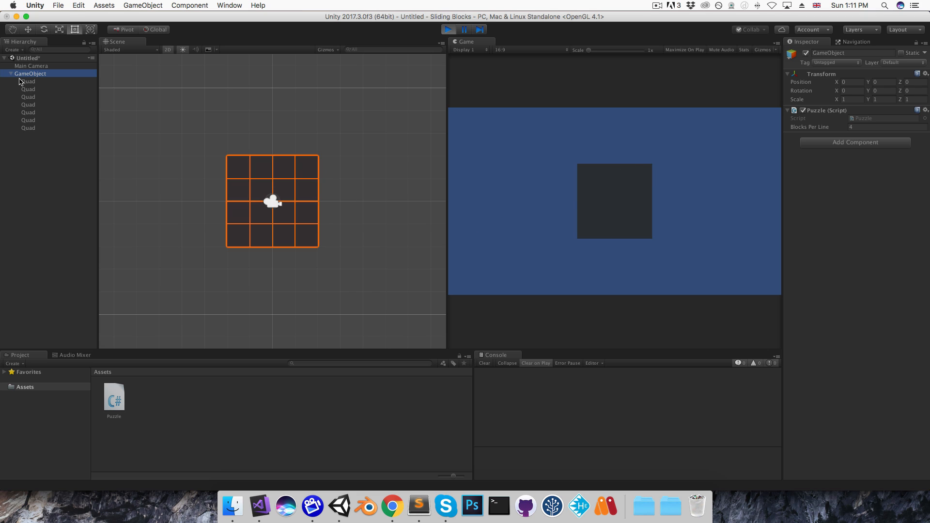
left_click(28, 90)
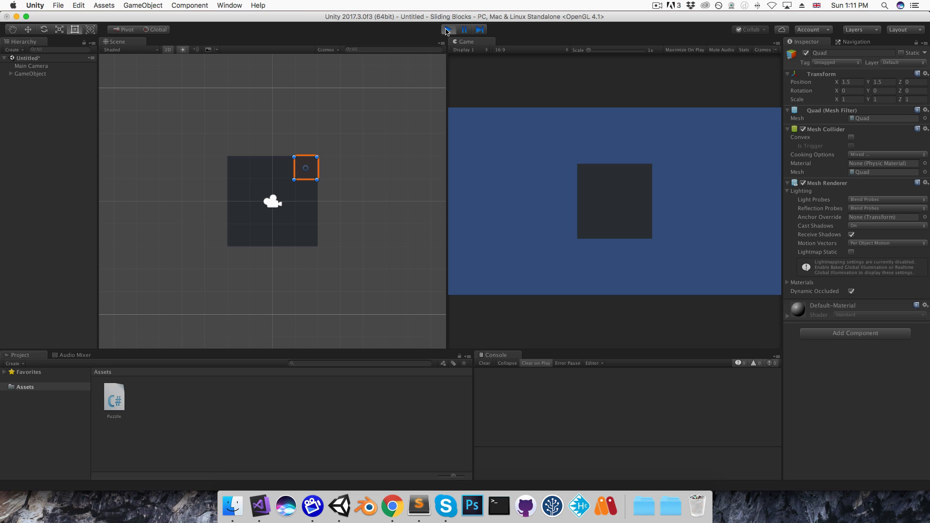
- Stop Play, check Main Camera Size, and add a cube with Scale Y 10 to gauge the view height
left_click(31, 65)
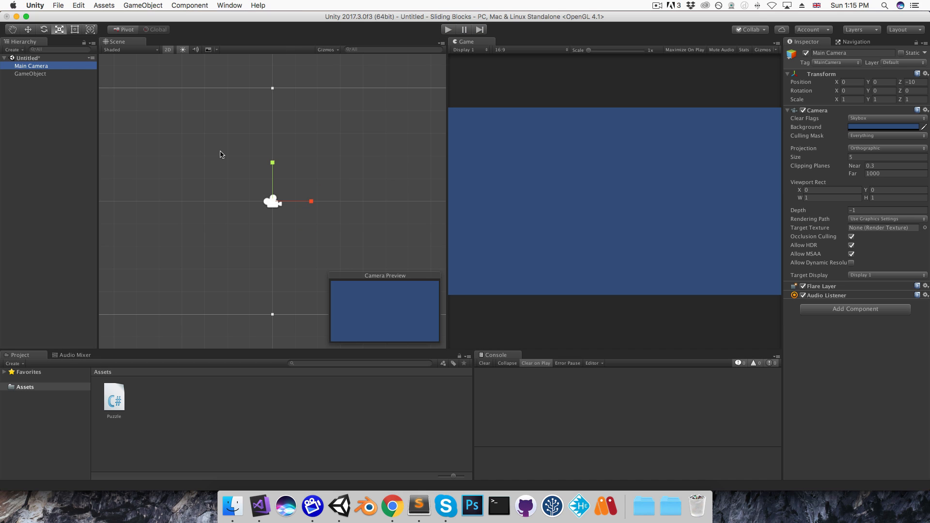
mouse_move(813, 160)
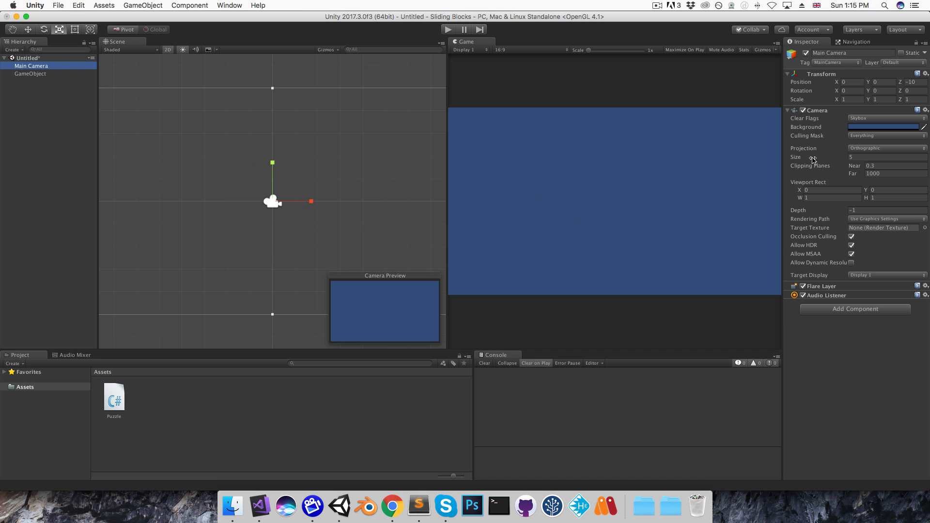
left_click(884, 157)
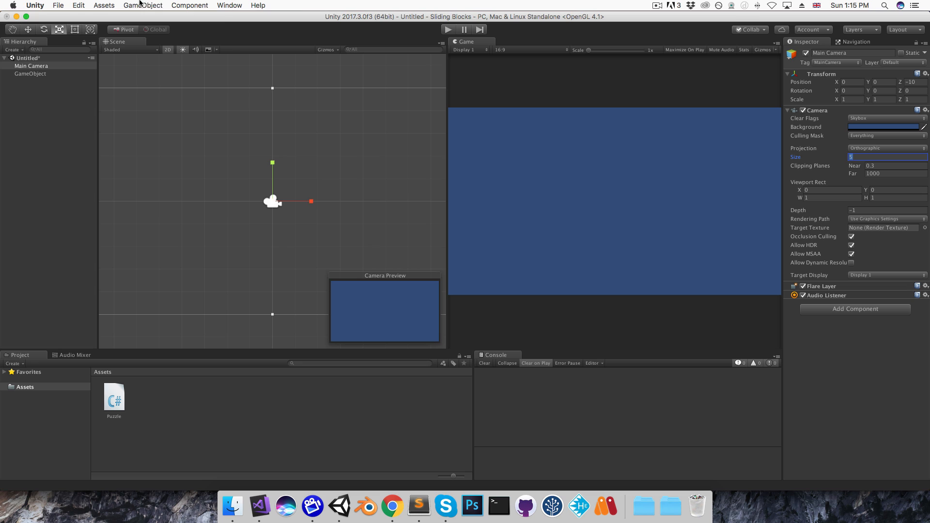
left_click(143, 6)
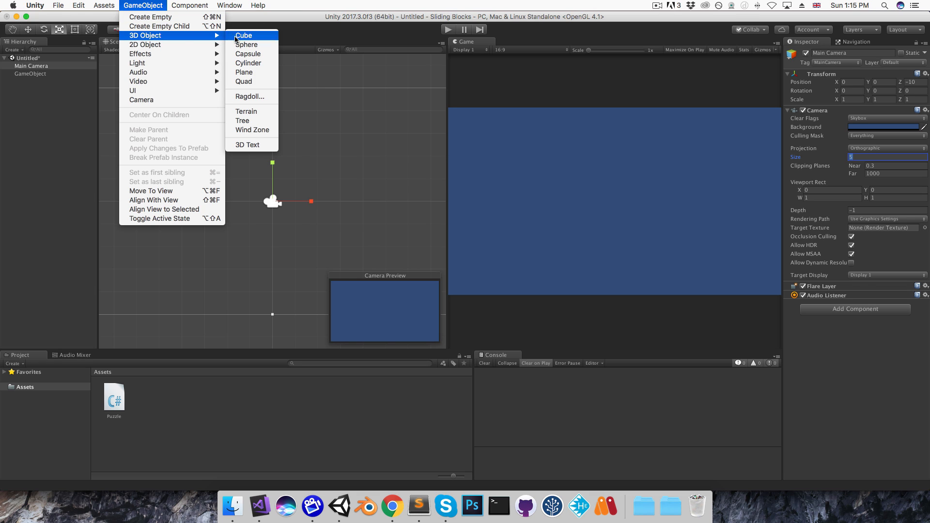
left_click(243, 34)
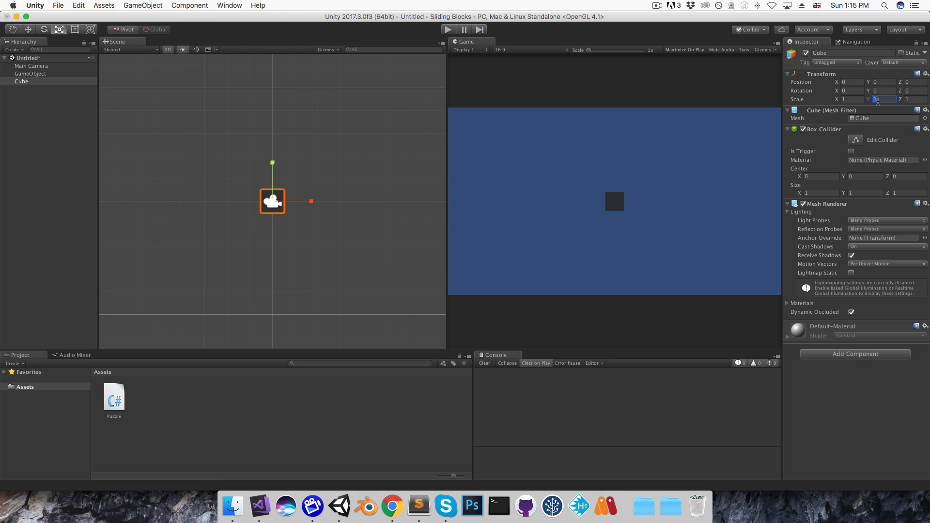
type("10")
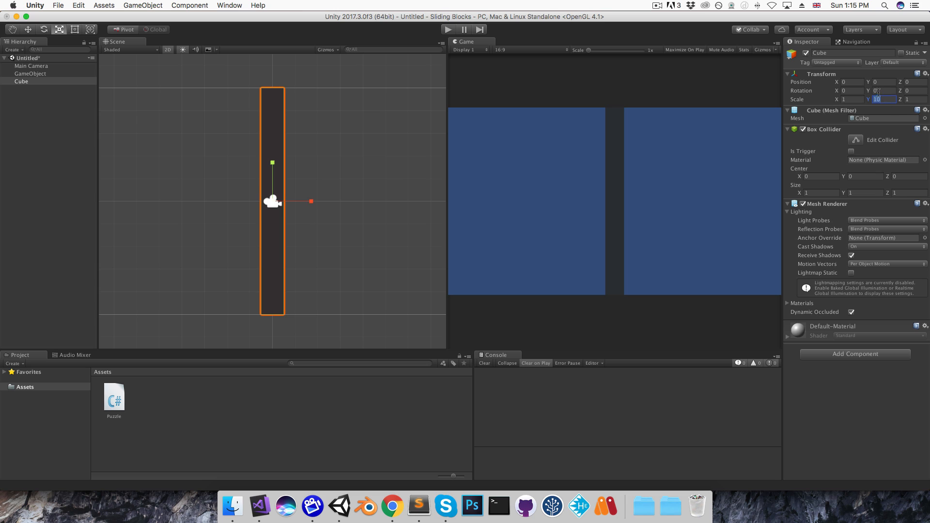
left_click_drag(869, 98, 866, 98)
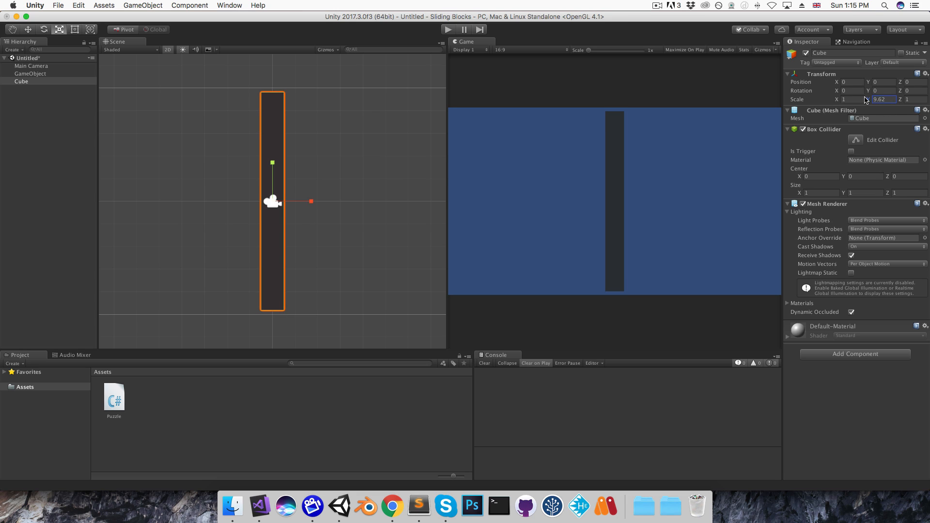
- Delete the temporary cube from the scene
right_click(21, 81)
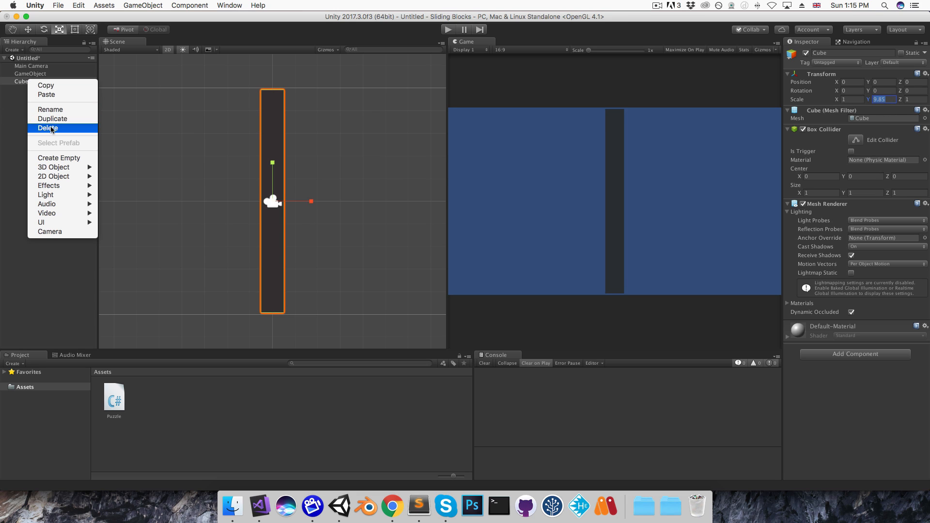
left_click(259, 506)
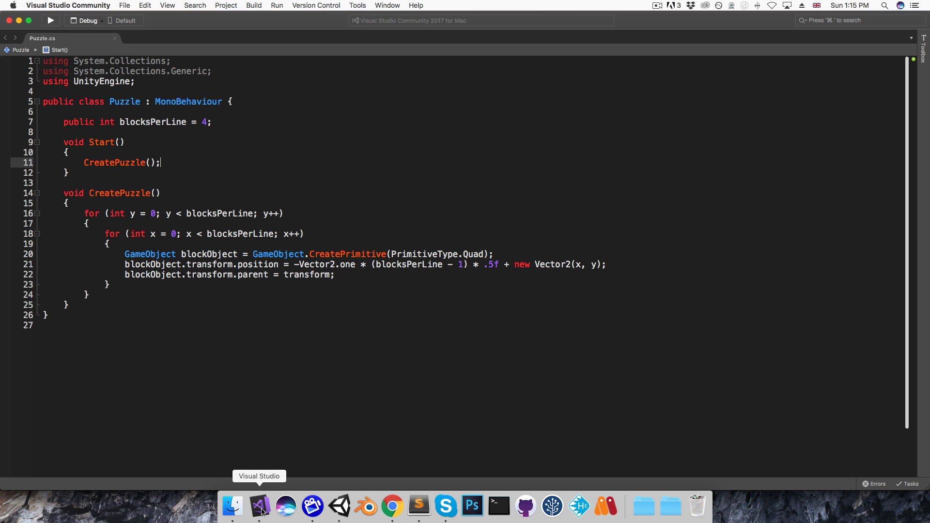
mouse_move(105, 292)
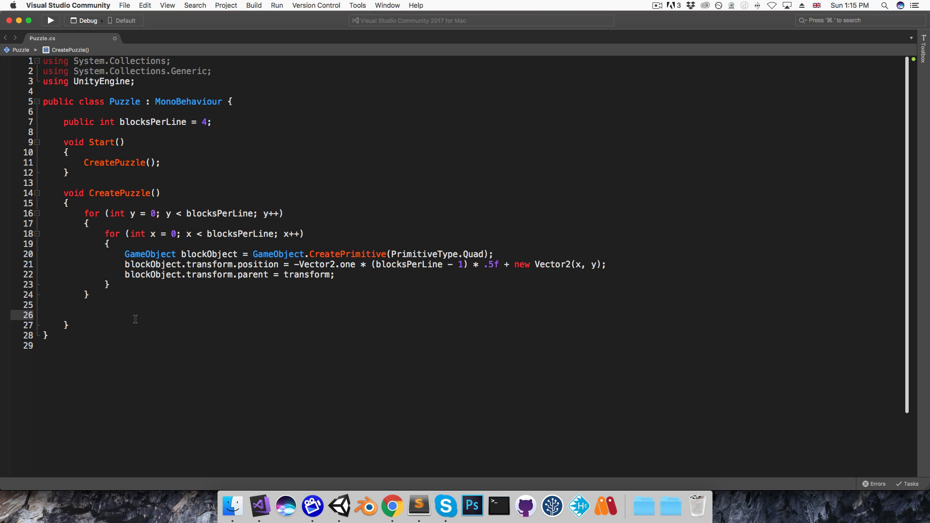
- Add Camera.main.orthographicSize = blocksPerLine * .5f; after the loops in CreatePuzzle
type("Camera.main.o")
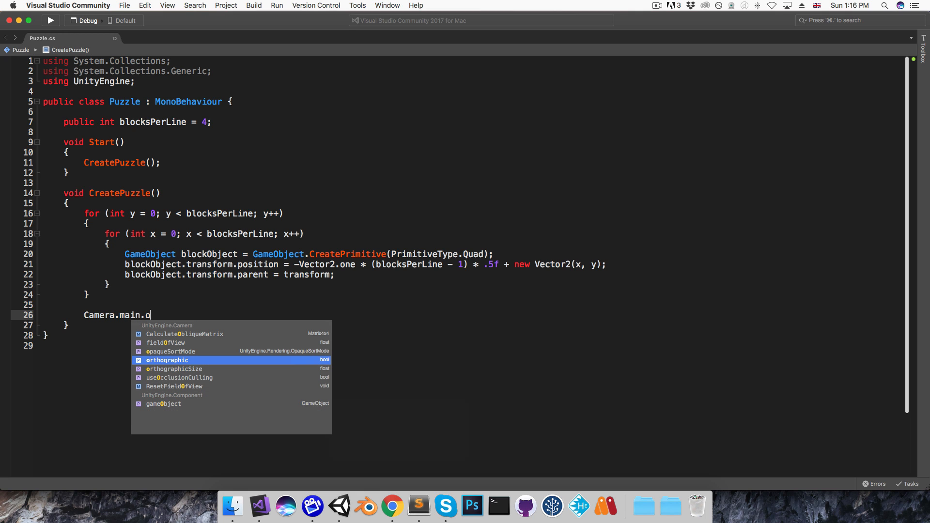
type("rthographicSize =")
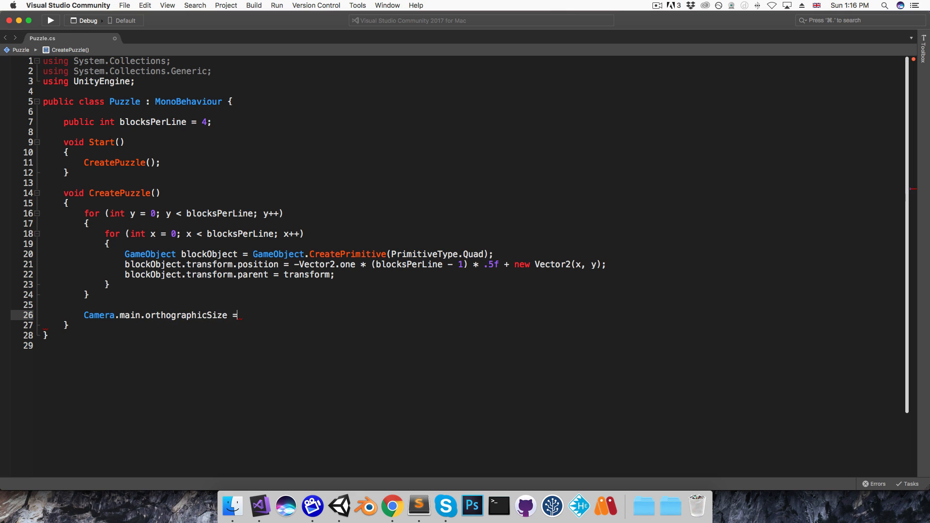
type("blocksPerLine")
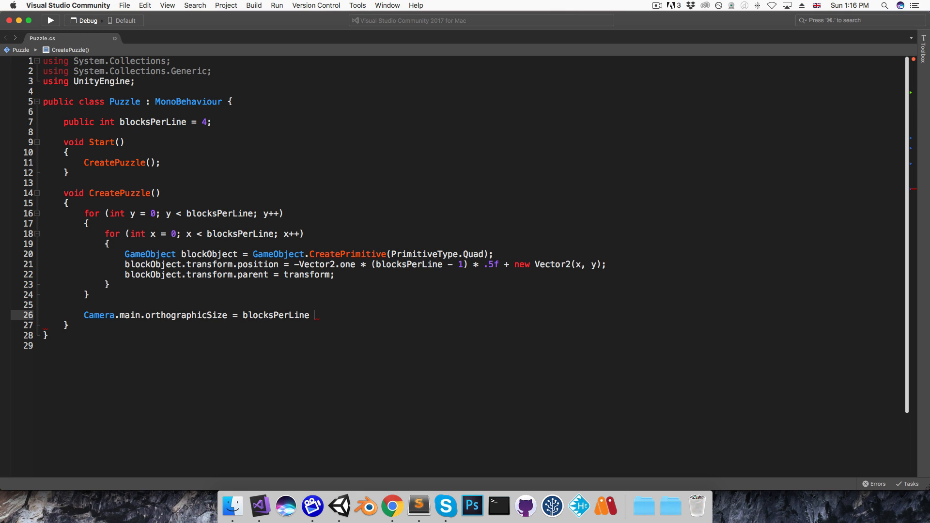
type("* .5f;")
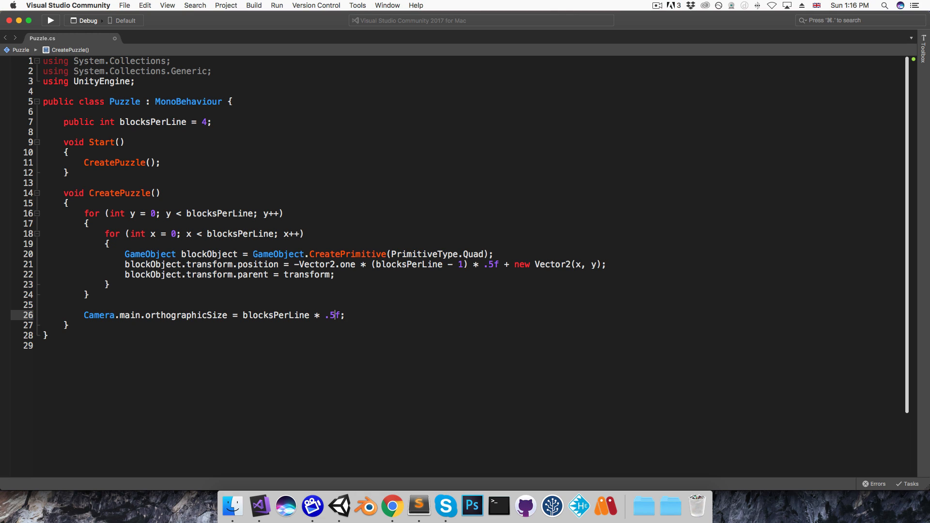
type("5")
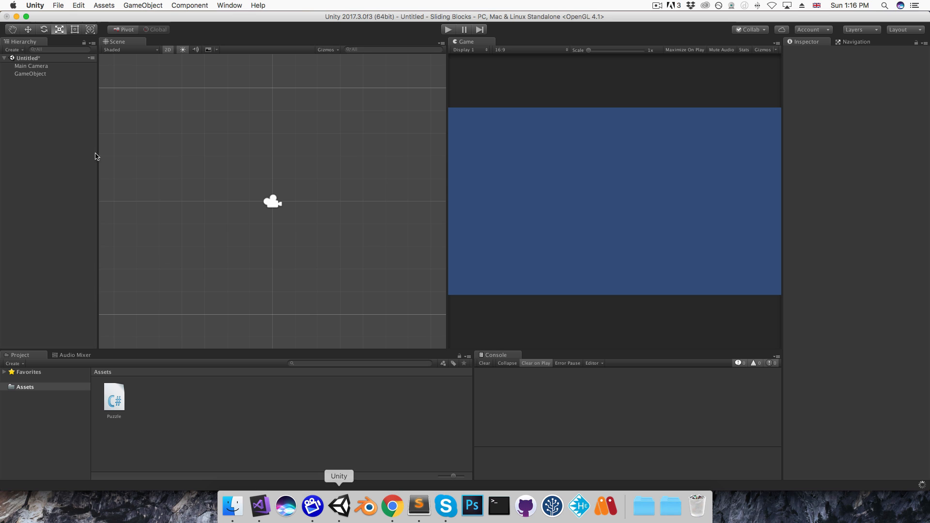
mouse_move(432, 27)
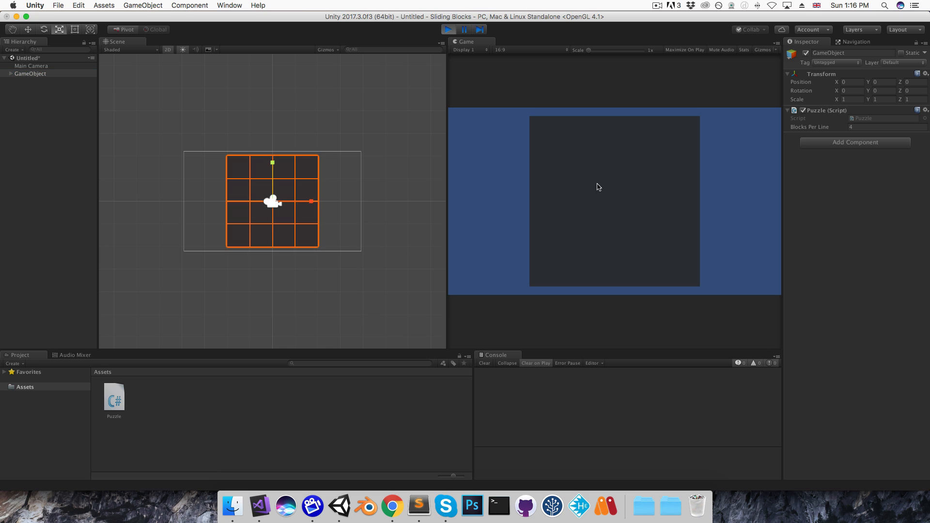
mouse_move(546, 112)
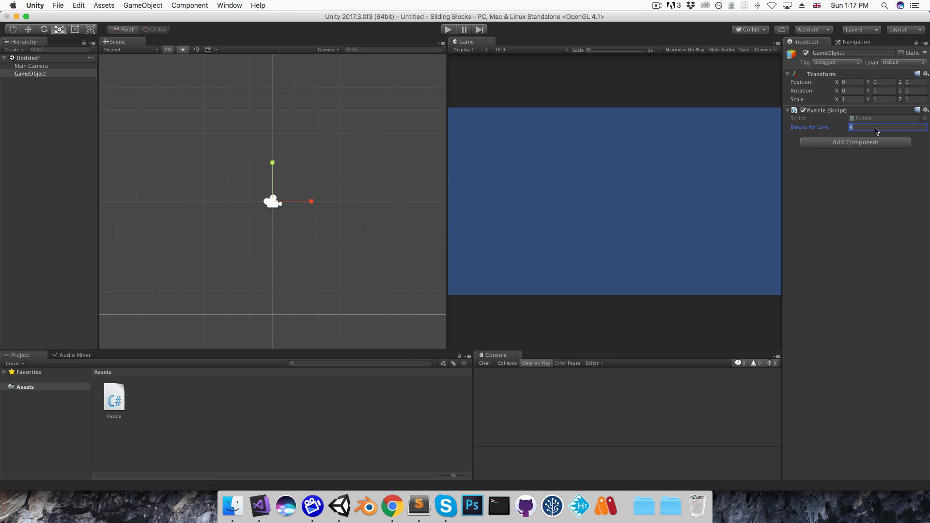
- Set Blocks Per Line to 10 and run the scene to check the grid fits the camera view
type("10")
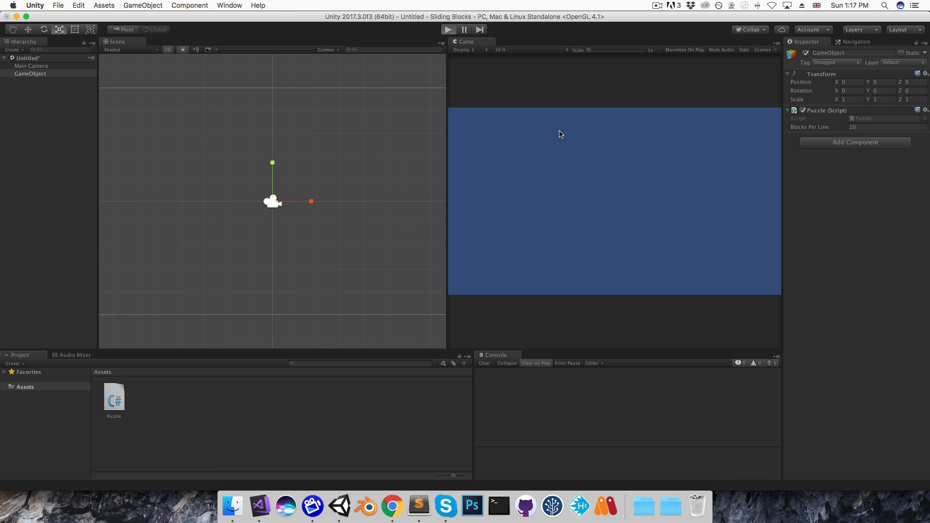
left_click(448, 29)
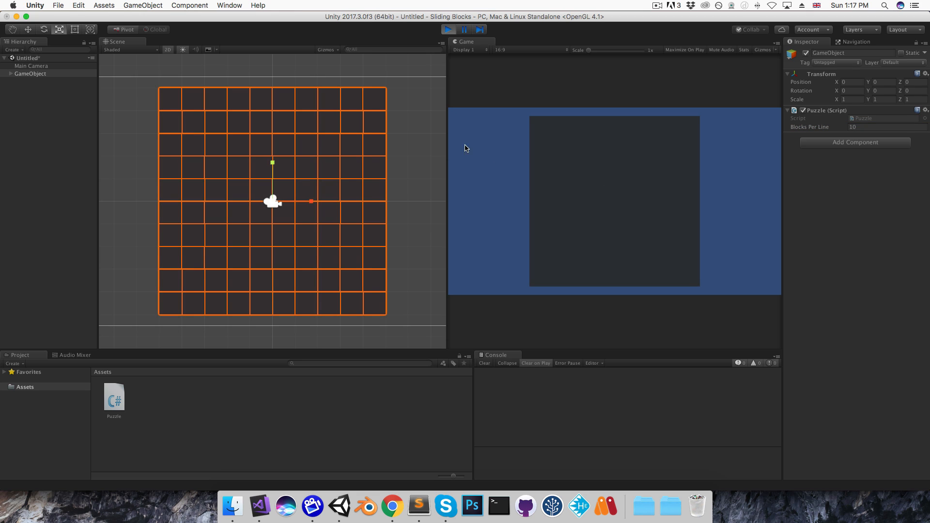
left_click(447, 30)
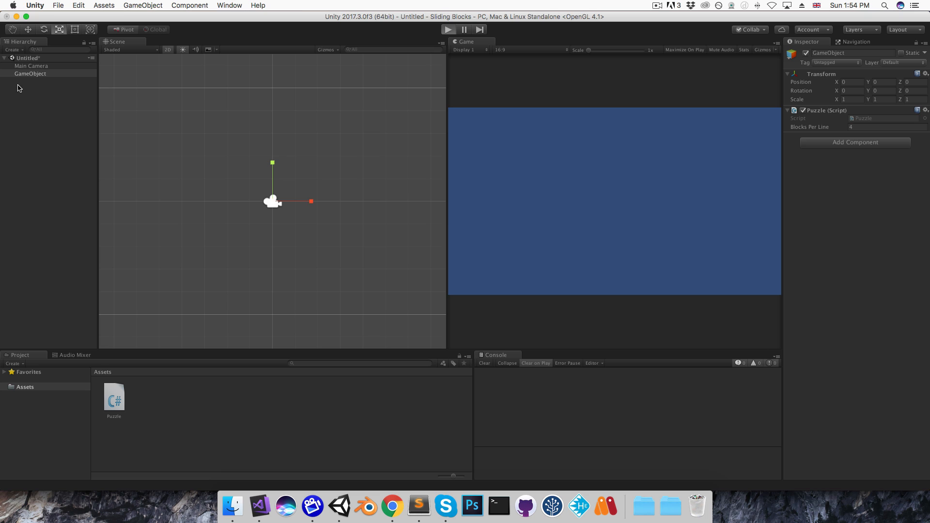
left_click(448, 29)
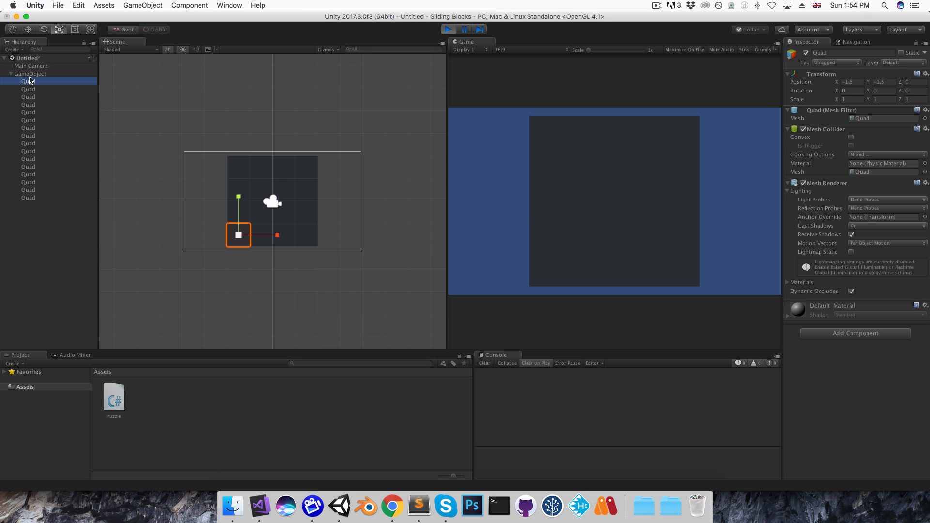
mouse_move(815, 144)
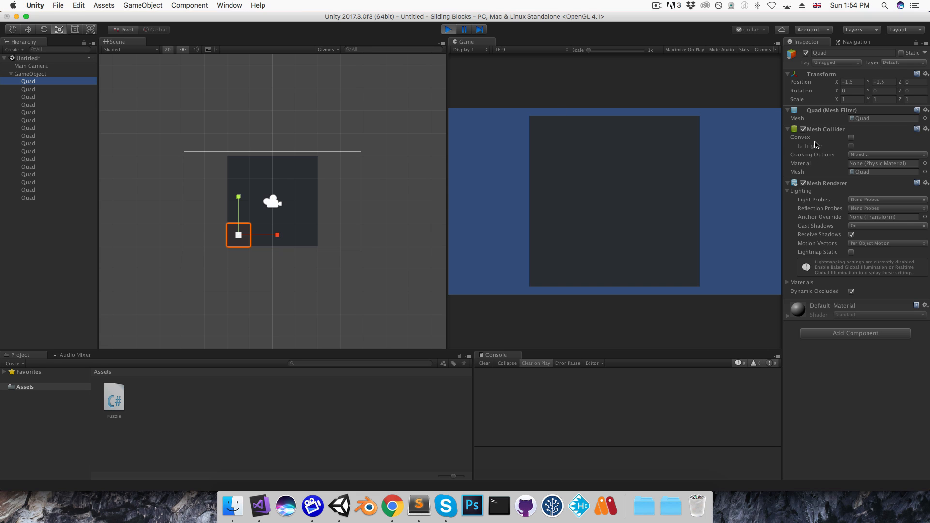
mouse_move(448, 30)
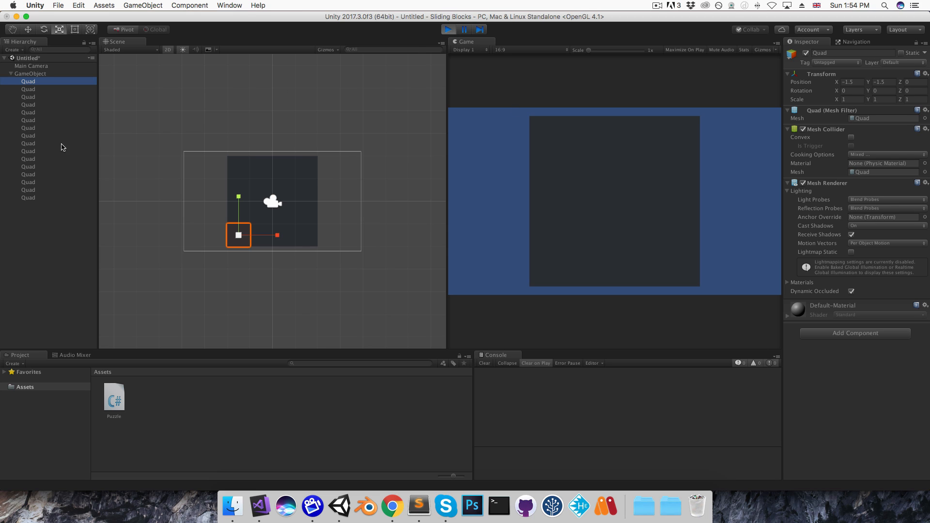
left_click(28, 197)
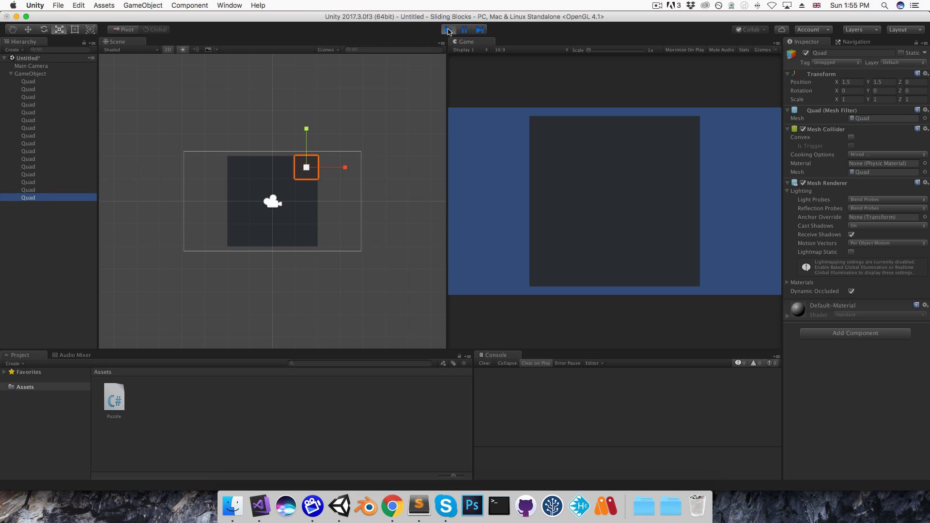
left_click(447, 29)
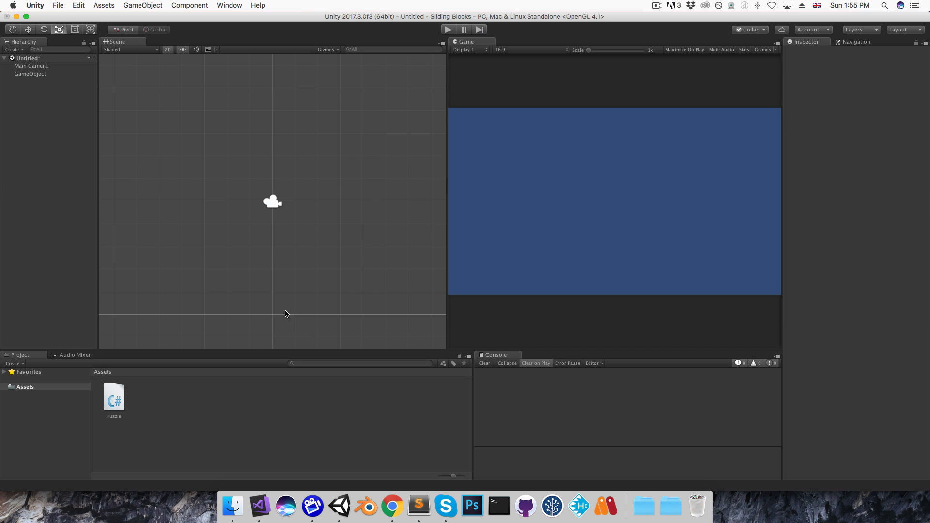
- Create a C# script named Block in the assets and open it in Visual Studio
right_click(285, 313)
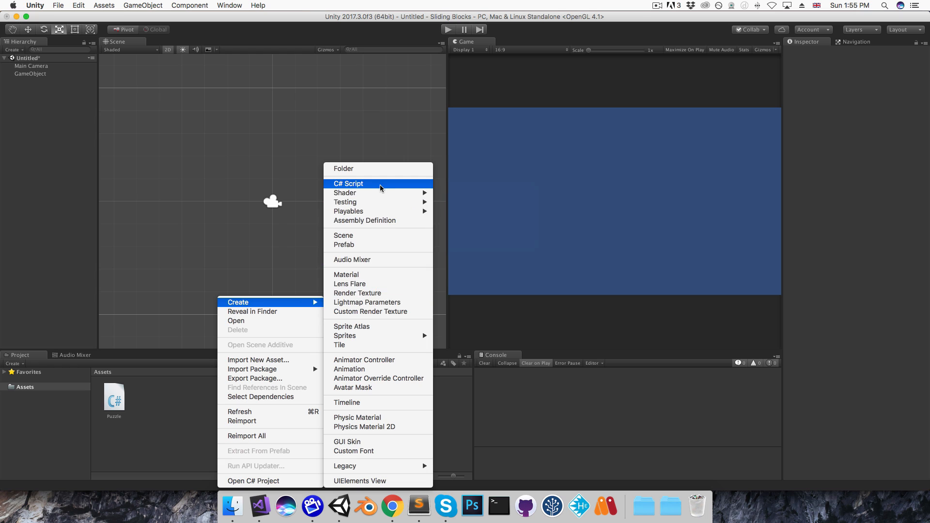
left_click(348, 183)
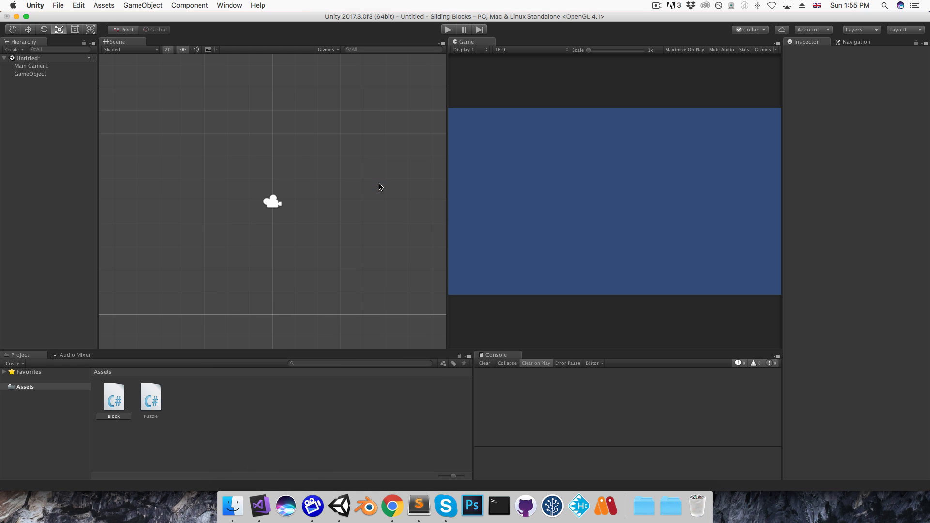
left_click(113, 398)
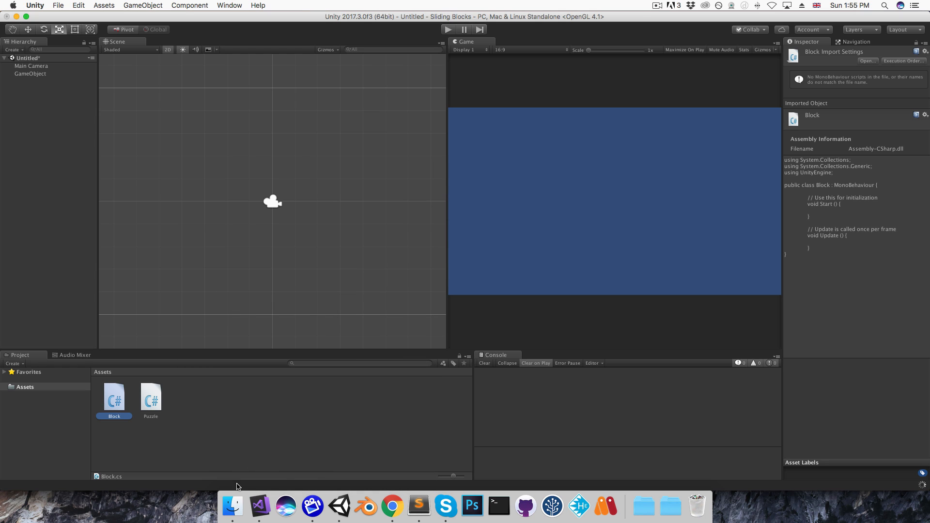
double_click(114, 397)
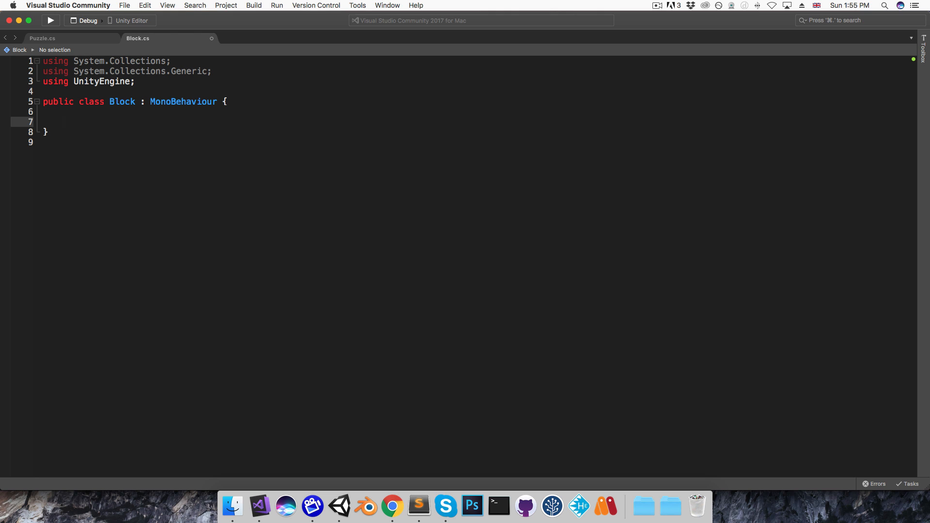
- Declare a public event System.Action<Block> OnBlockPressed on Block
type("pub")
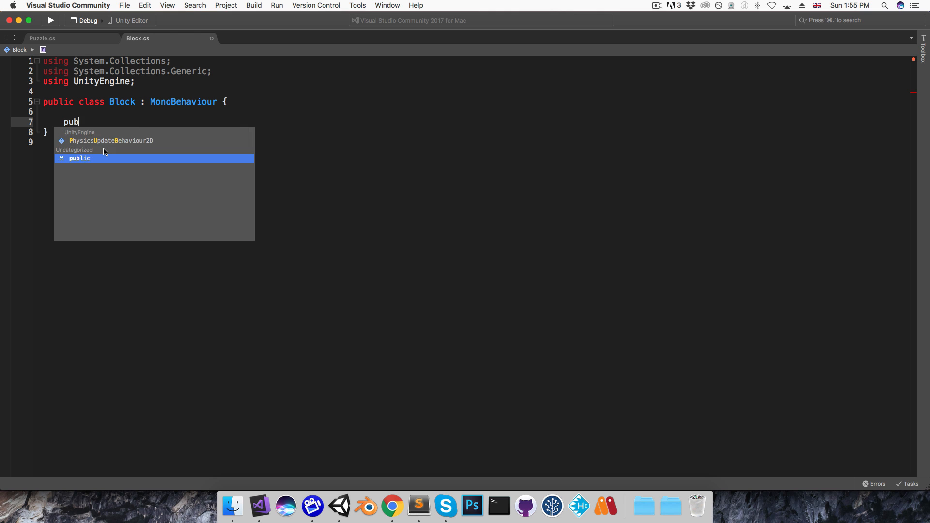
type("lic event")
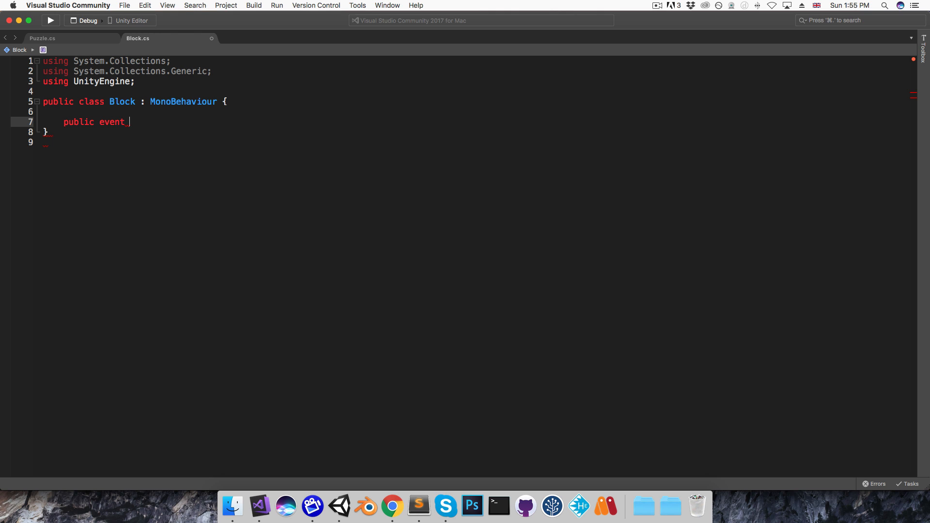
type("System.Action<")
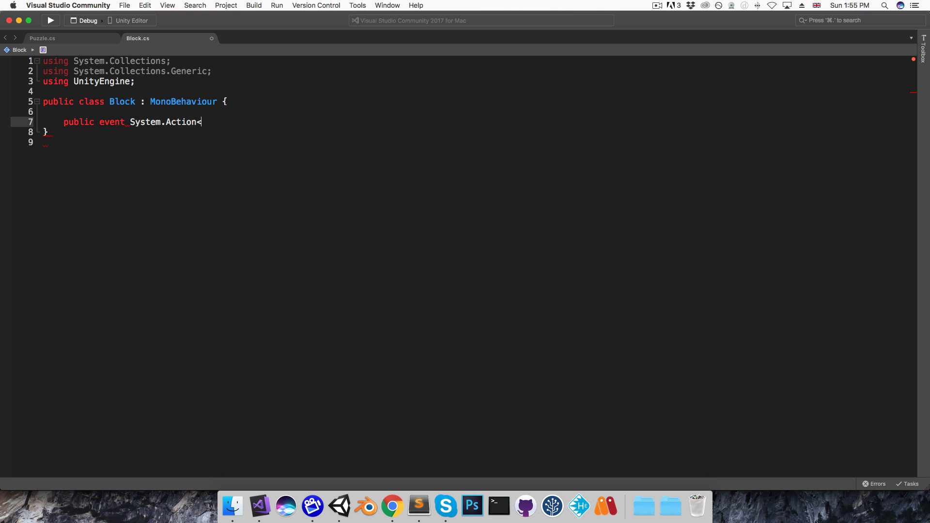
type("Block>")
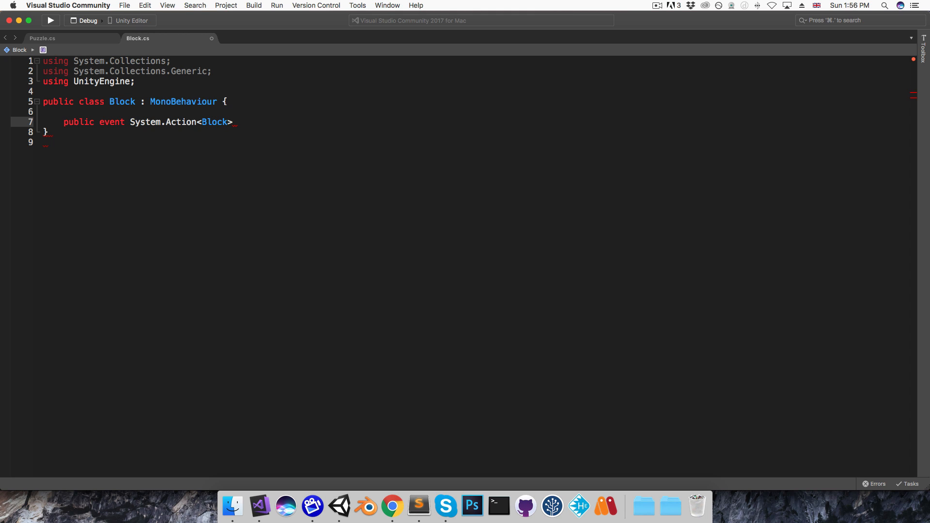
type("OnBlock")
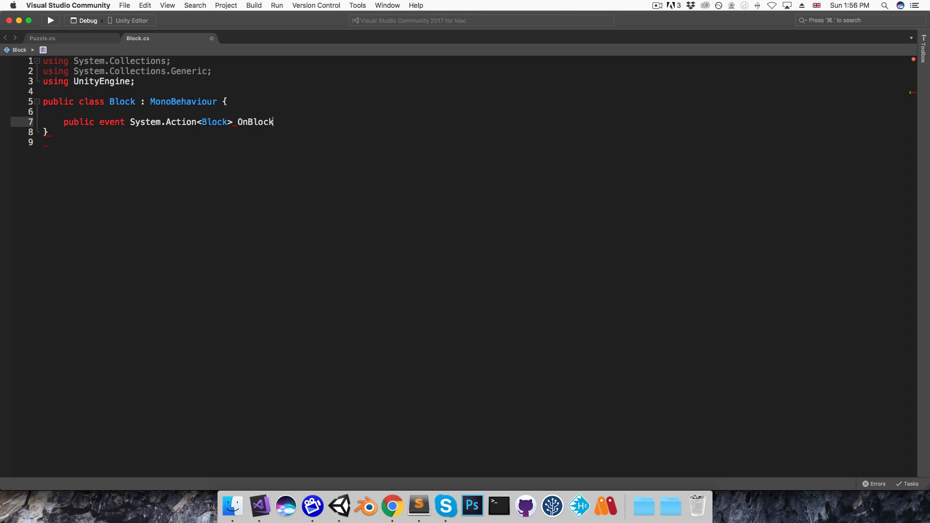
type("Pressed;")
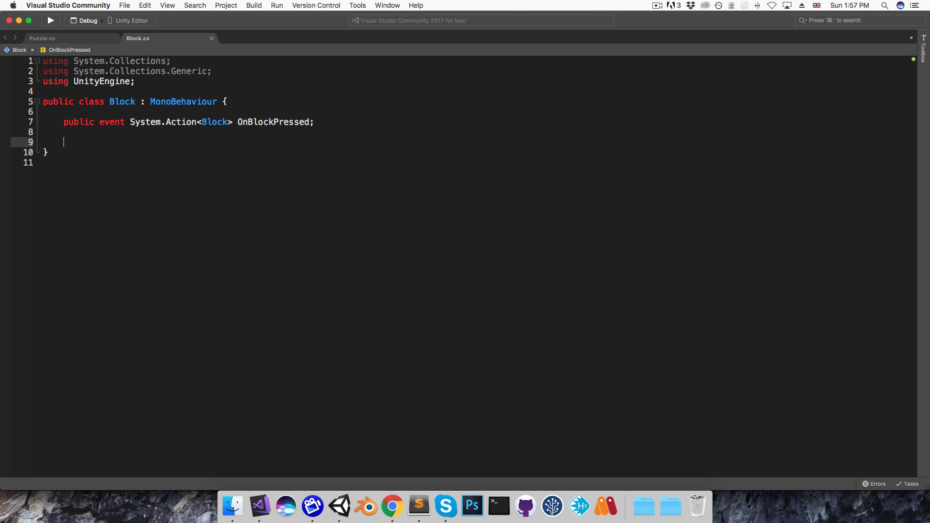
- Add OnMouseDown that raises OnBlockPressed(this) when it has subscribers
type("void OnMouseDown(")
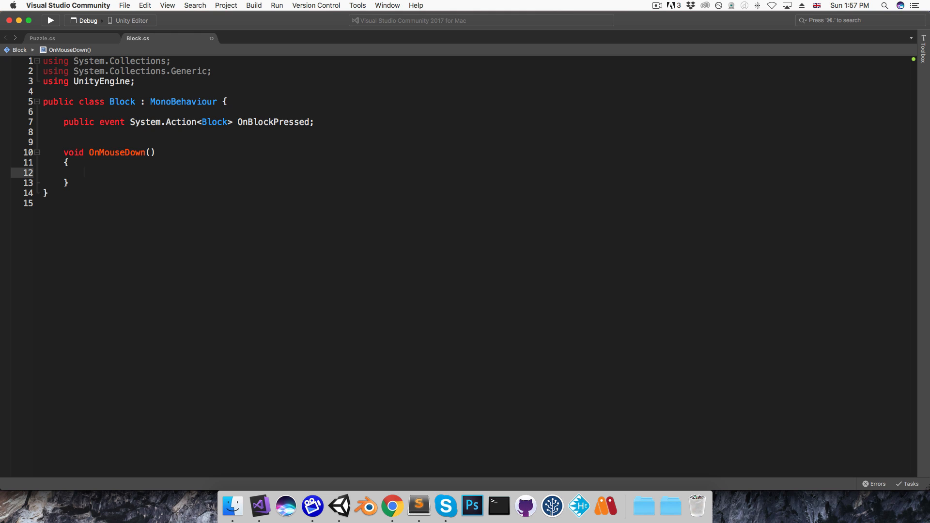
type("if (OnBlockPressed != null")
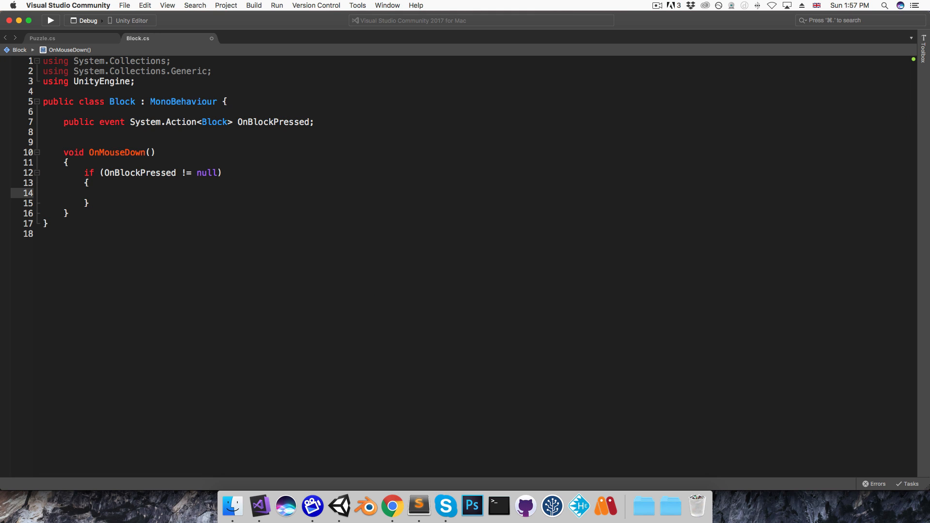
type("OnBlockPressed(t")
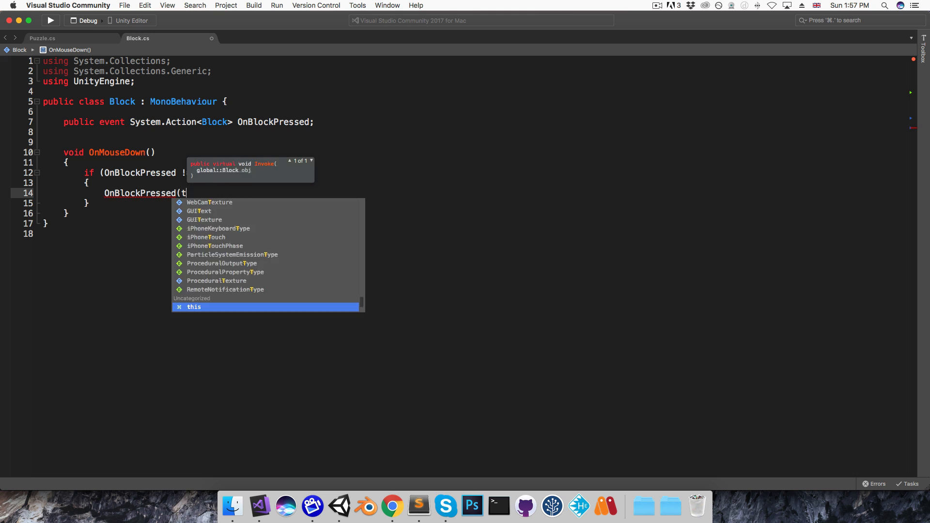
type("his);")
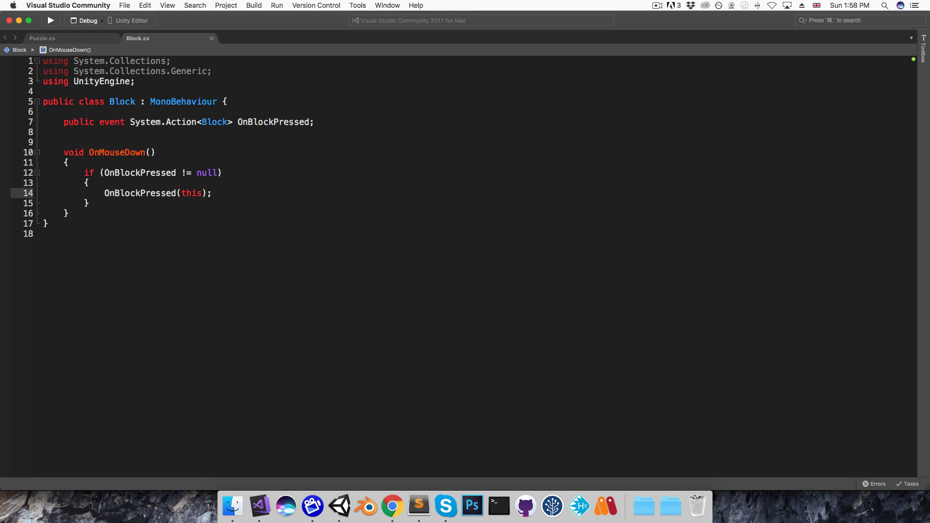
left_click(42, 38)
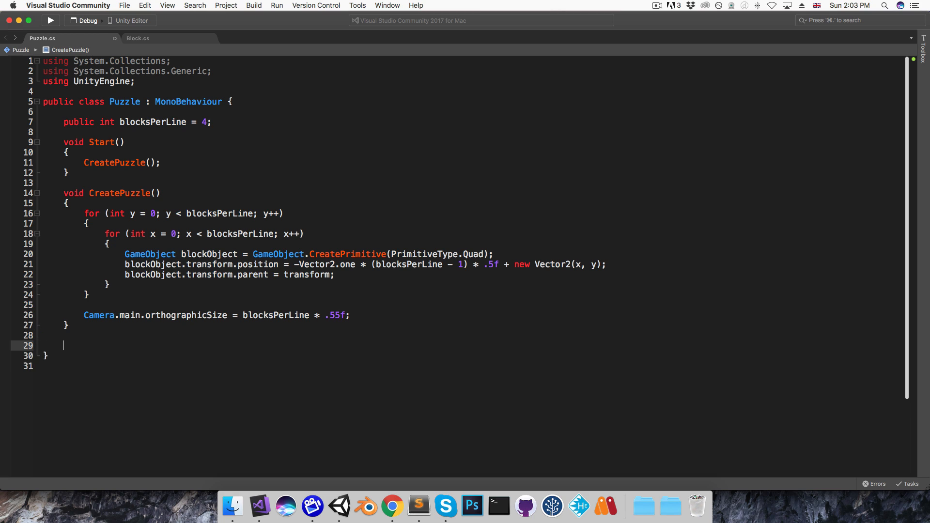
- Add an empty PlayerMoveBlockInput(Block blockToMove) method to Puzzle
type("void")
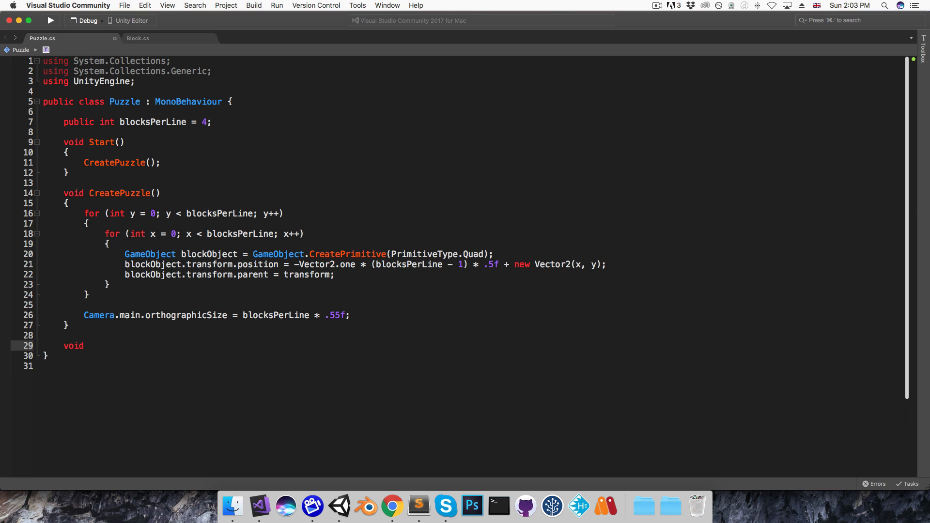
type("Player")
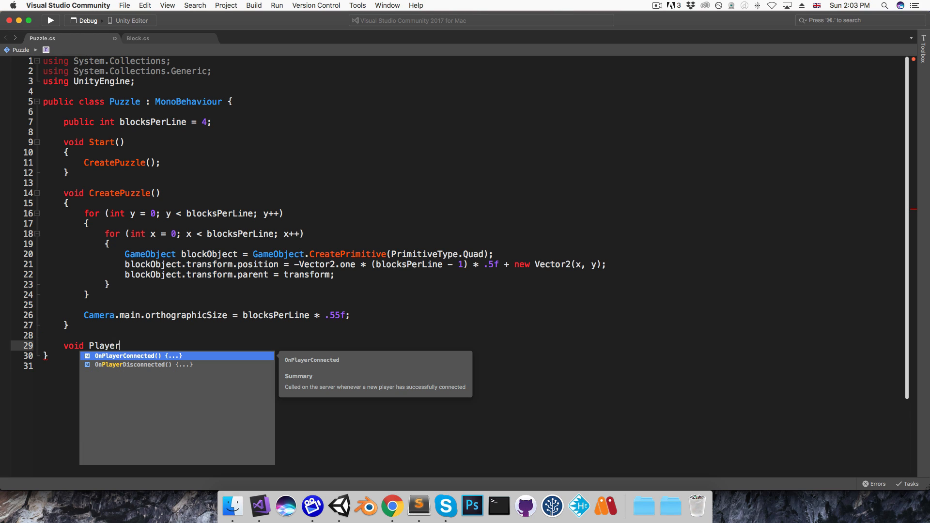
type("MoveBlockI")
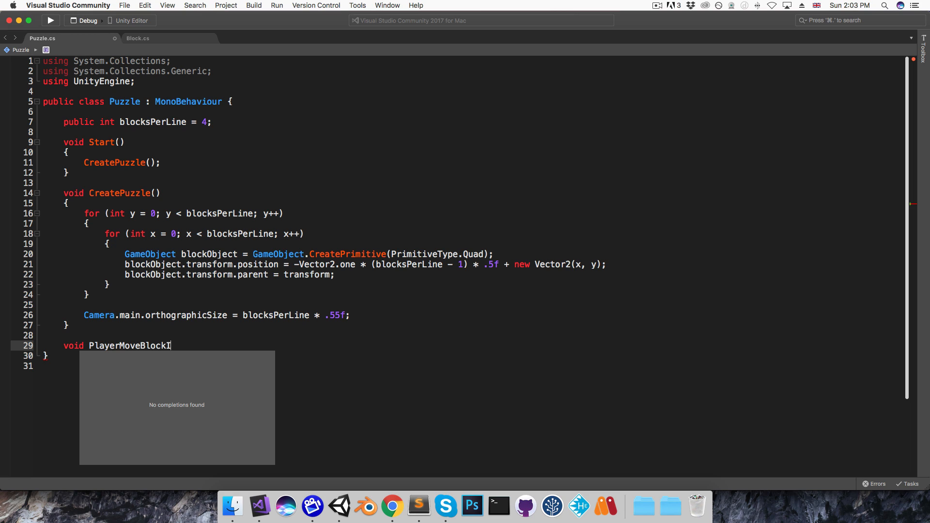
type("nput(Block blockToMove")
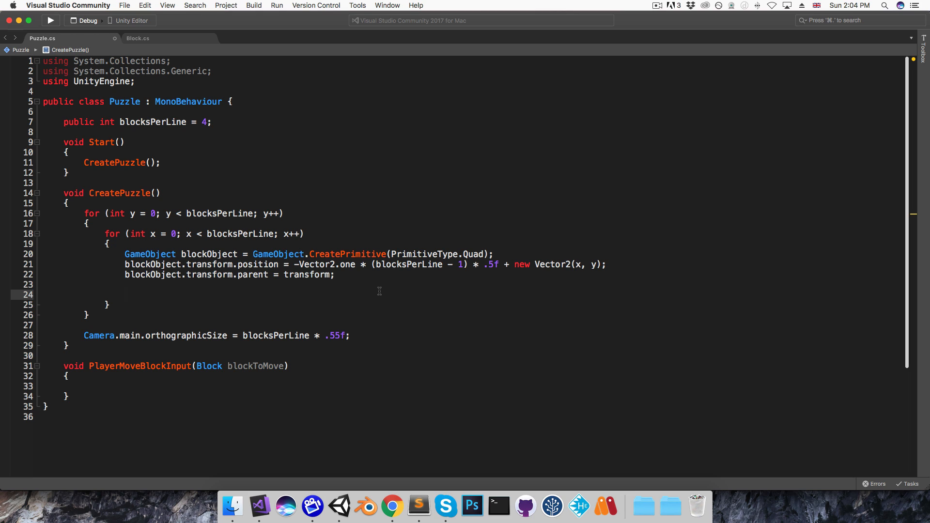
- Give each quad a Block component and subscribe its OnBlockPressed to PlayerMoveBlockInput
type("Block block = blockObject.AddComponent<Block>();")
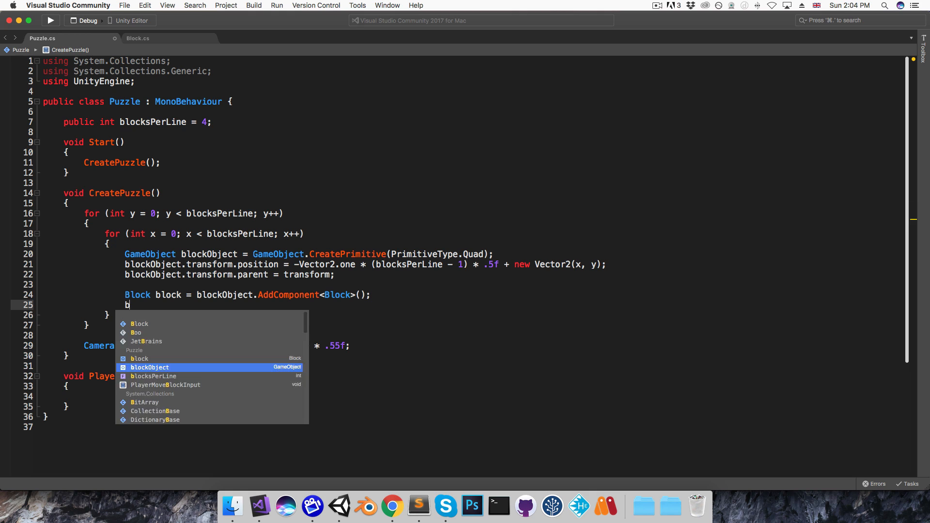
type("lock.OnBlockPressed")
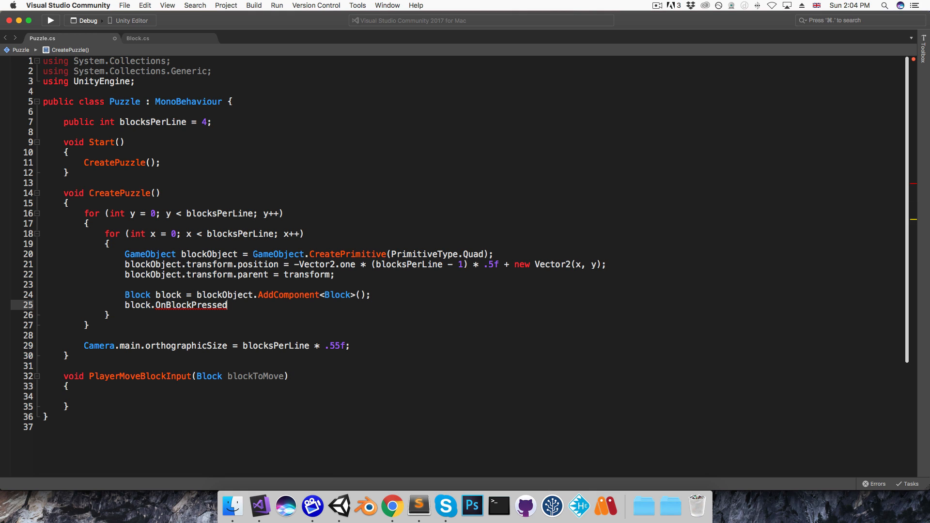
type("+= PlayerMoveBlockInput;")
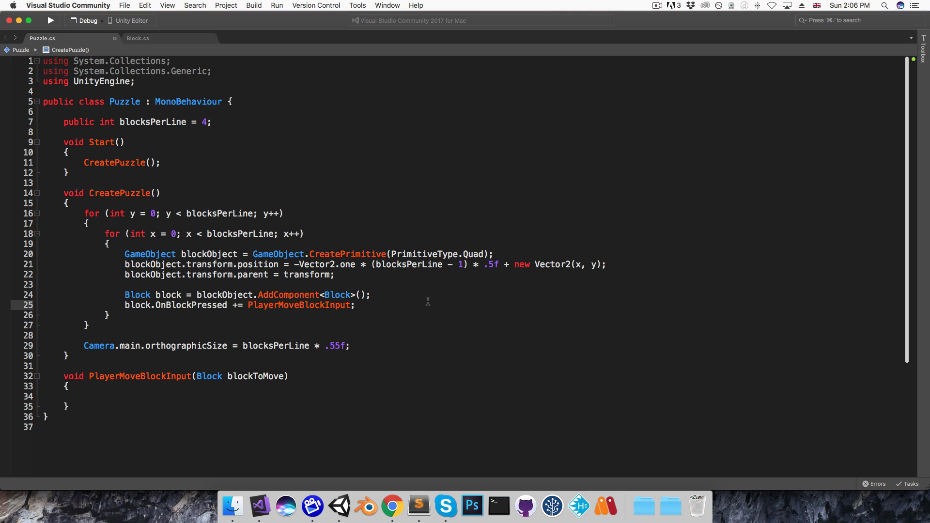
type("if (y==0")
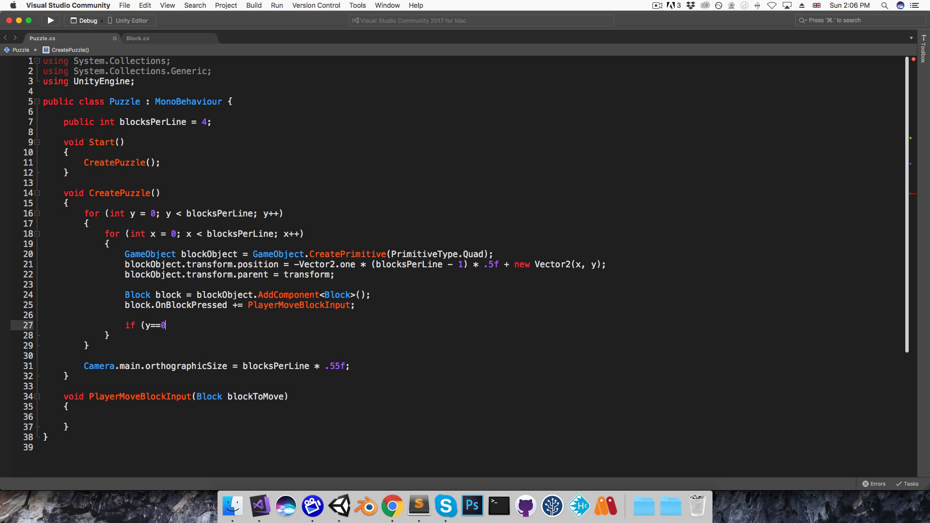
- Deactivate the block at y == 0 and x == blocksPerLine - 1 inside the loop
type("&&x==")
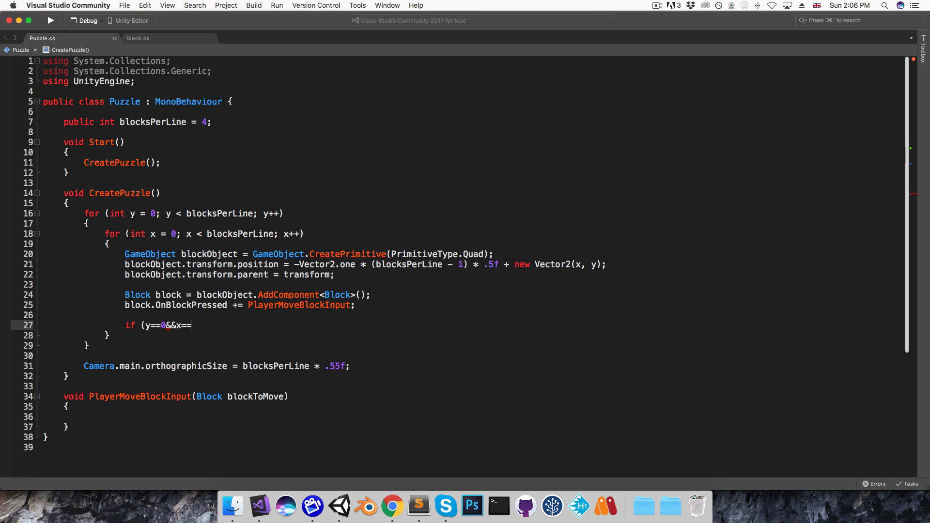
type("blocksPerLine-1")
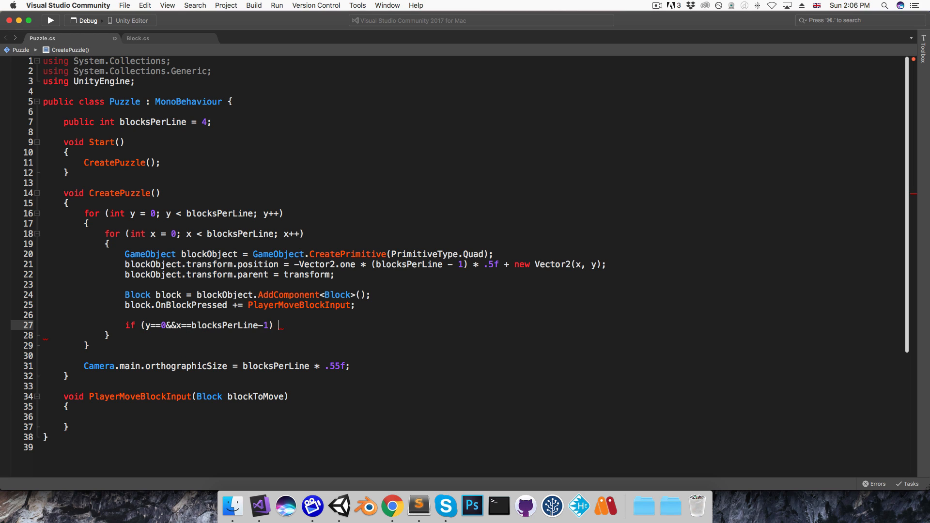
type("blockObject.SetActive(false")
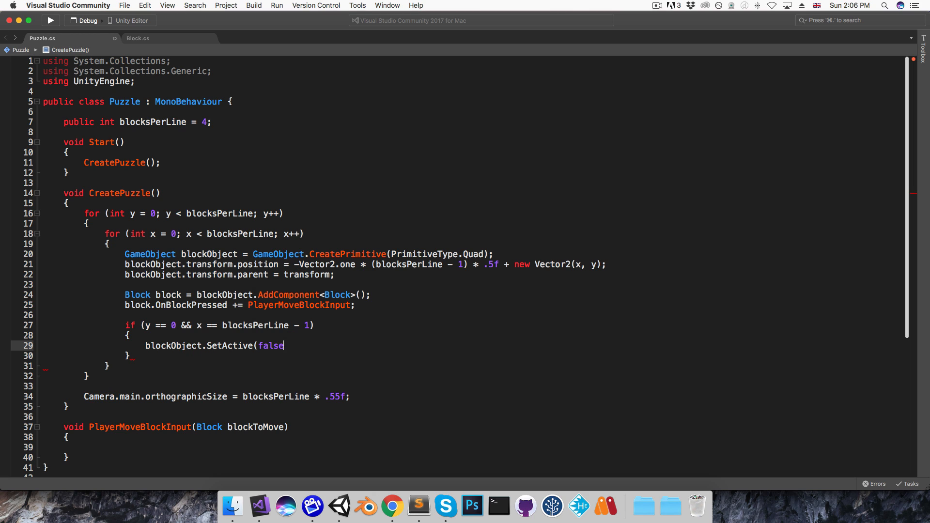
type(");")
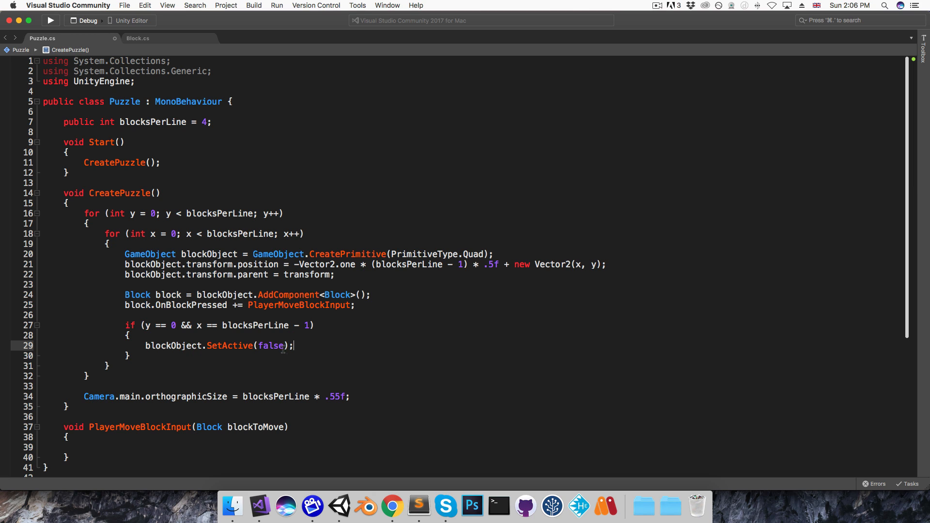
- Declare a Block emptyBlock field and store the hidden block in it
key("Return")
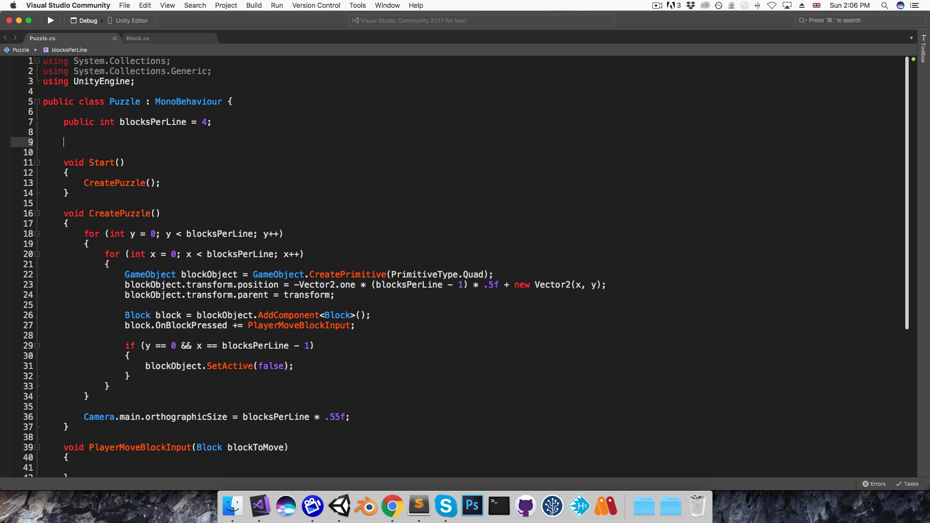
type("Block em")
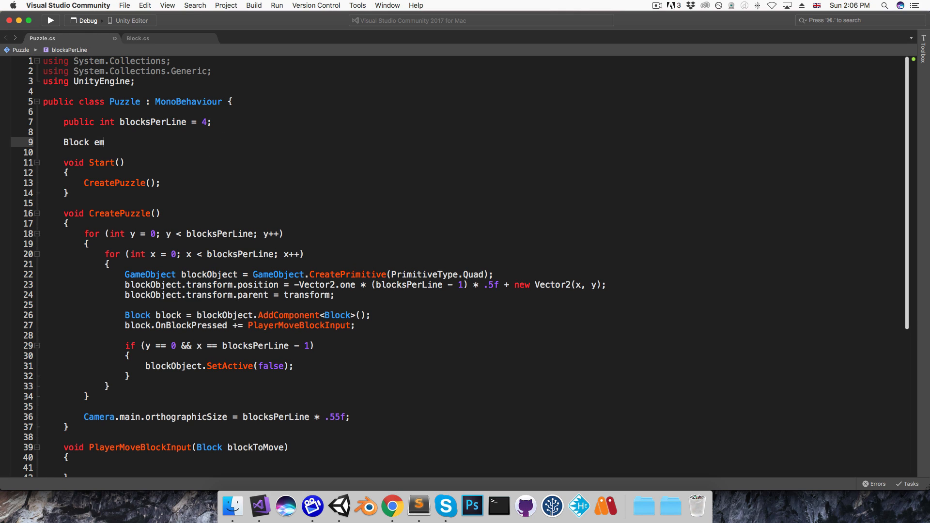
type("ptyBlock;")
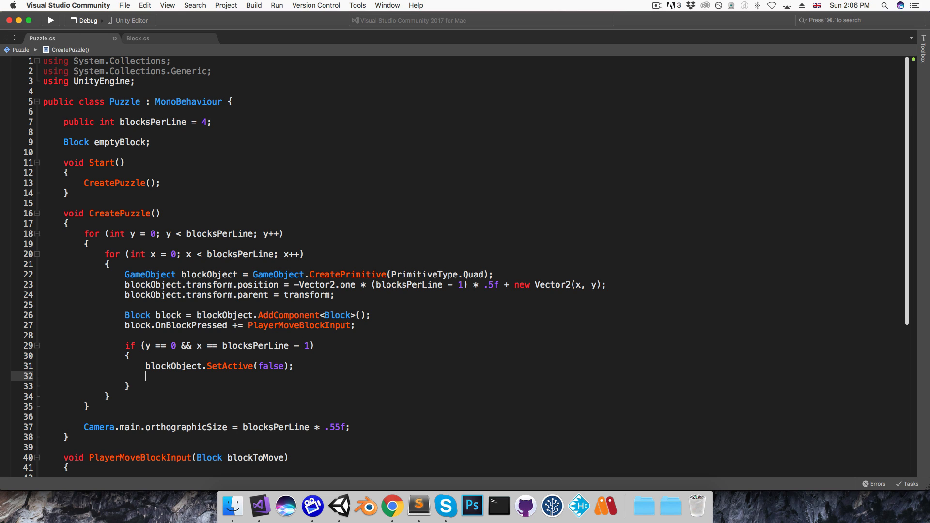
type("emptyBlock = block")
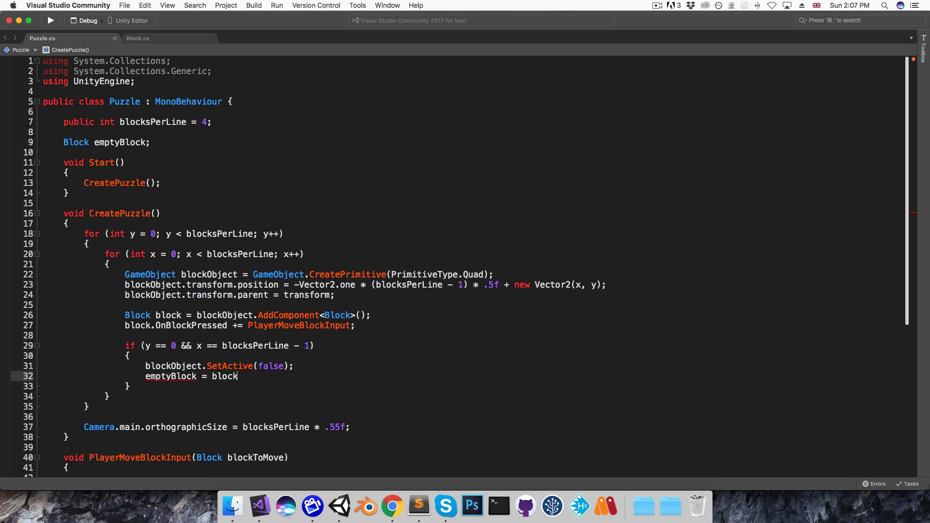
type(";")
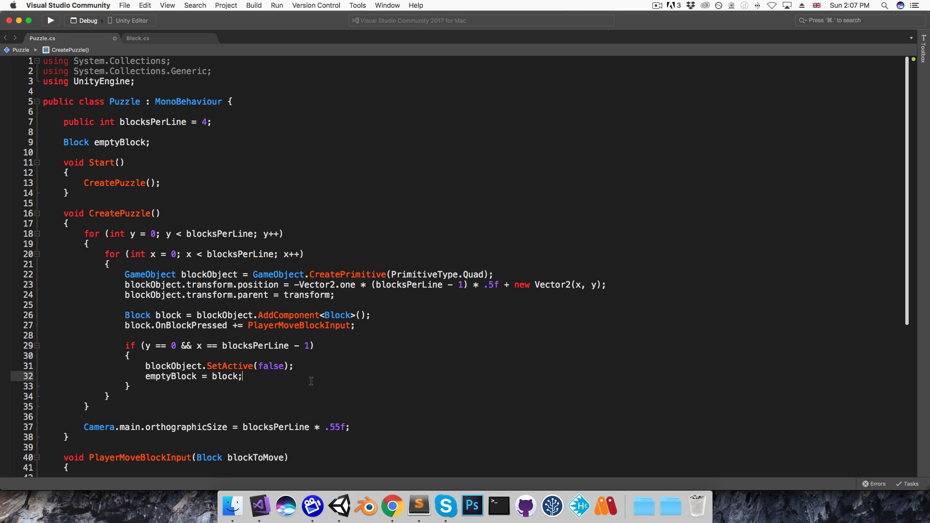
- Move emptyBlock to blockToMove's position and start reassigning blockToMove's position
scroll("down", 3)
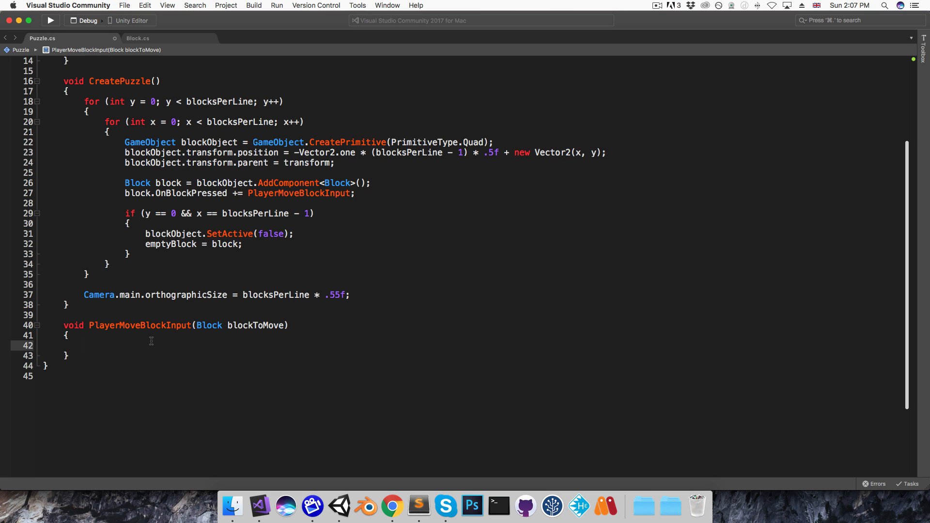
type("emptyBlock.transform.position =")
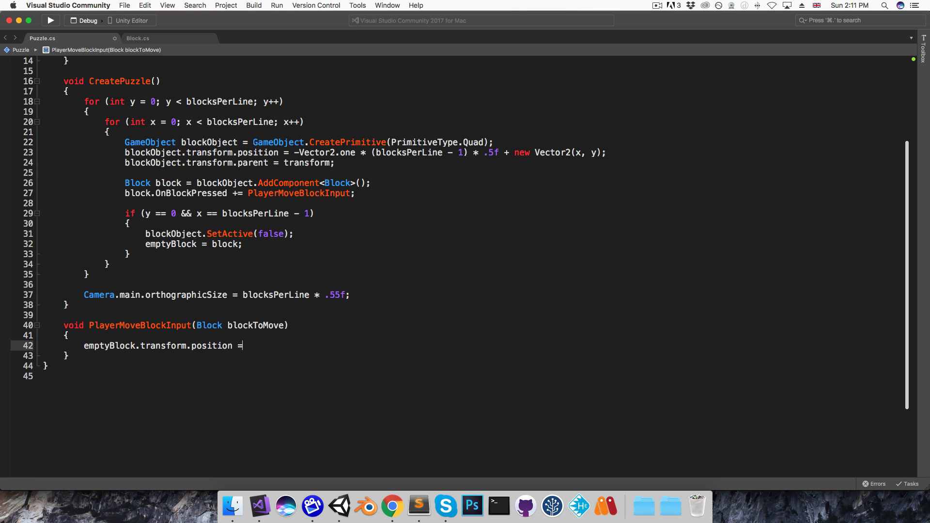
type("blockToMove.")
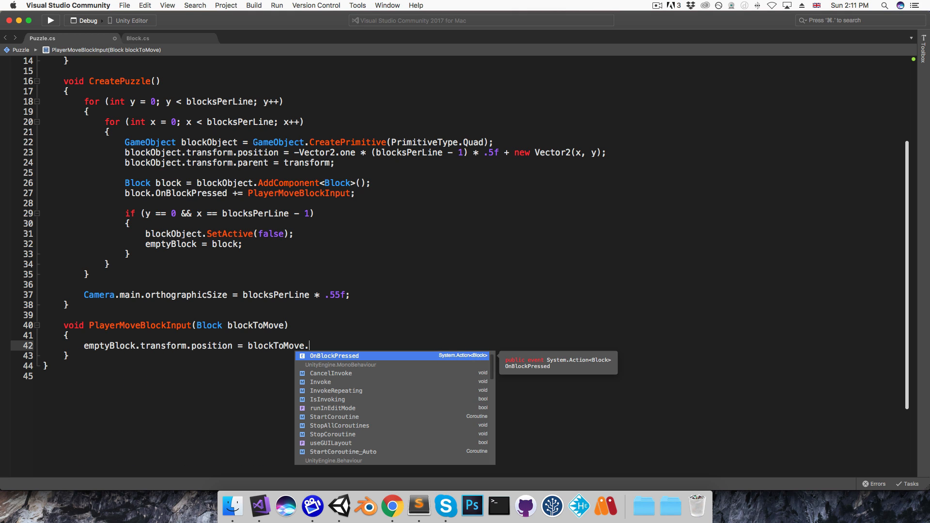
type("transform.position;")
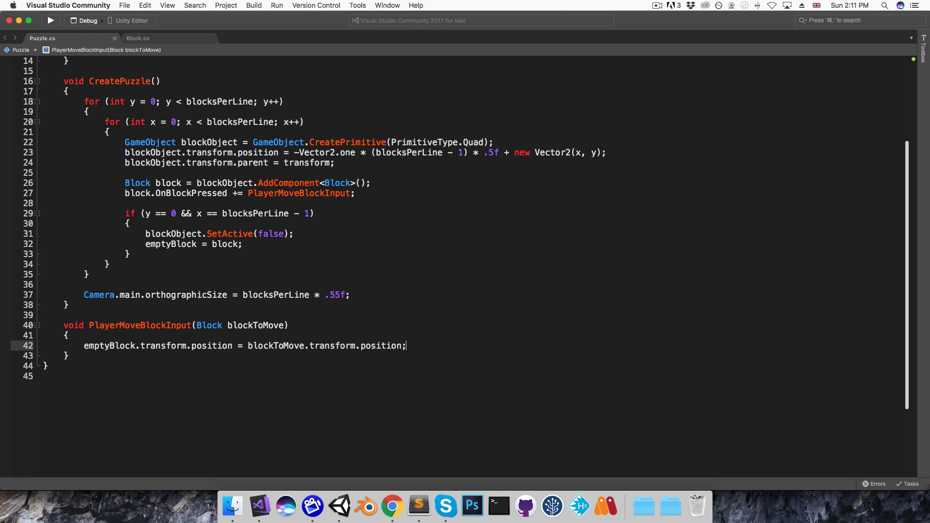
type("blockToMove.transform")
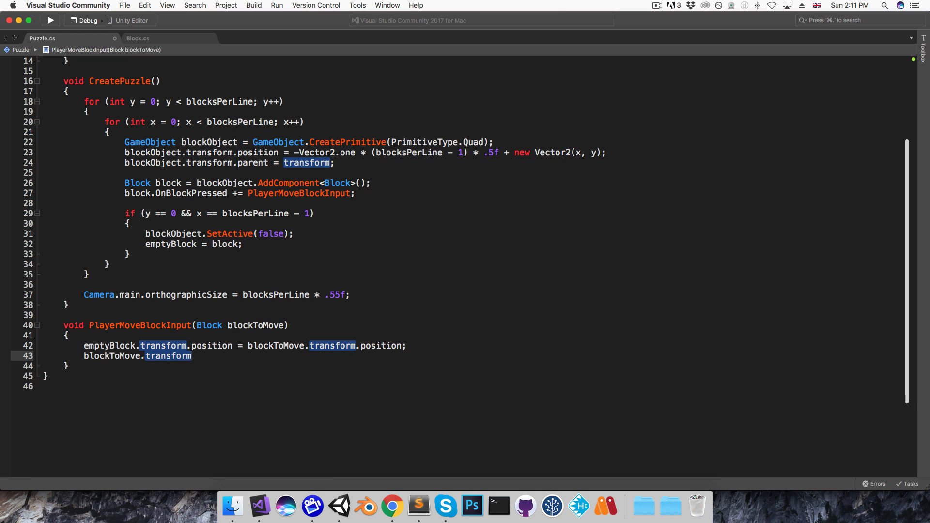
type(".position =")
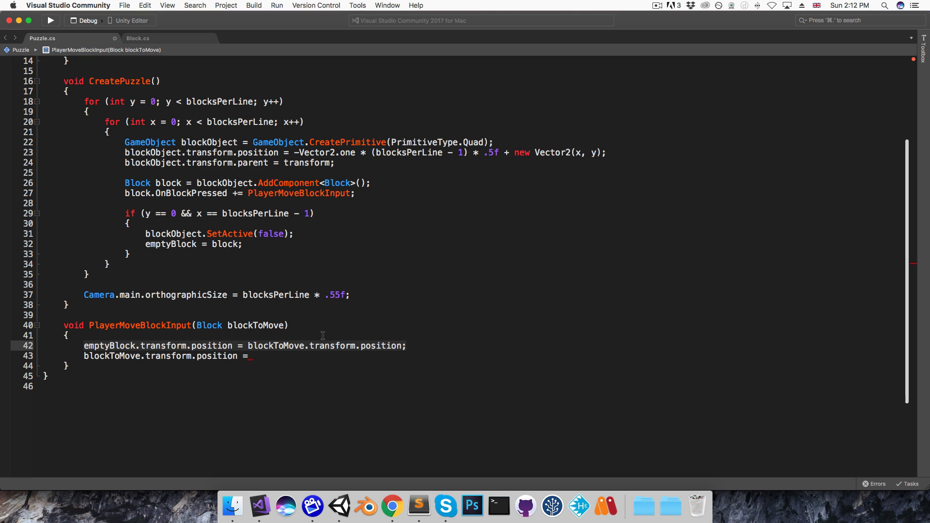
- Store the empty block's old position in Vector3 targetPosition and give it to blockToMove
type("Vector2 target")
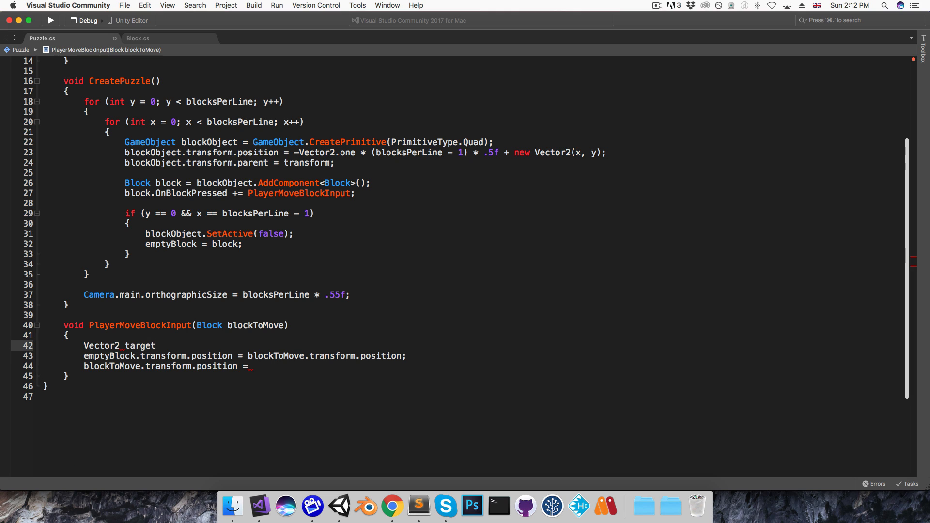
type("Position = emptyBlock.transform.position;")
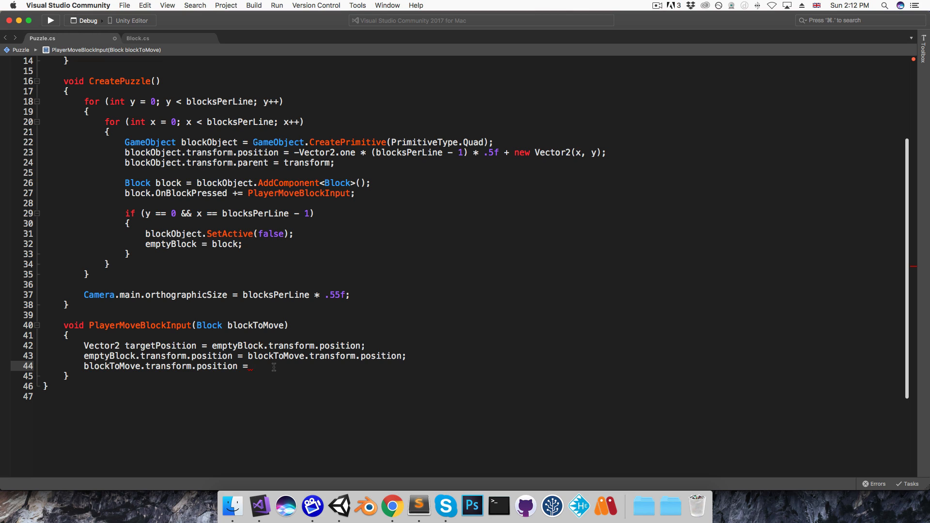
type("targetPosition;")
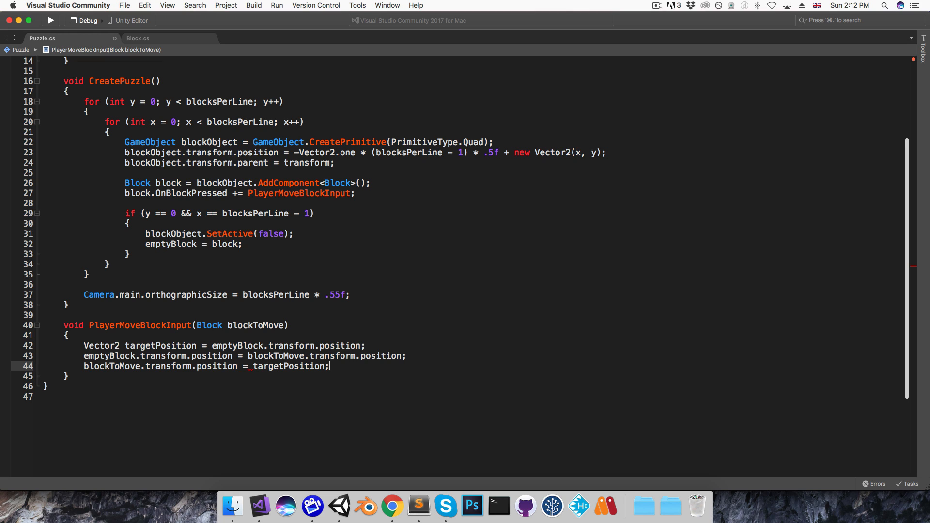
mouse_move(339, 506)
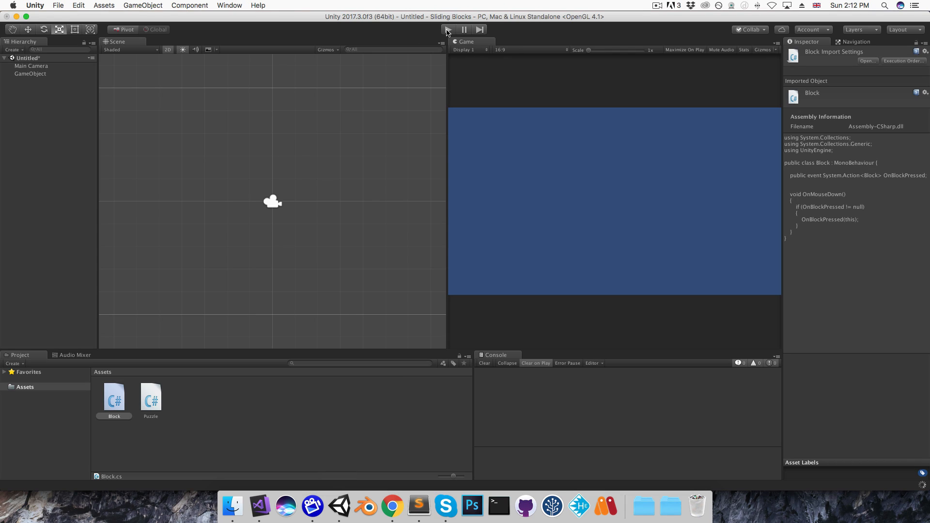
- Play the scene and inspect the positions of the blocks above, left of and below the gap
left_click(447, 29)
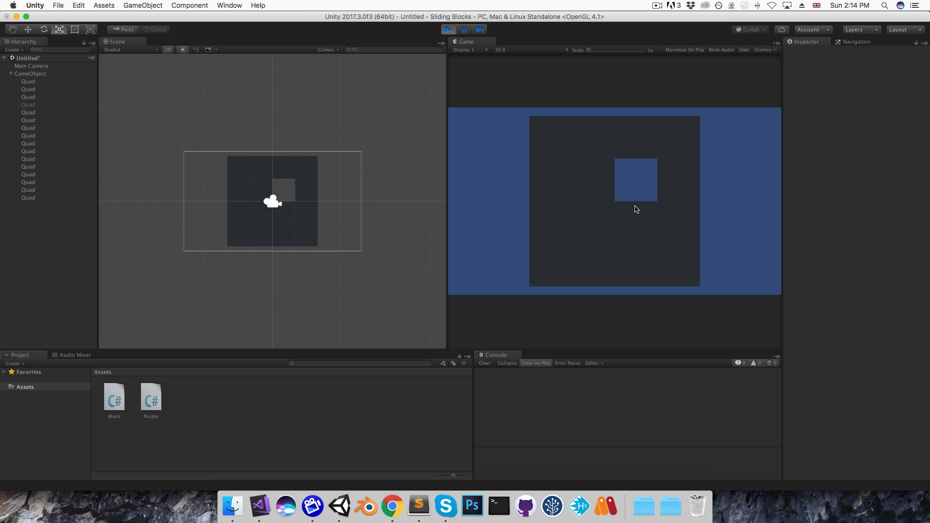
mouse_move(295, 172)
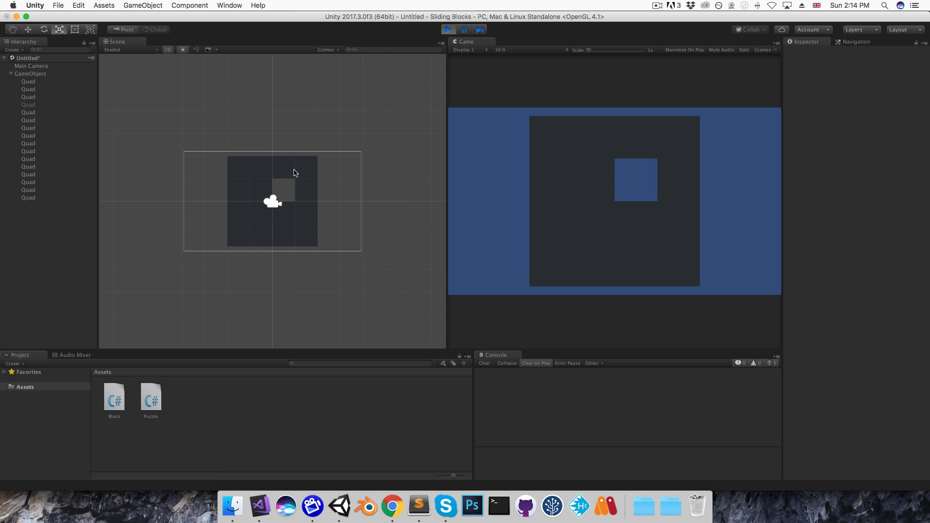
left_click(283, 168)
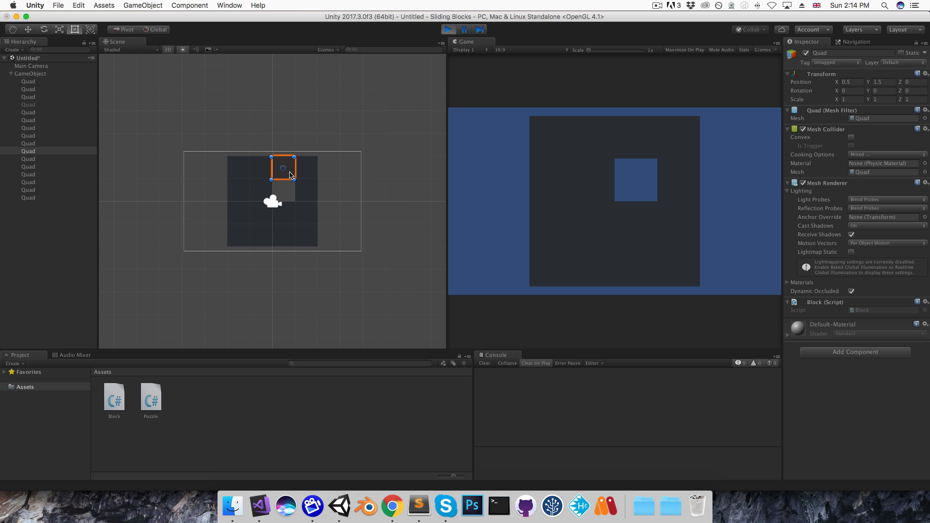
mouse_move(287, 168)
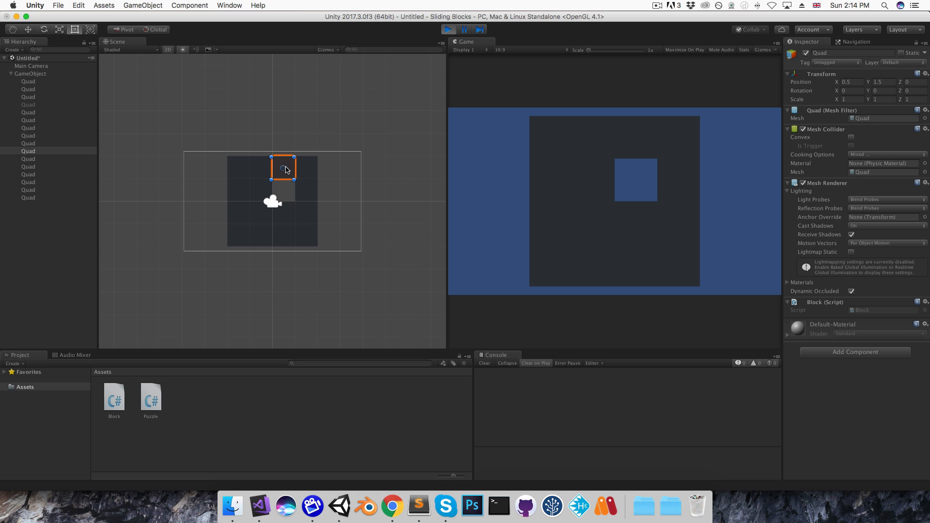
left_click_drag(285, 169, 260, 190)
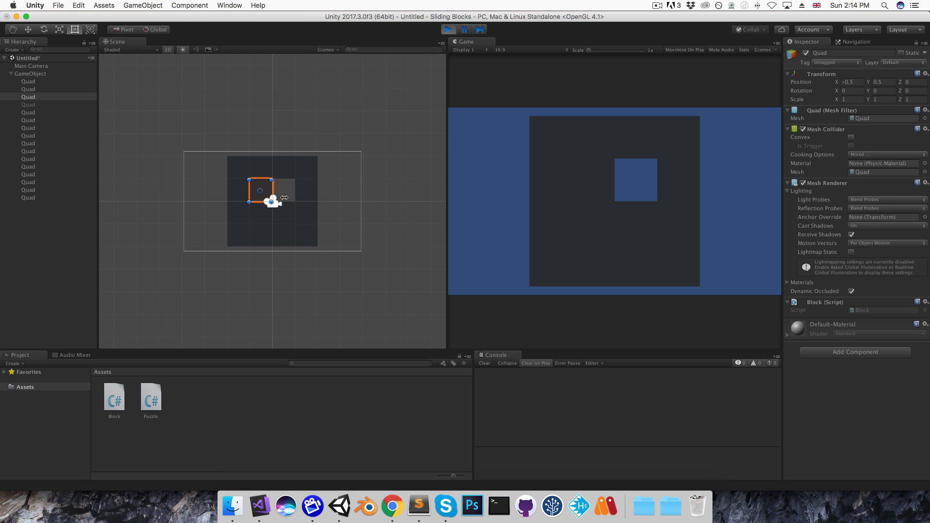
left_click_drag(260, 190, 283, 215)
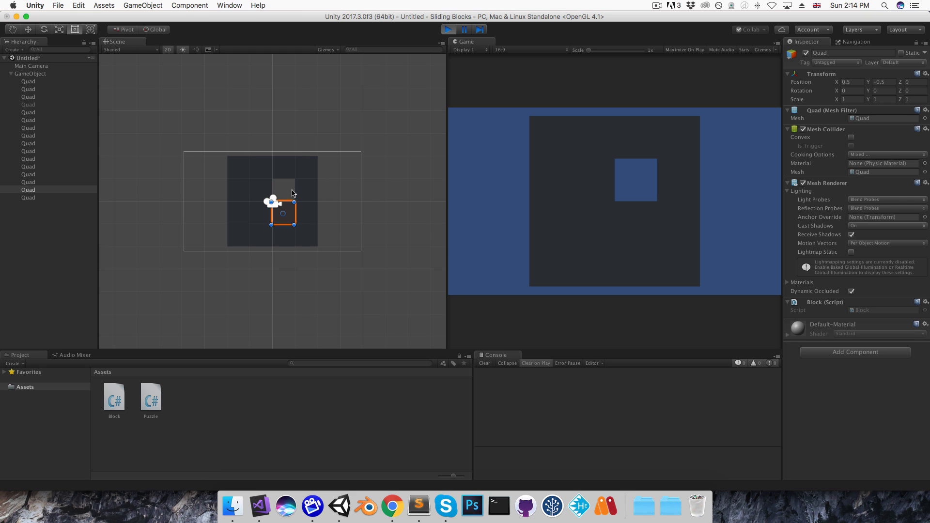
left_click(448, 30)
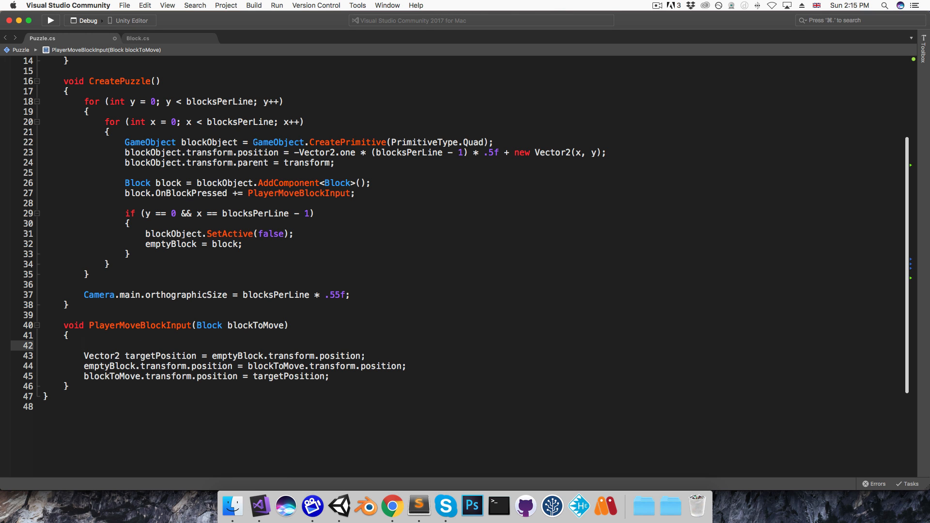
- Wrap the swap in a check that the blocks' position difference has sqrMagnitude == 1
type("if ((blo")
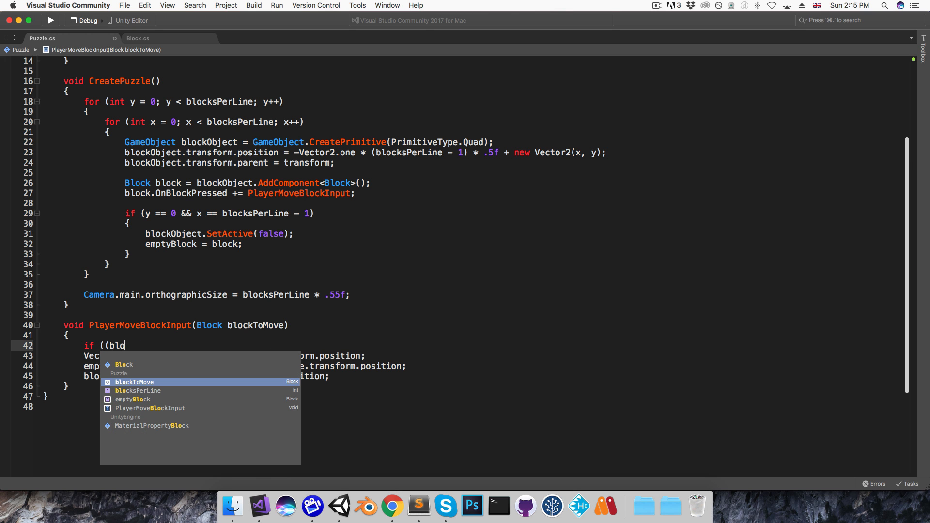
type("ckToMove.transform.position-")
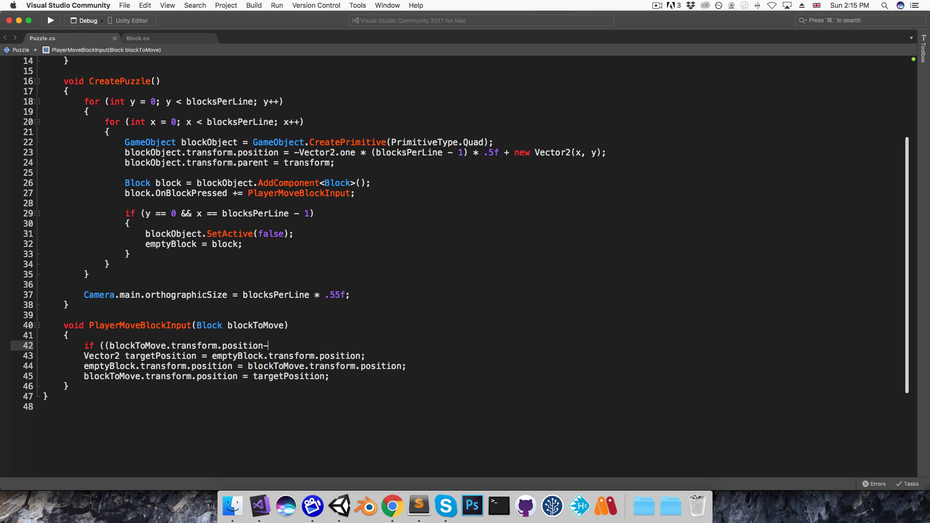
type("=emptyBlock.transform.position")
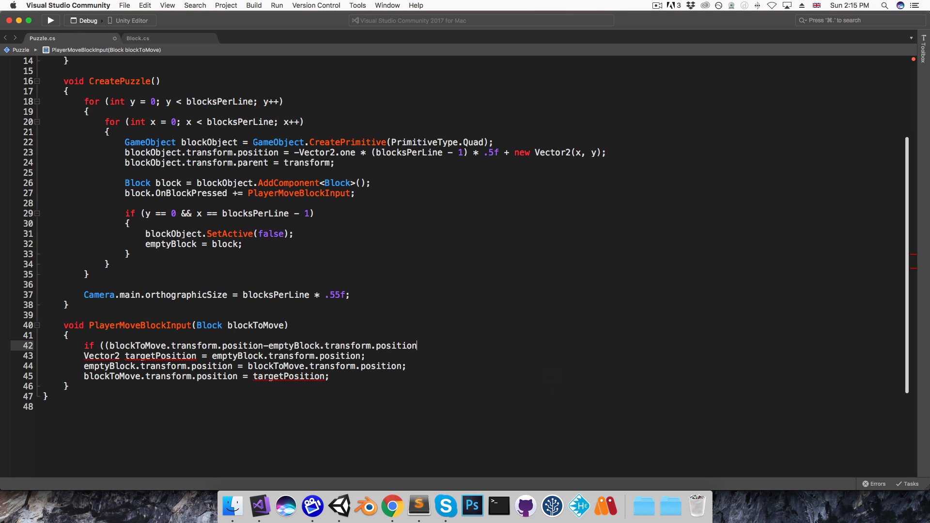
type(".sqrMagnitude ==1")
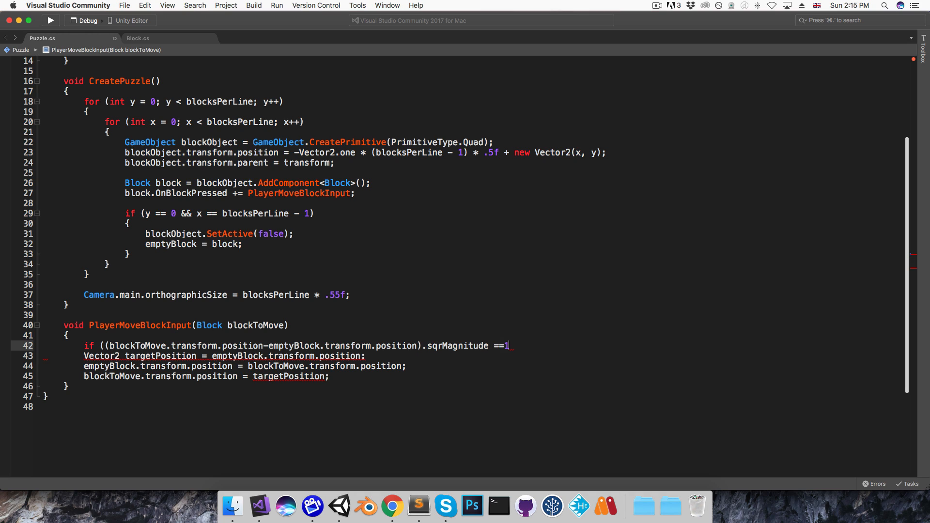
type(")")
type("}")
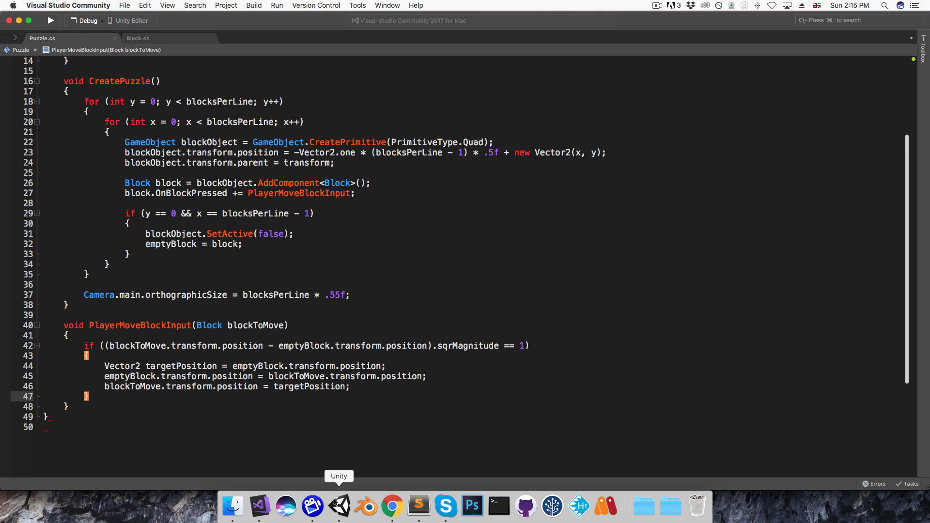
- Play the puzzle in Unity to test the adjacency check, then stop and return to the editor
left_click(339, 506)
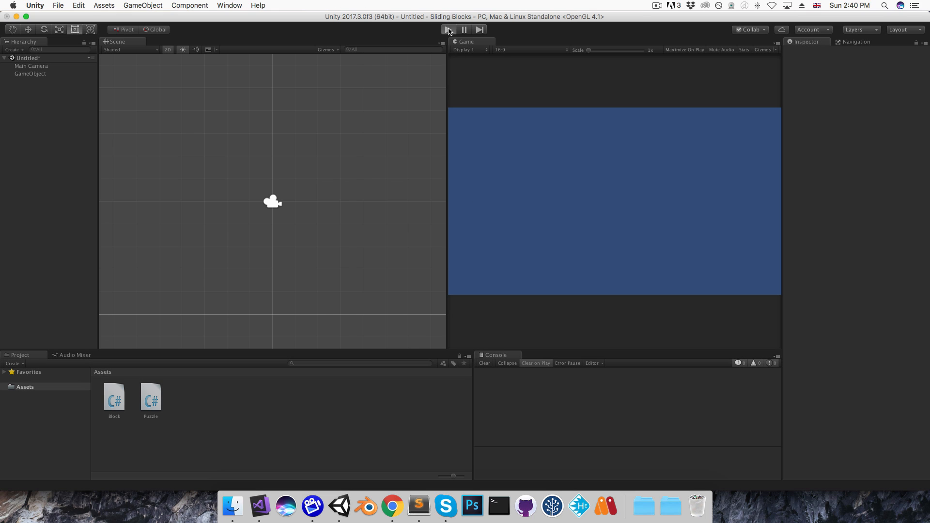
left_click(447, 30)
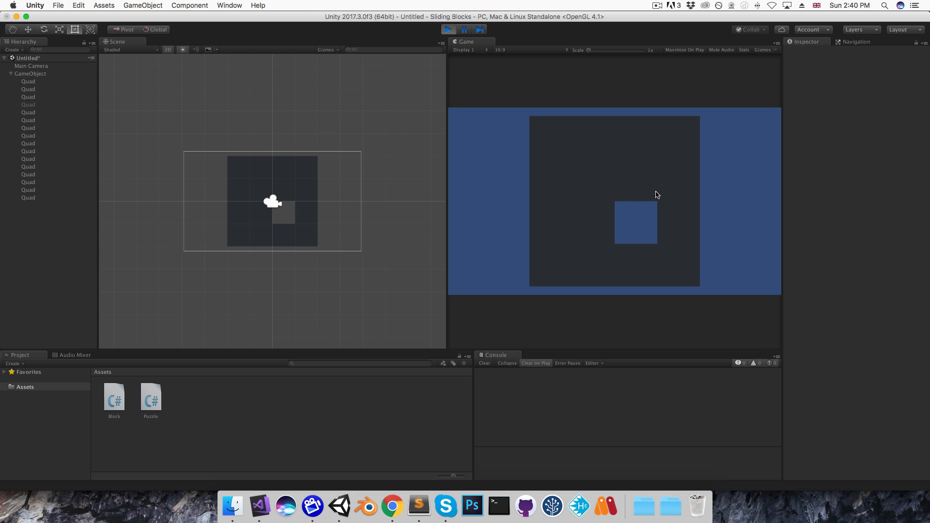
mouse_move(586, 274)
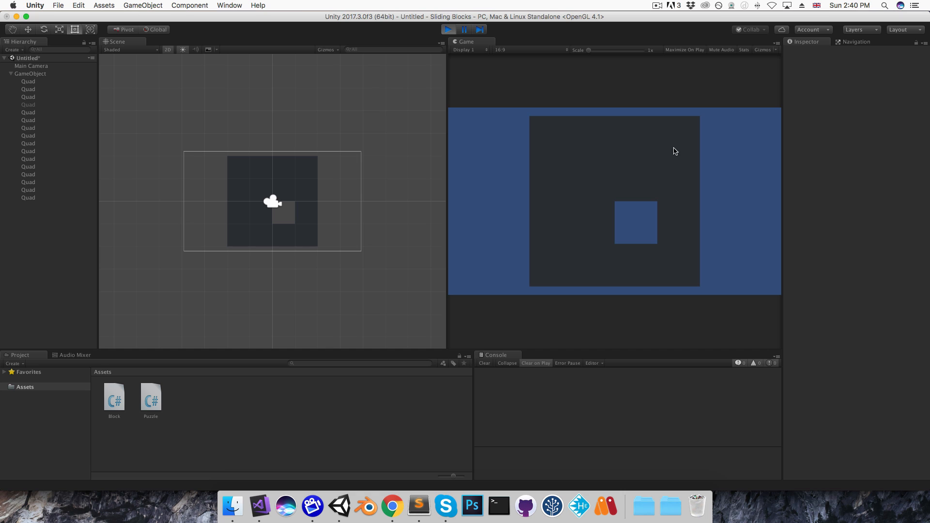
mouse_move(638, 155)
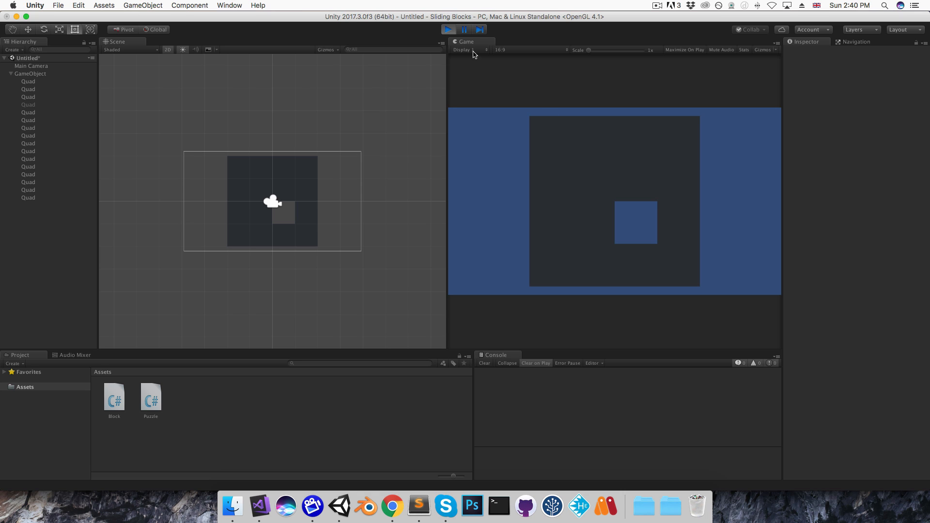
left_click(448, 29)
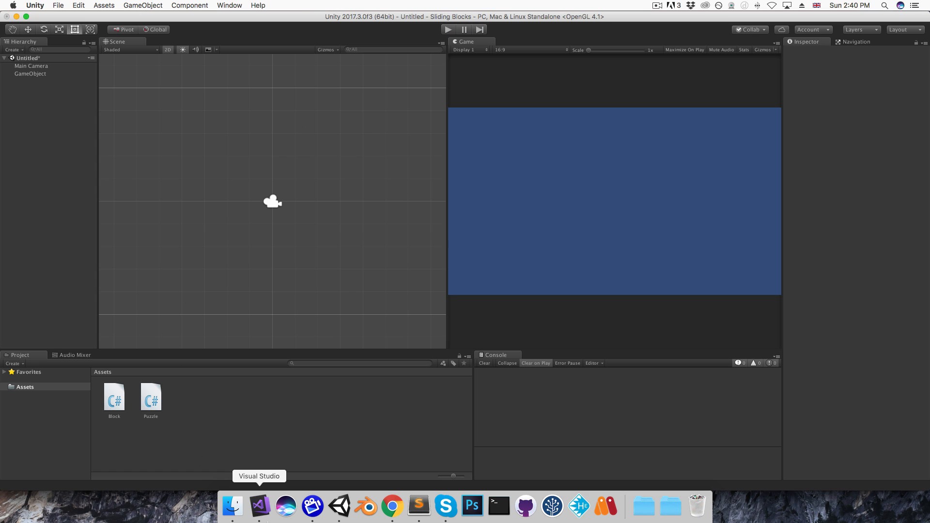
left_click(259, 506)
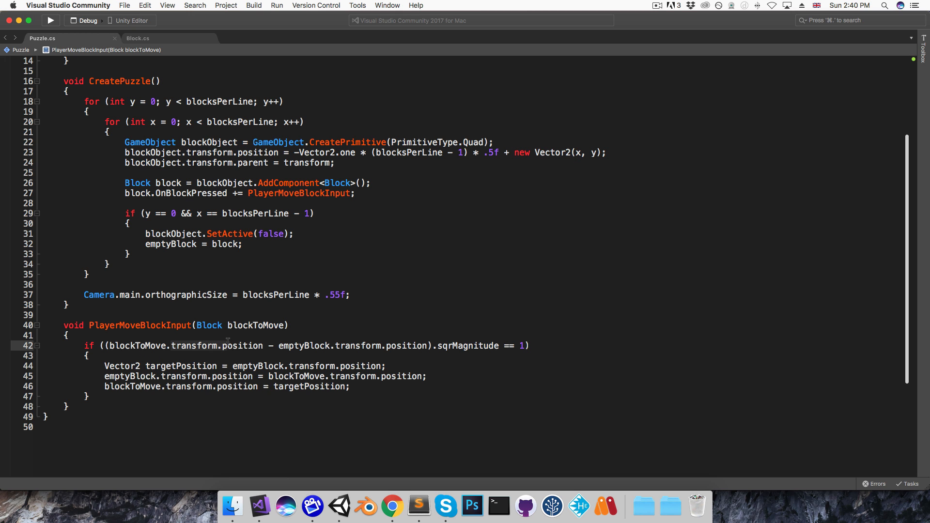
- Bring the Block script to the front in the editor
left_click(422, 355)
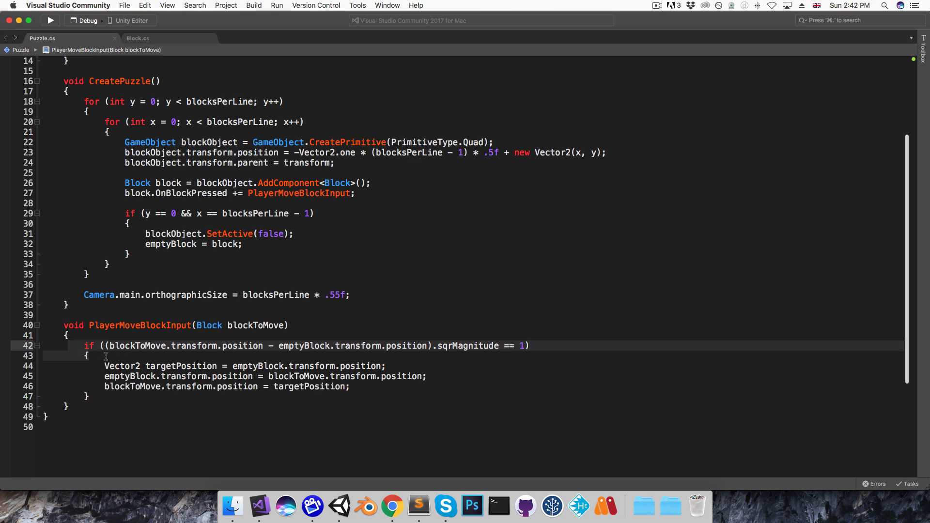
mouse_move(165, 73)
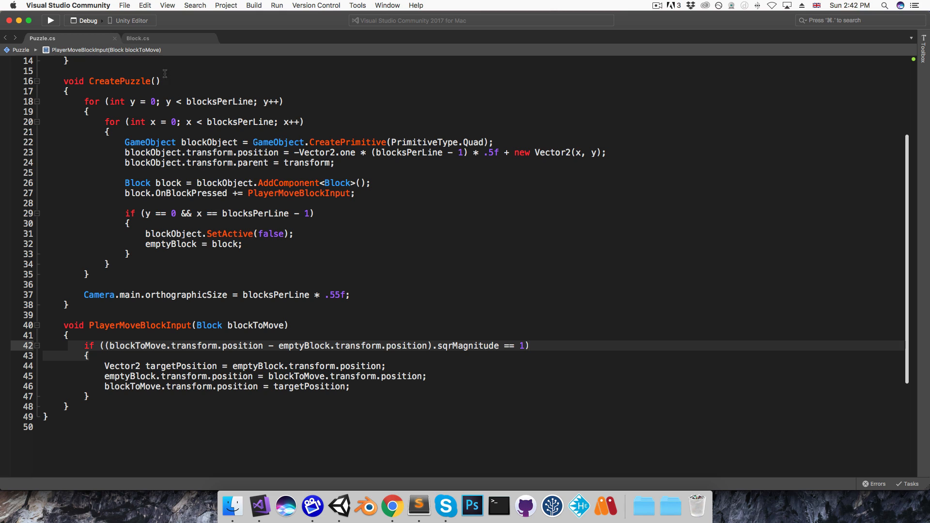
left_click(138, 38)
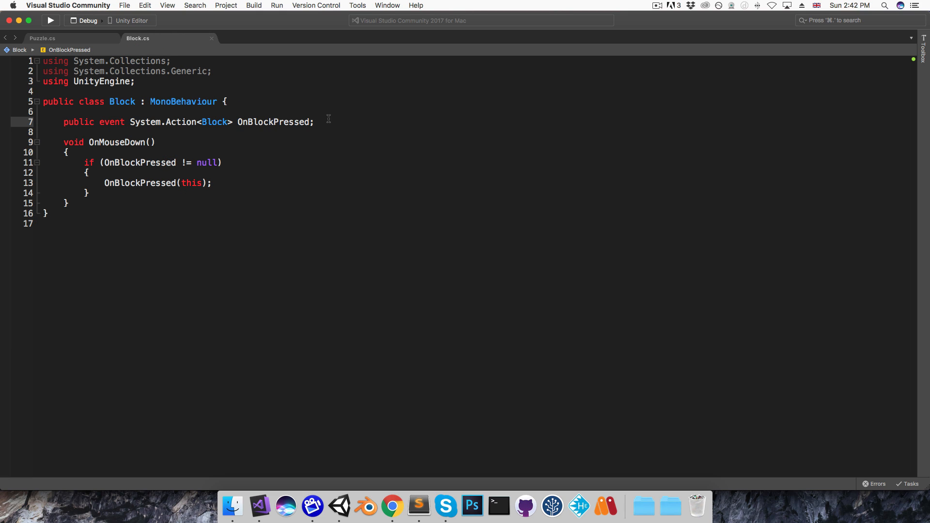
- Give Block a public Vector2Int coord field
type("public Vector2")
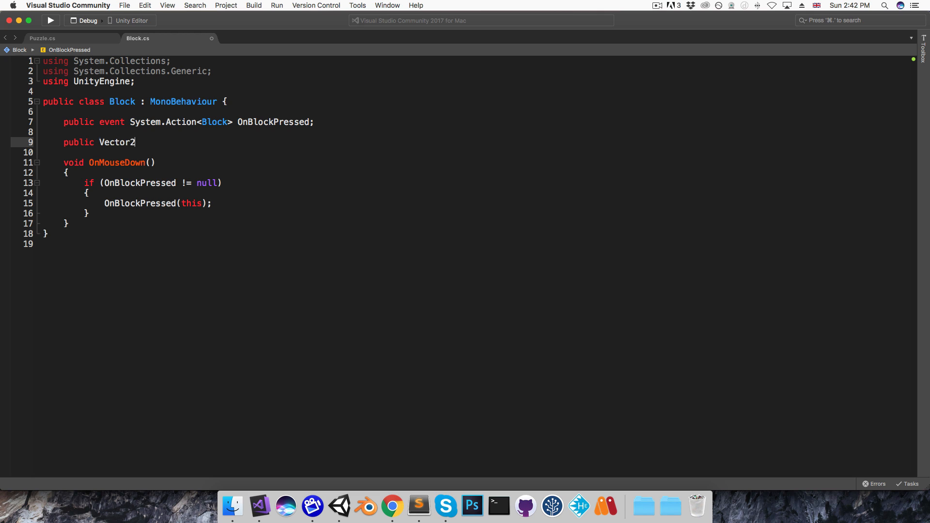
type("Int")
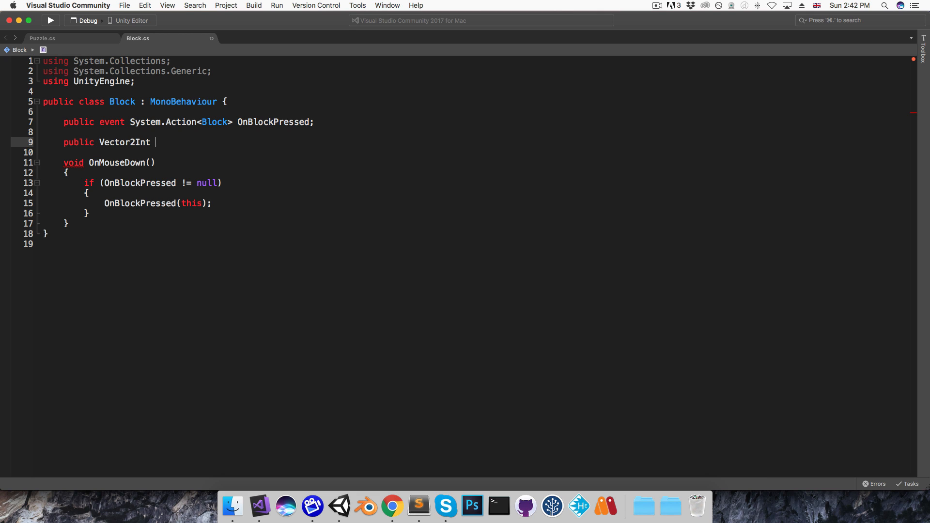
type("coord;")
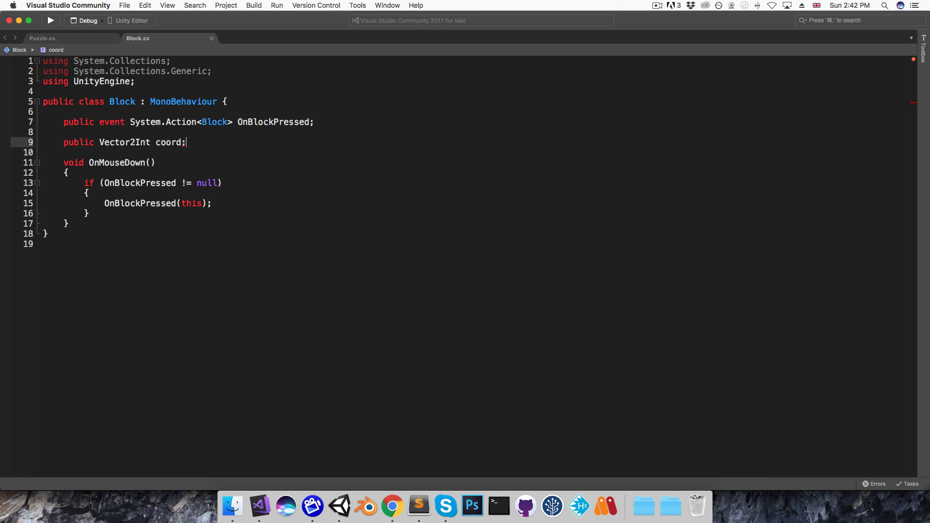
- Assign block.coord = new Vector2Int(x, y) for each block in CreatePuzzle
left_click(41, 38)
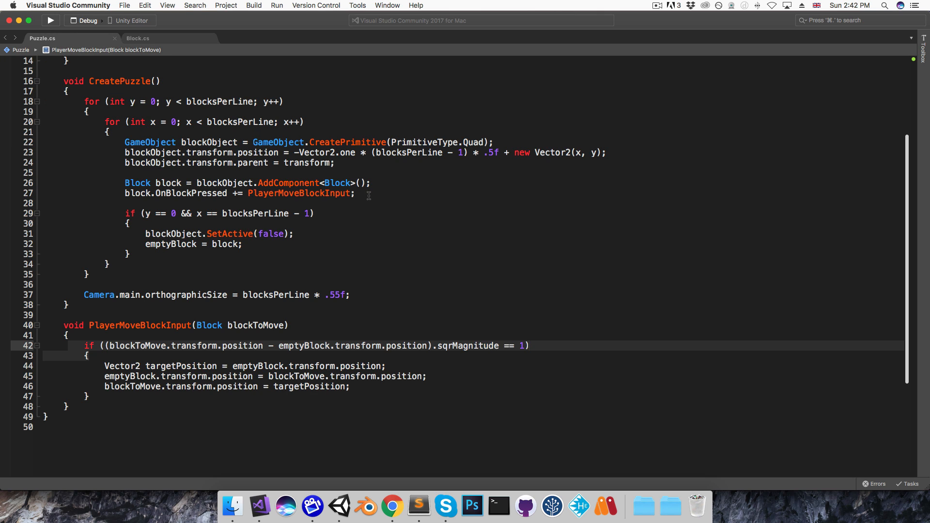
type("b")
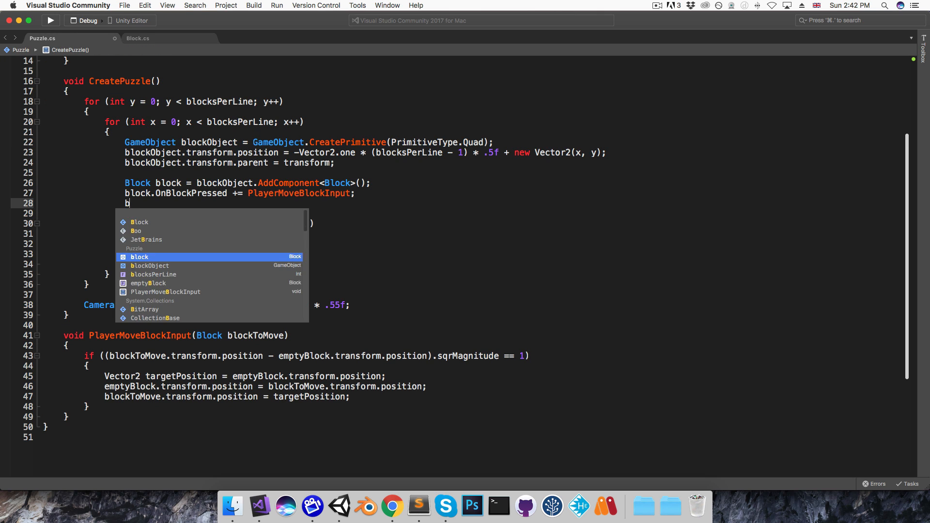
type("lock.coord =")
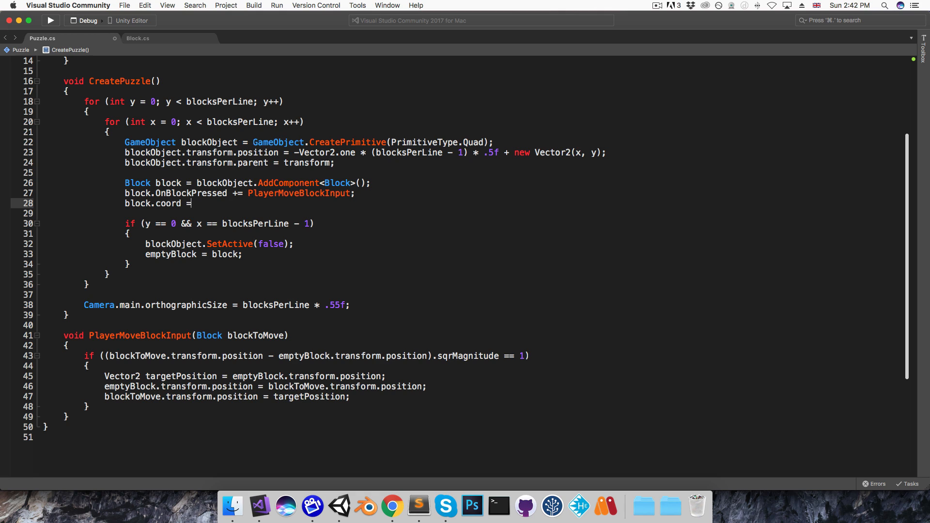
type("new Vector2Int")
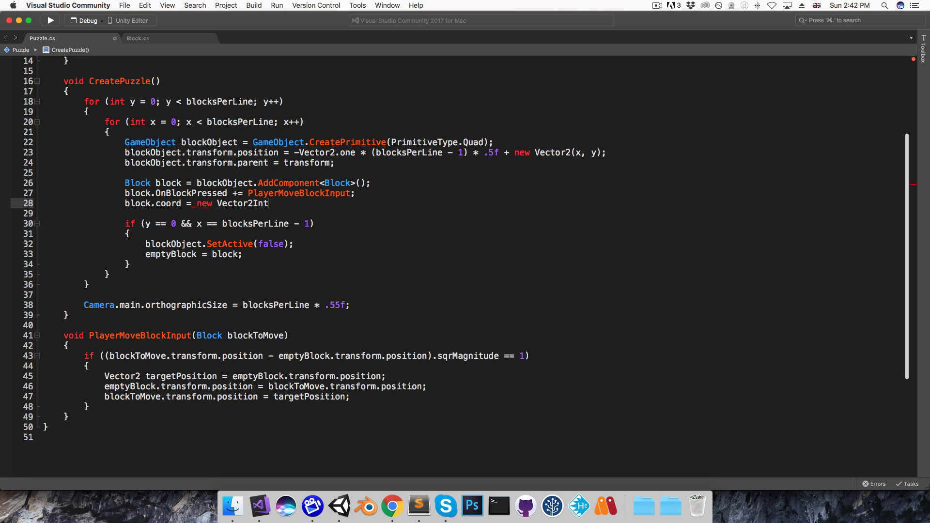
type("(x,y);")
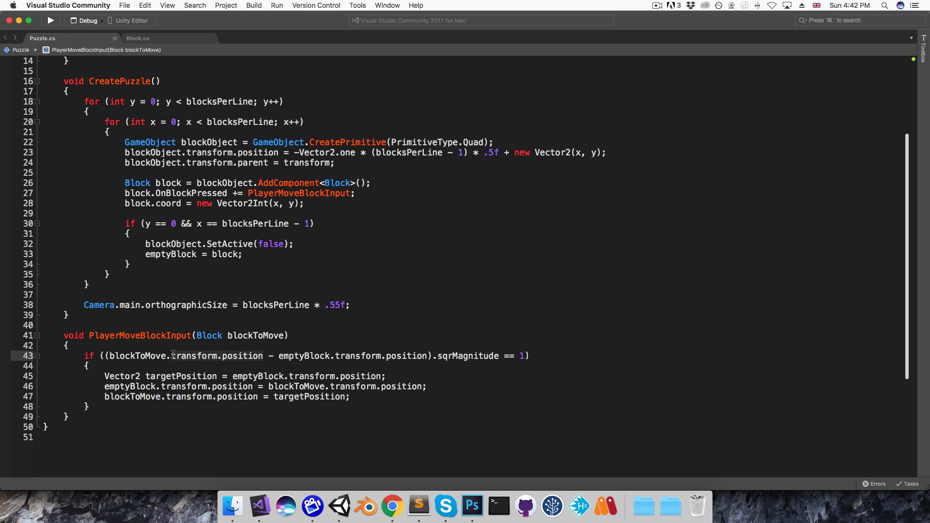
- Check adjacency with coord instead of position and store emptyBlock's coord in targetCoord
type("coord")
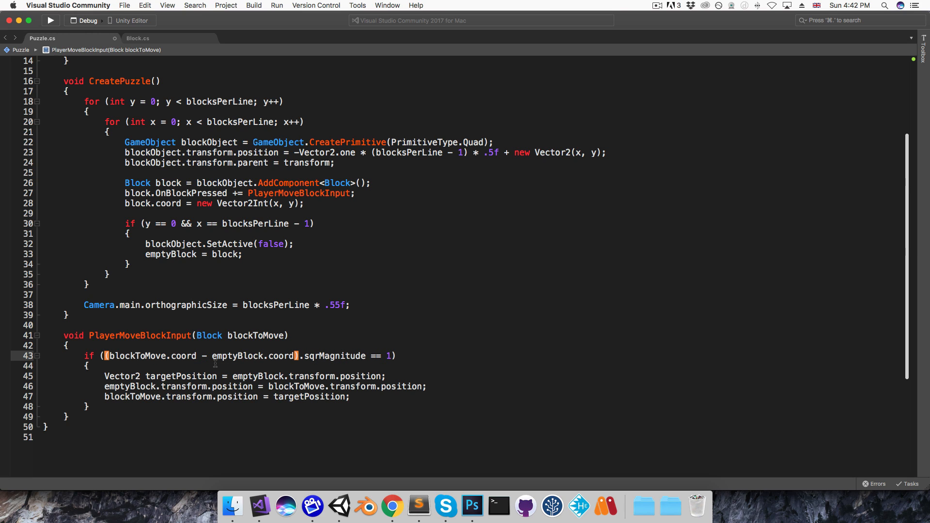
key("enter")
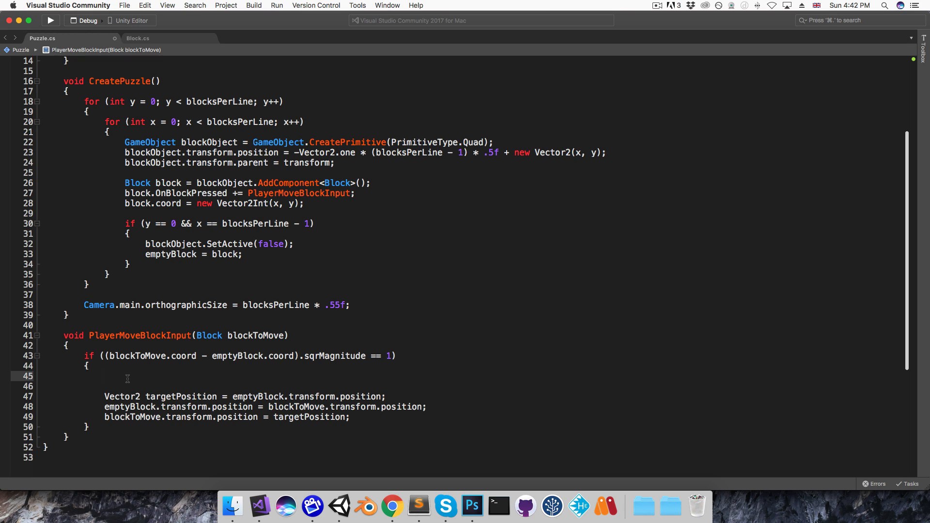
type("Vector2Int target")
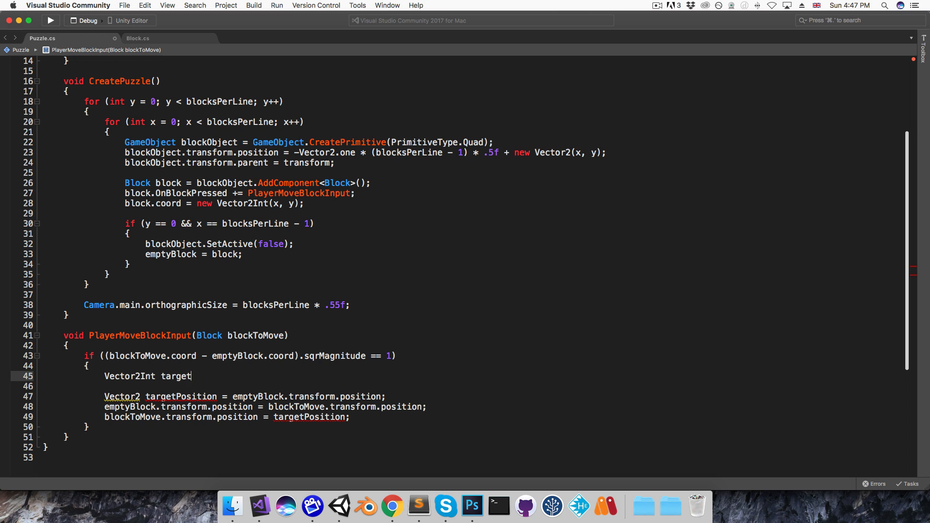
type("Coord = emptyBlock.coord;")
type("emptyBlock,")
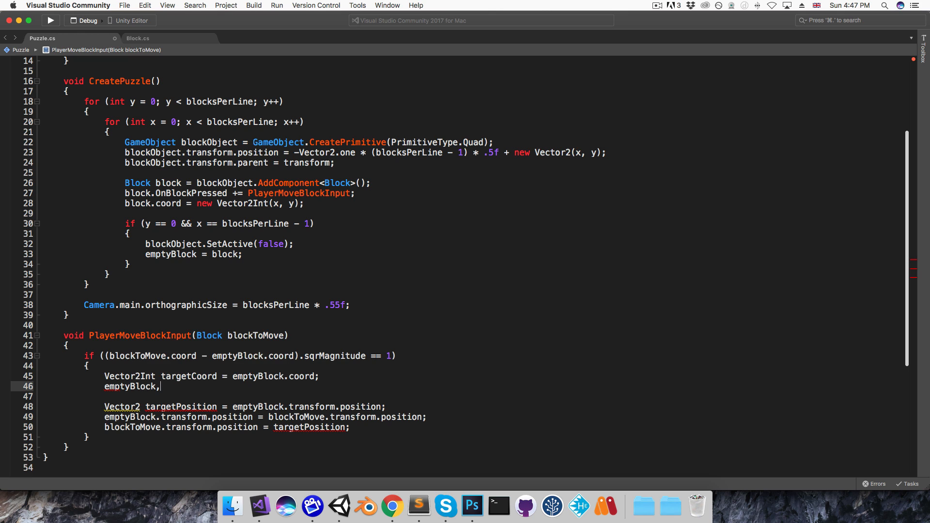
- Swap coords: emptyBlock takes blockToMove's coord and blockToMove takes targetCoord
type(".coord =")
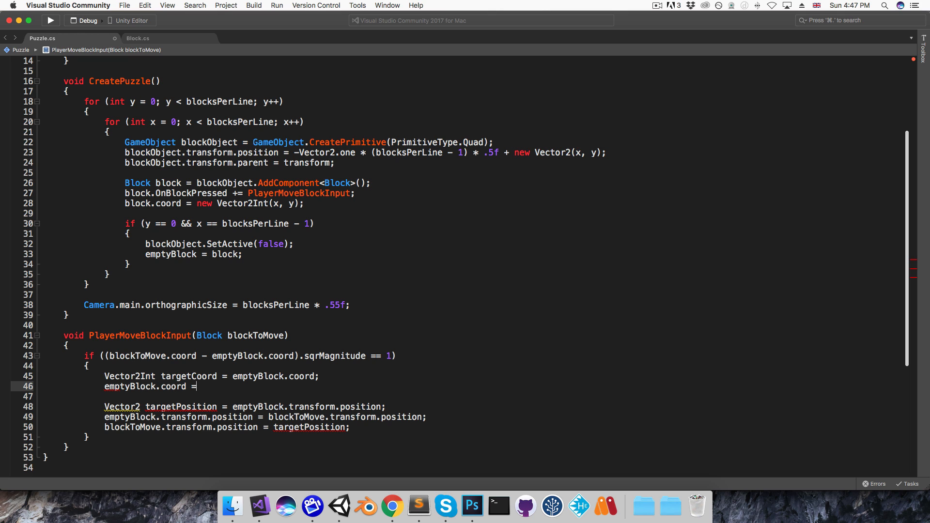
type("blockToMove.c")
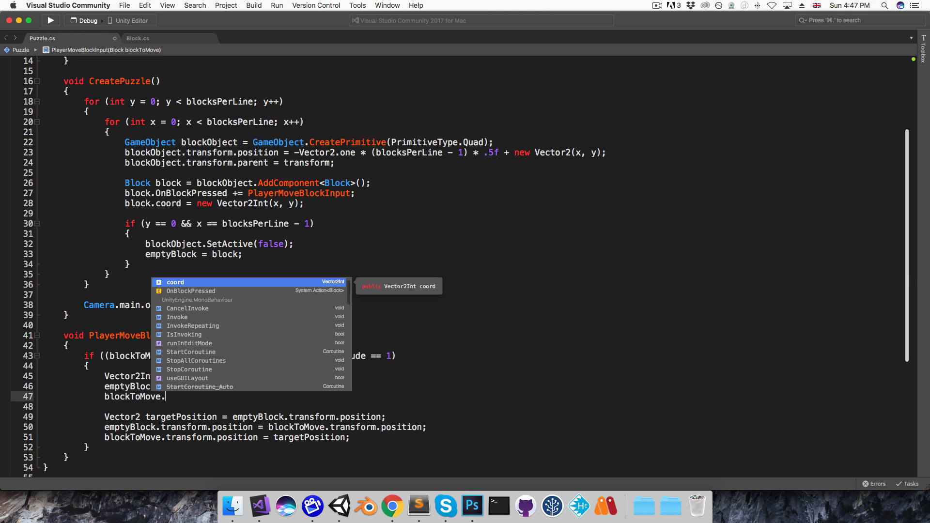
type("coord = targe")
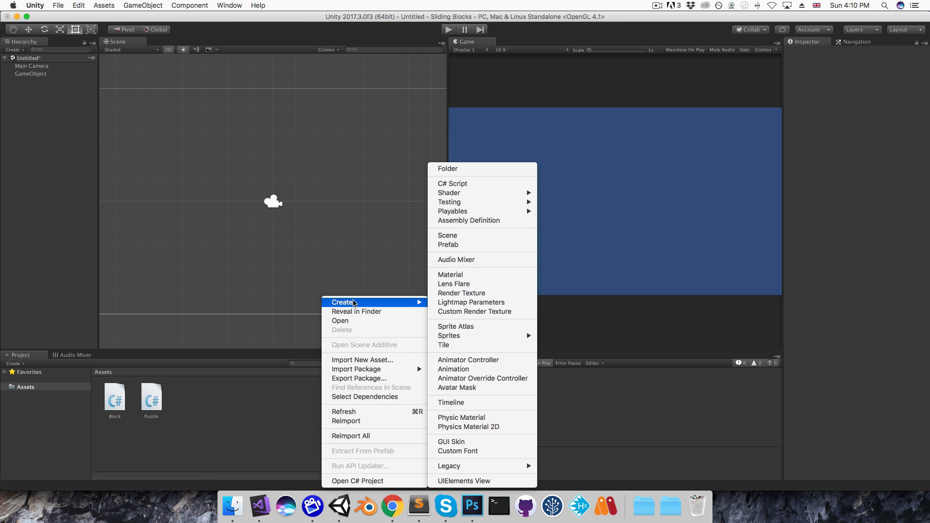
- Create a C# script named ImageSlicer in Assets and open it in Visual Studio
left_click(452, 183)
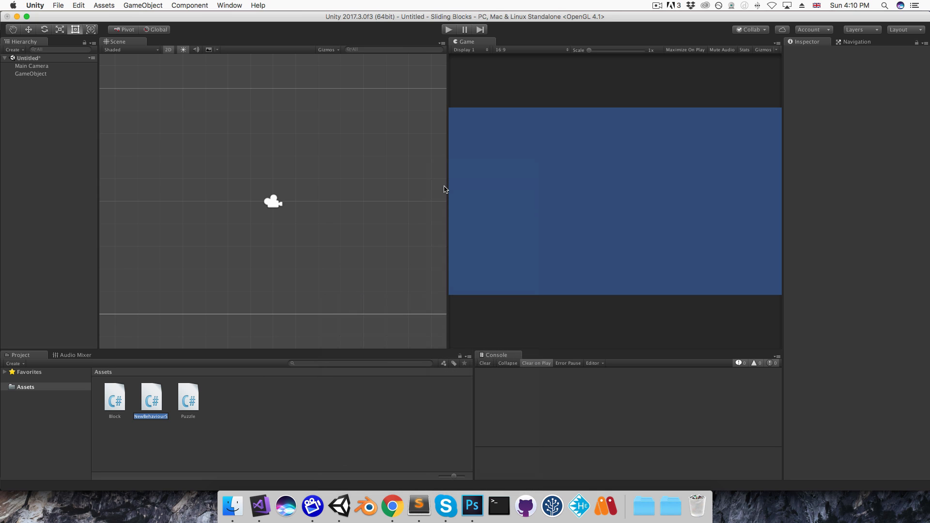
type("ImageSlice")
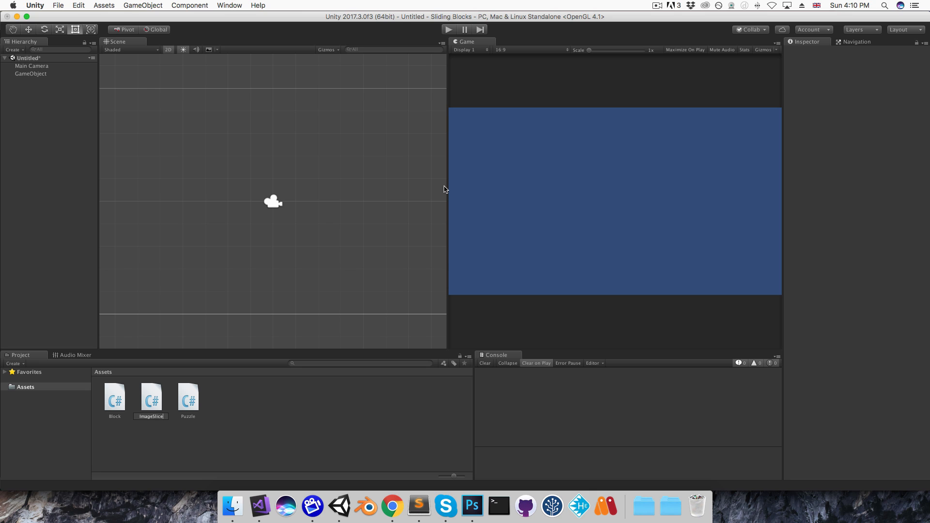
left_click(151, 397)
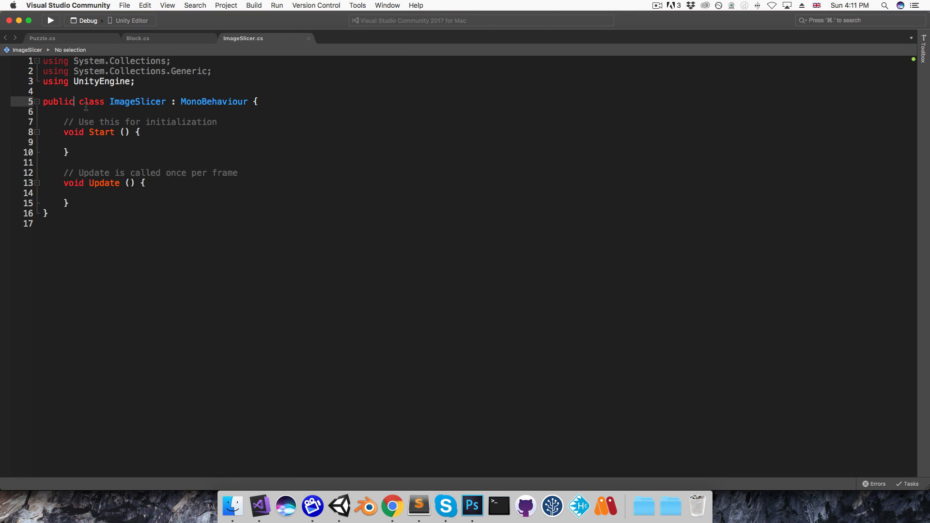
- Make ImageSlicer static and declare public static Texture2D[,] GetSlices(Texture2D image, int blocksPerLine)
type("static")
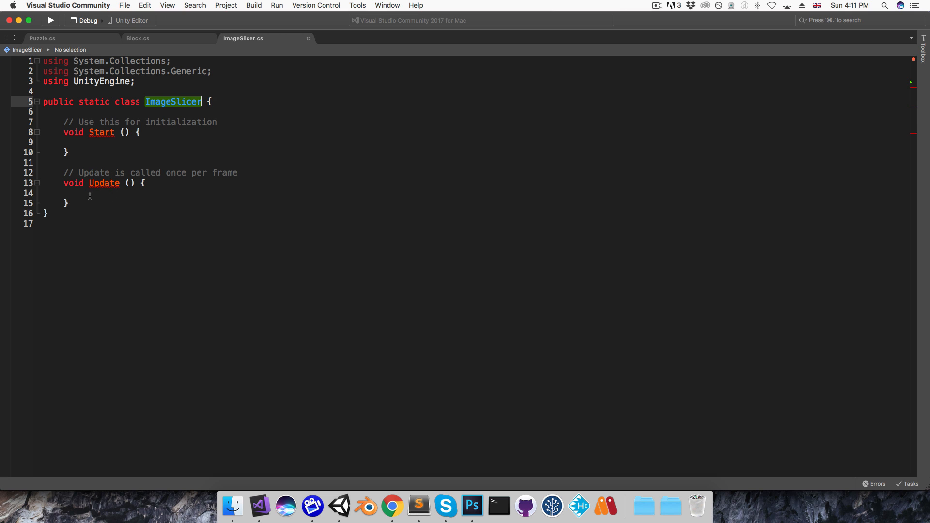
type("public static Texture2D[")
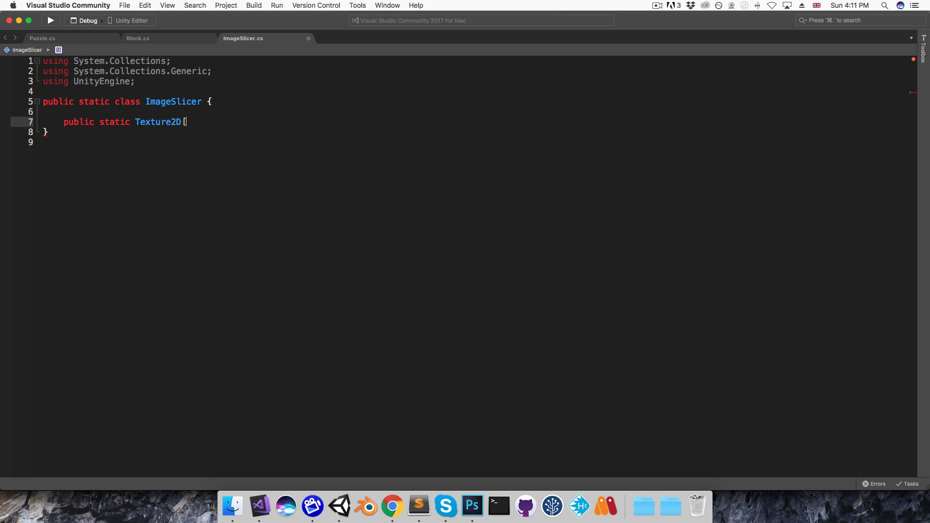
type(",]")
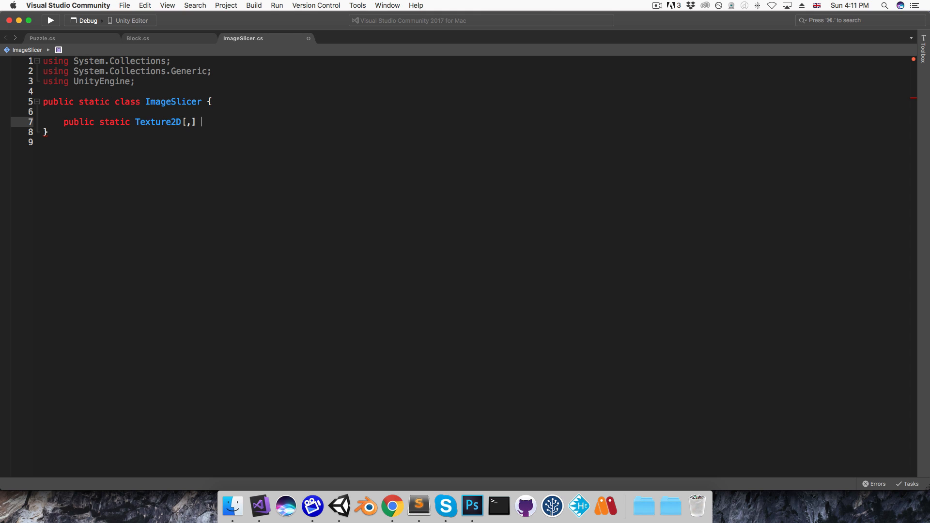
type("GetSlices(")
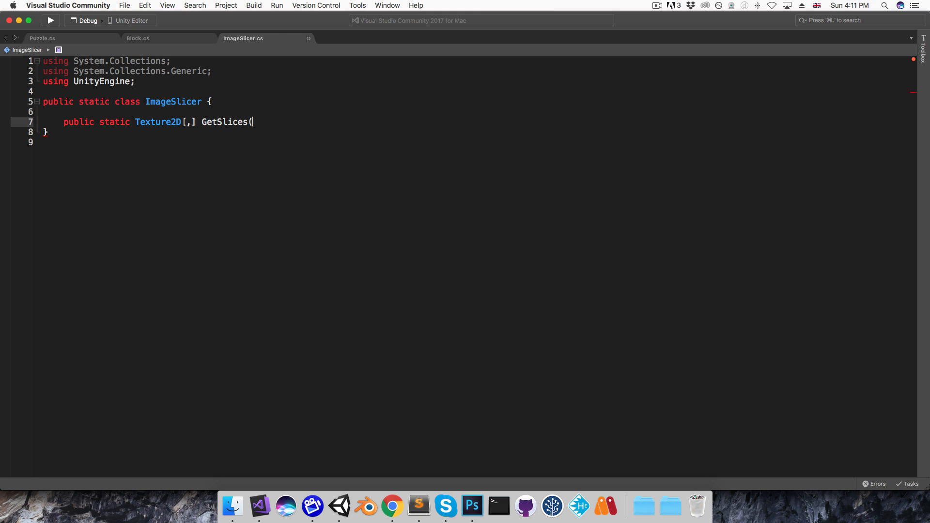
type("Textur")
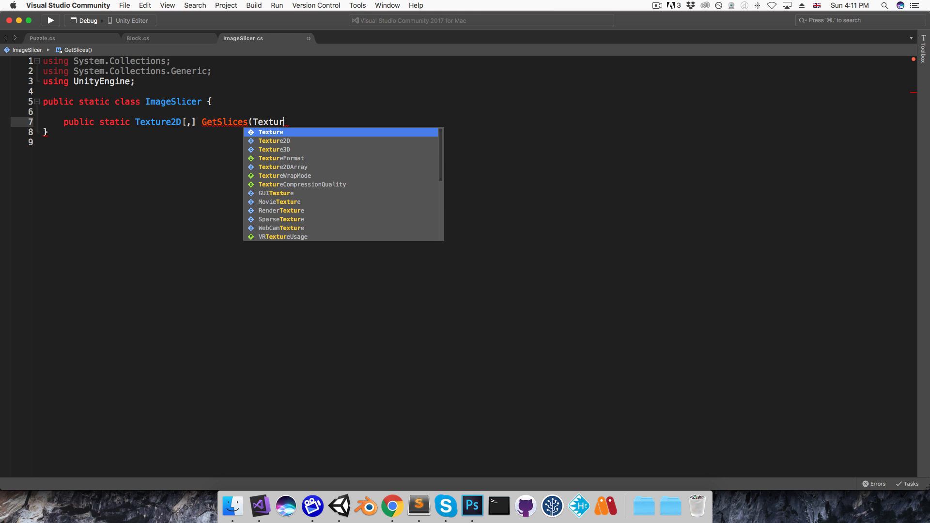
type("2D image")
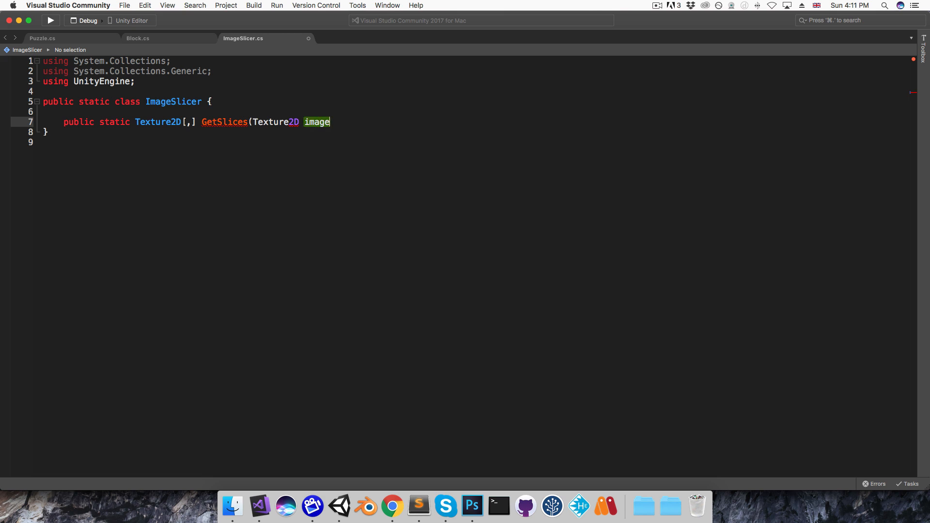
type(", int")
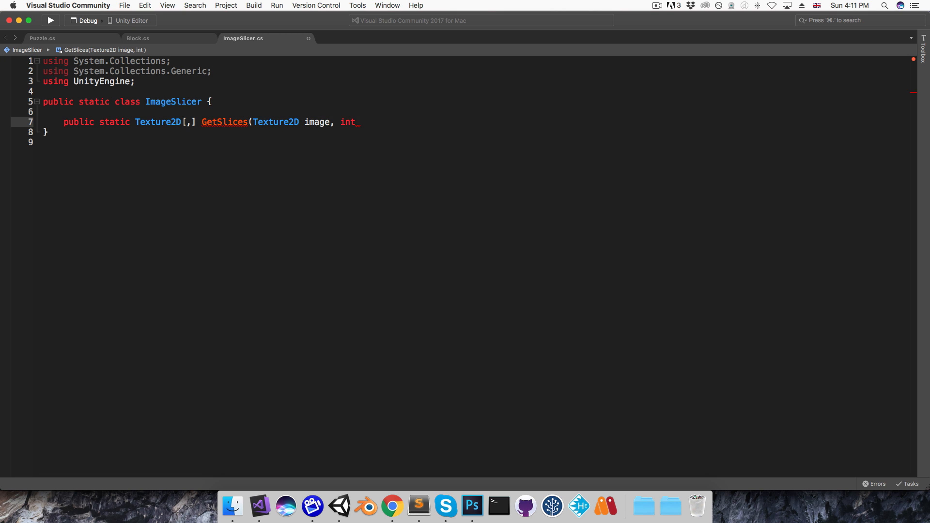
type("blocksPerLine")
type("{")
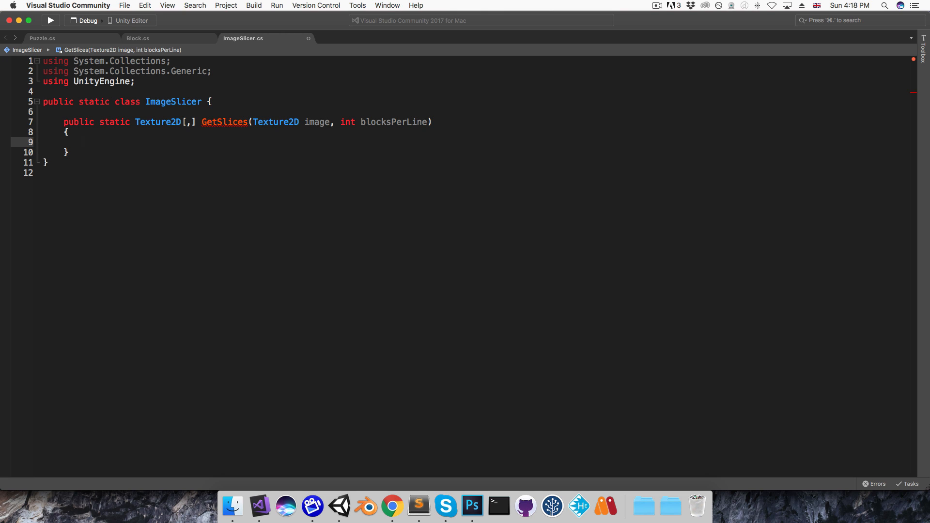
- Compute imageSize as Mathf.Min(image.width, image.height) and blockSize as imageSize/blocksPerLine
type("int i")
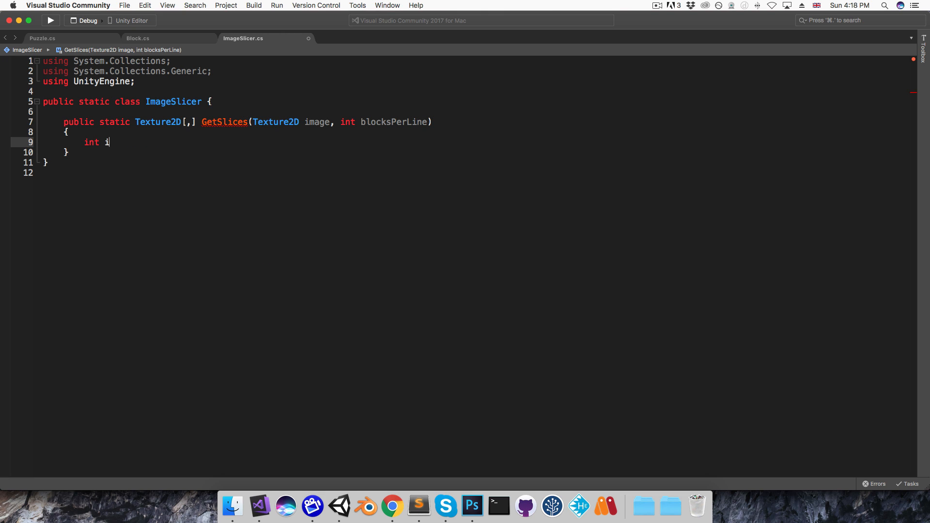
type("mageSize = Math")
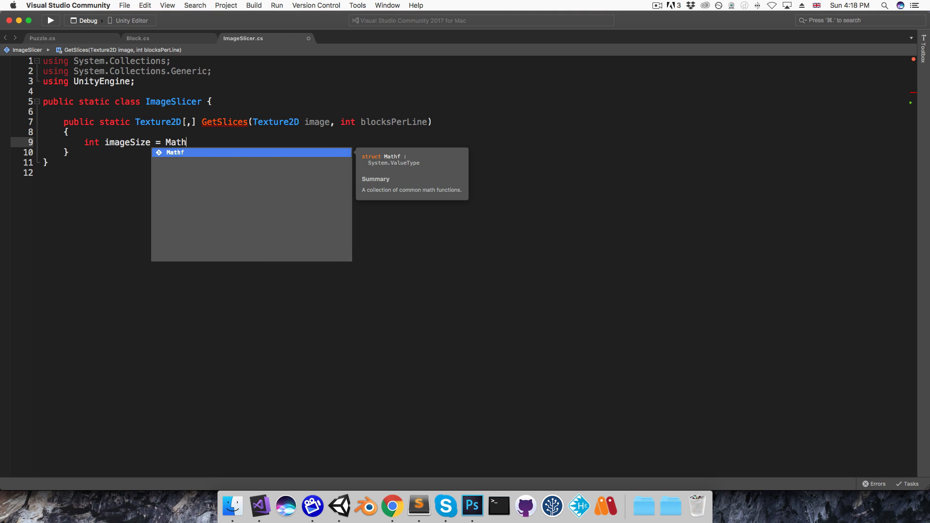
type(".Min(")
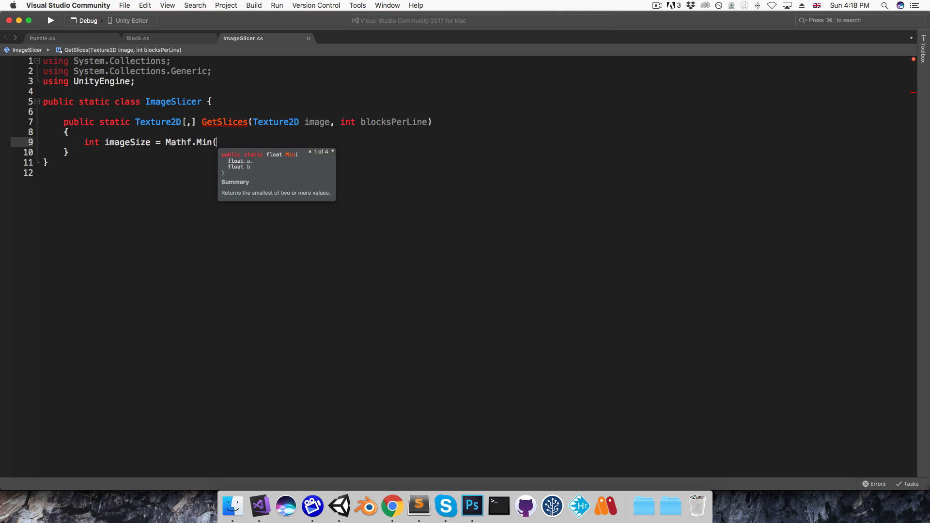
type("image.width,")
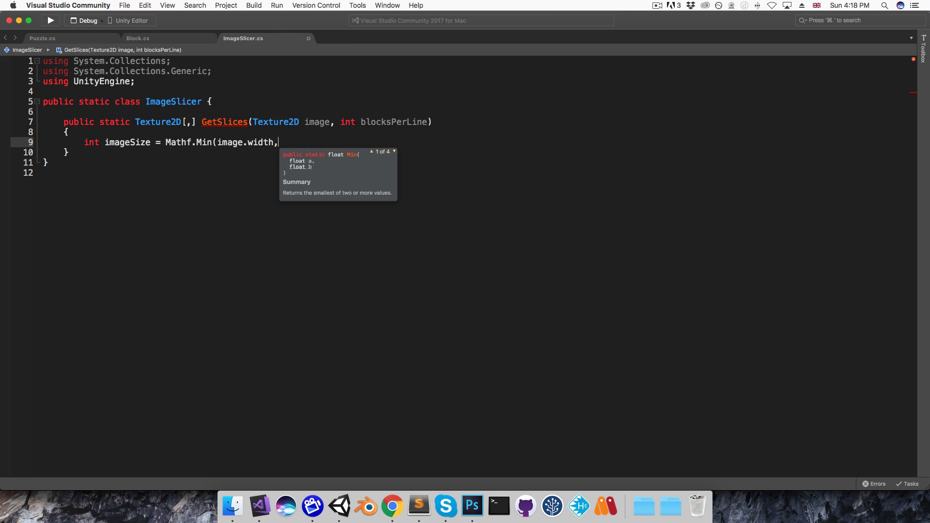
type("image.height);")
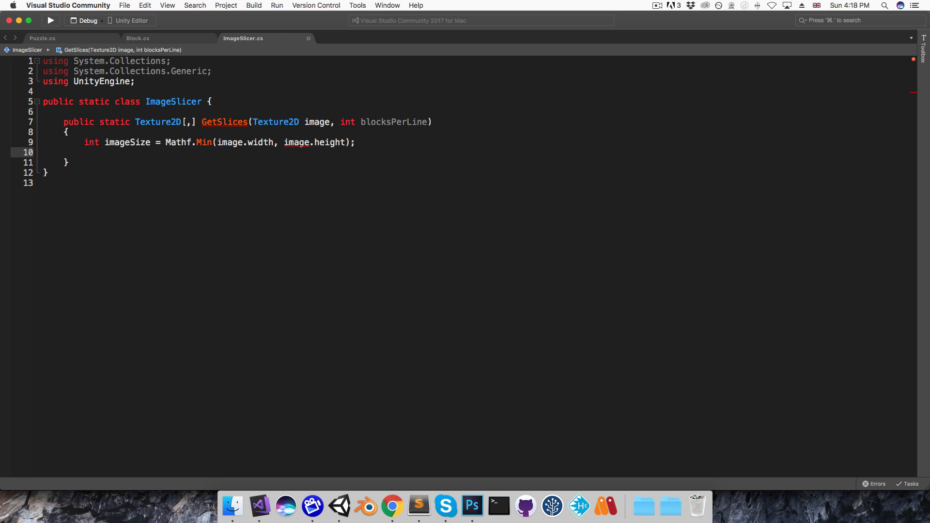
type("int")
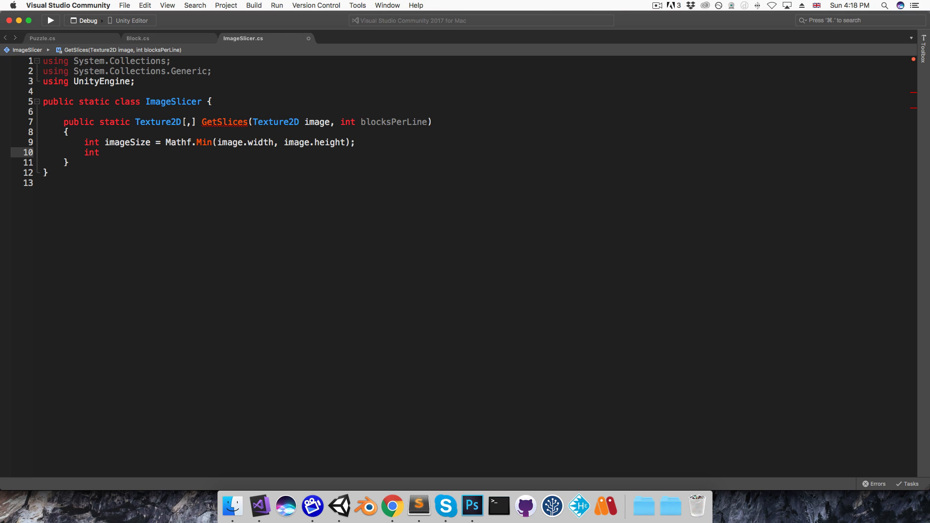
type("blockSiz")
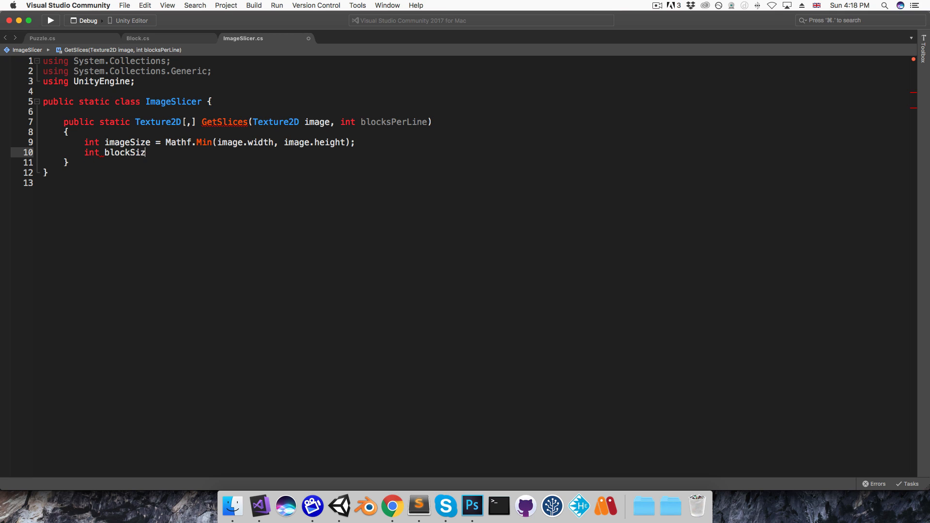
type("e = image")
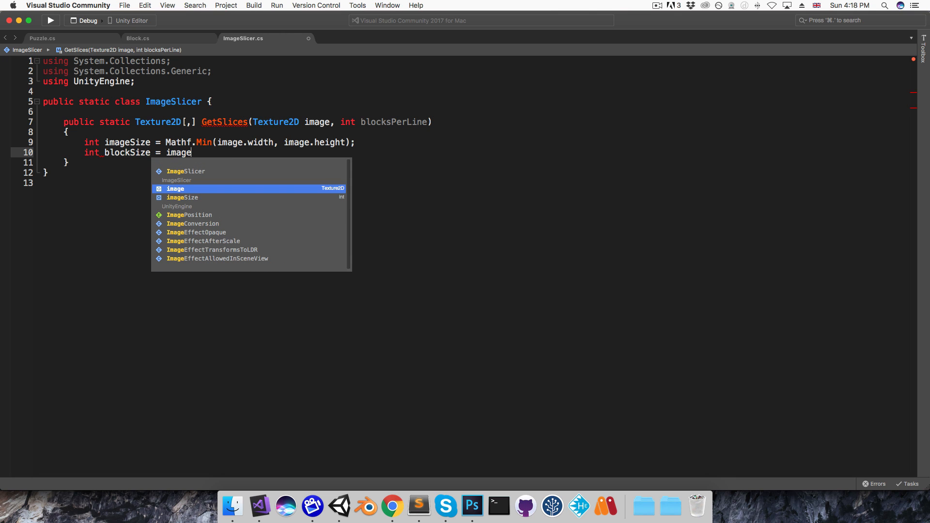
type("Size/blocksPerLine;")
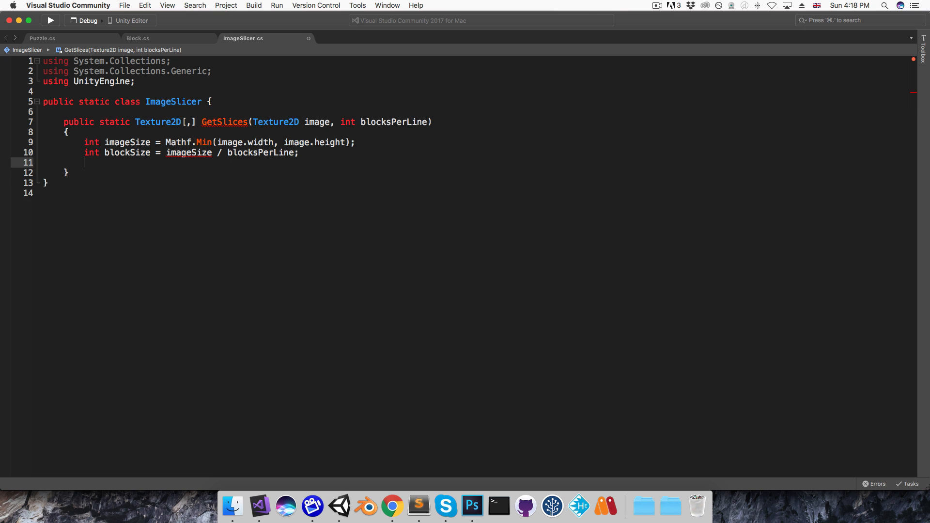
- Declare Texture2D[,] blocks = new Texture2D[blocksPerLine, blocksPerLine]
type("Texture2D")
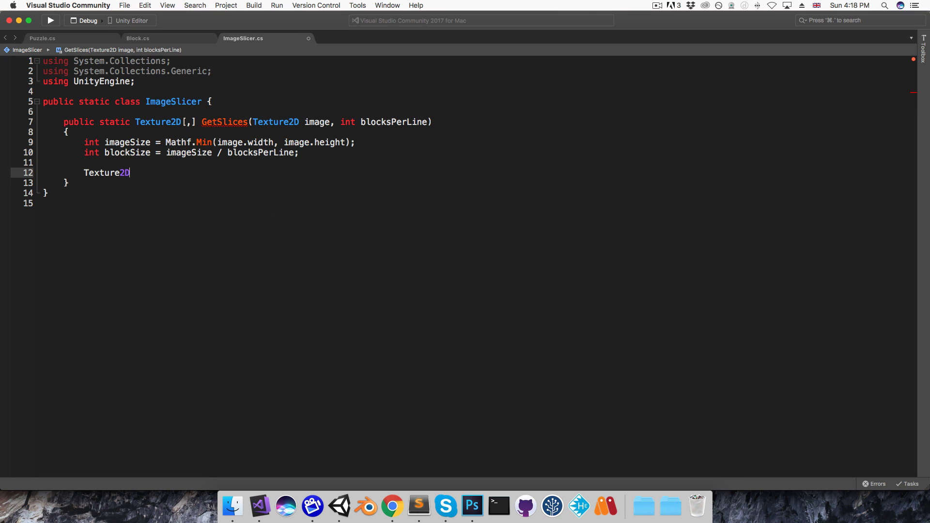
type("[,]")
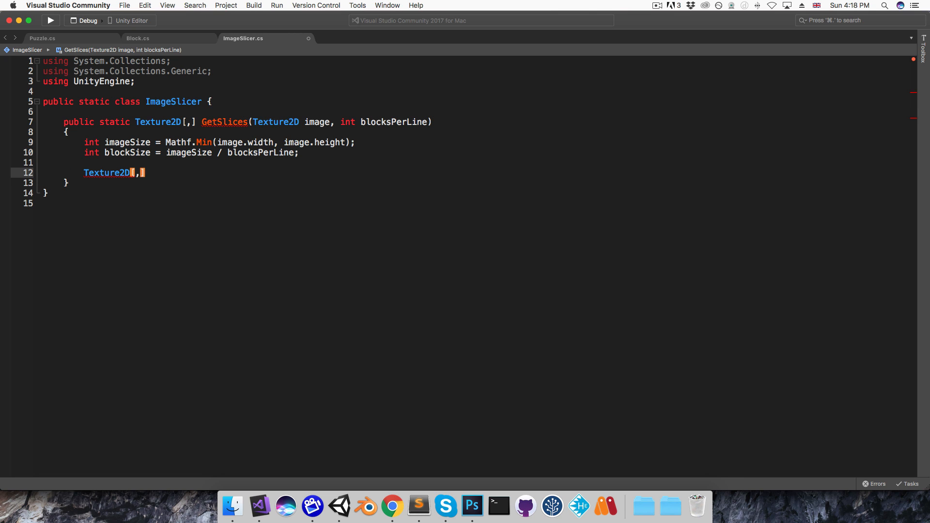
type("bl")
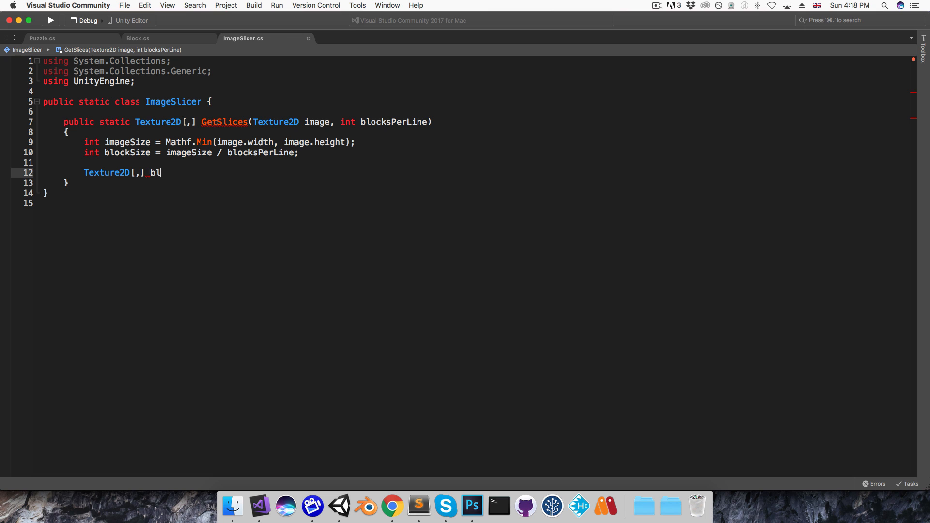
type("ocks = new Texture2D")
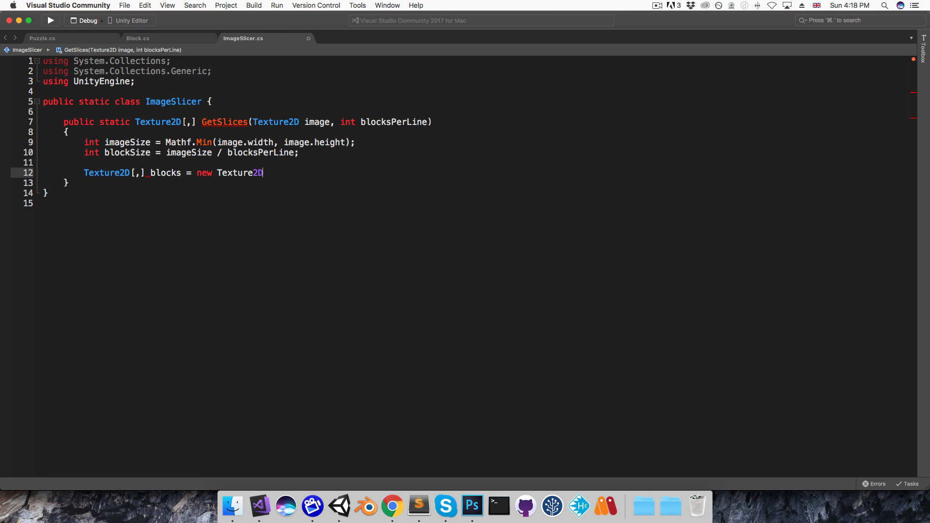
type("[b")
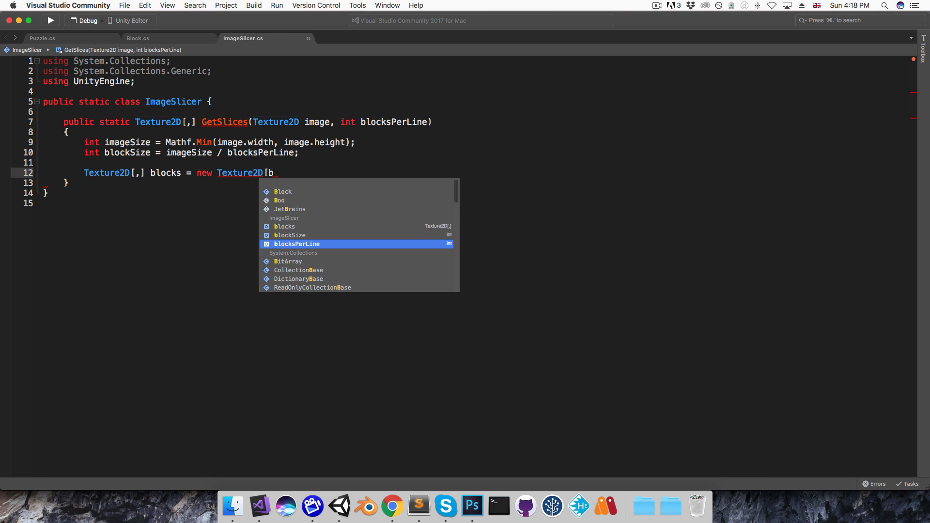
type("locksPerLine,blocksPerLine];")
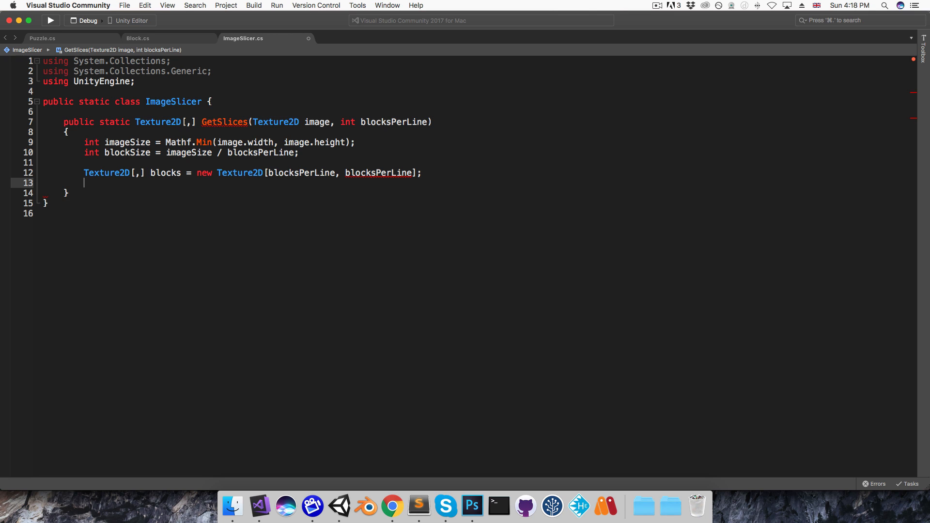
- Add nested for loops over y and x running up to blocksPerLine
type("for")
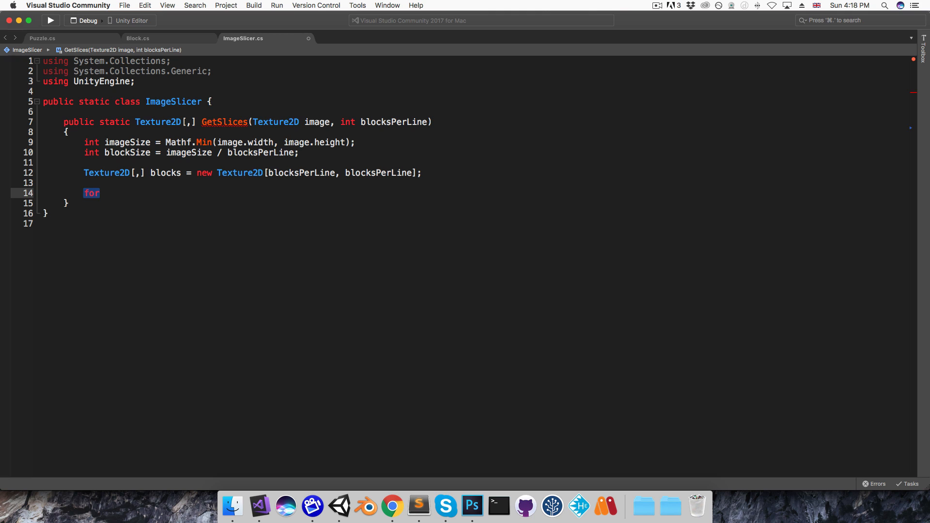
key("Tab")
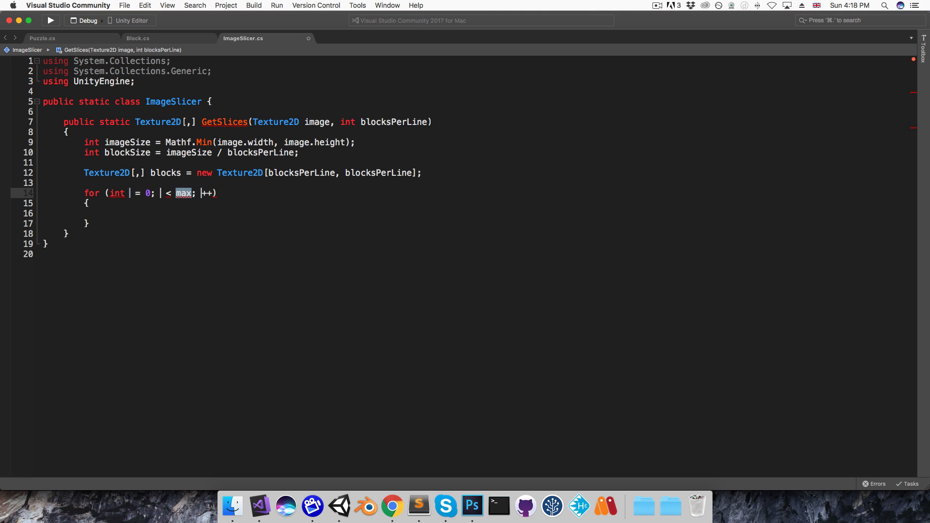
type("y")
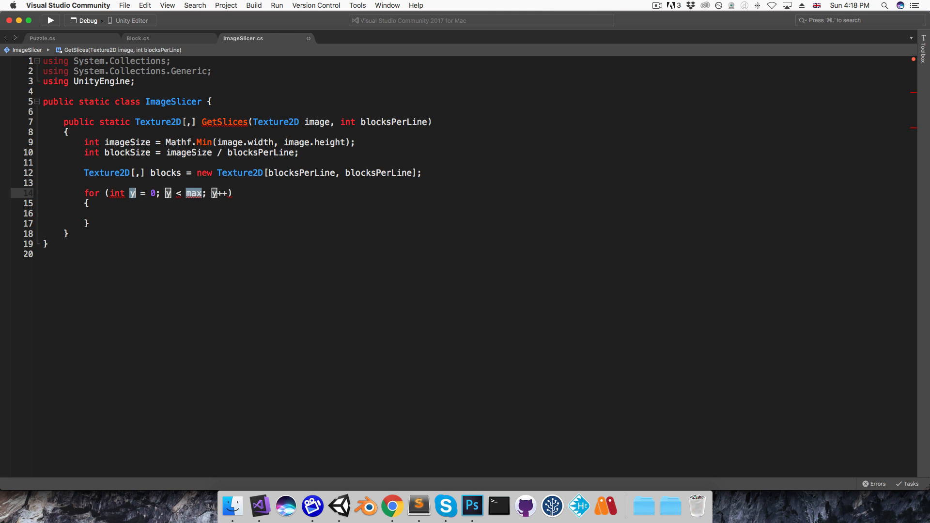
type("blocksPerLine")
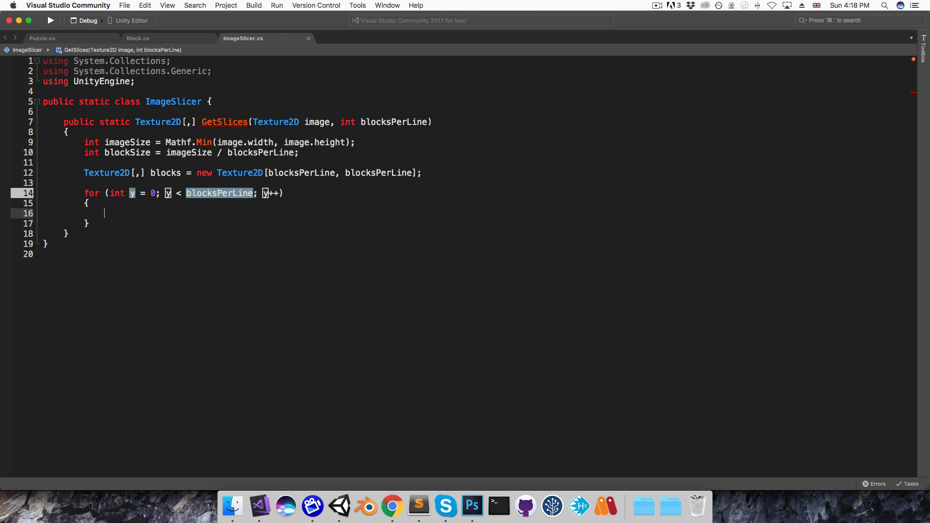
type("for (int x = 0; x < max; x++)")
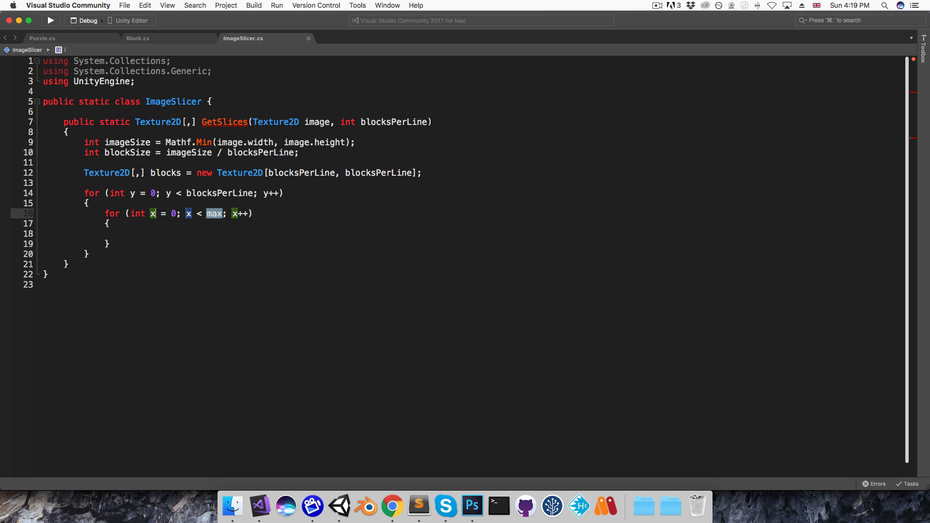
- Inside the loops create Texture2D block = new Texture2D(blockSize, blockSize)
type("blocksPerLine")
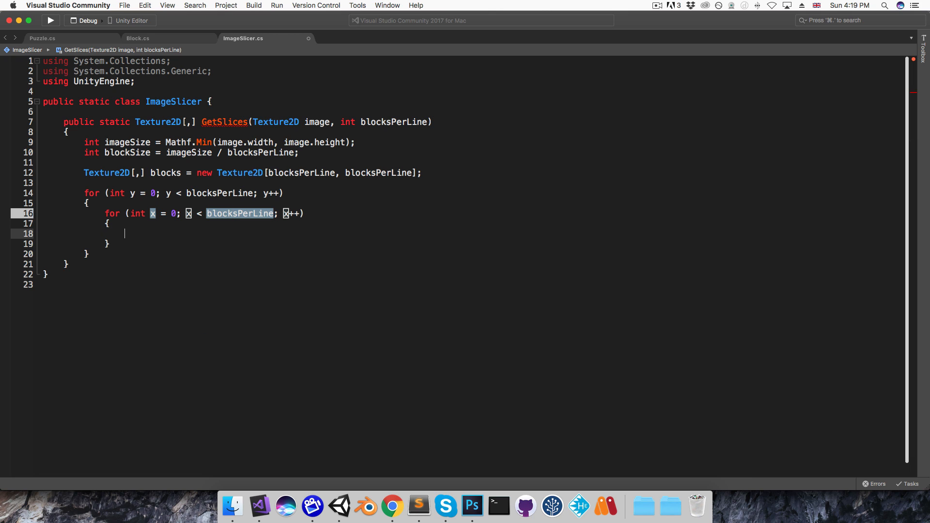
type("Texture2D bl")
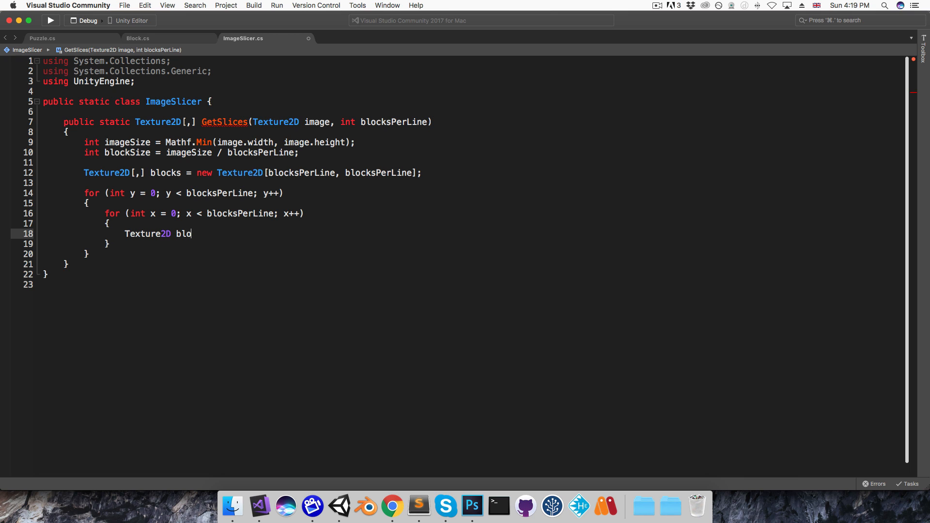
type("ock = new Texture2D")
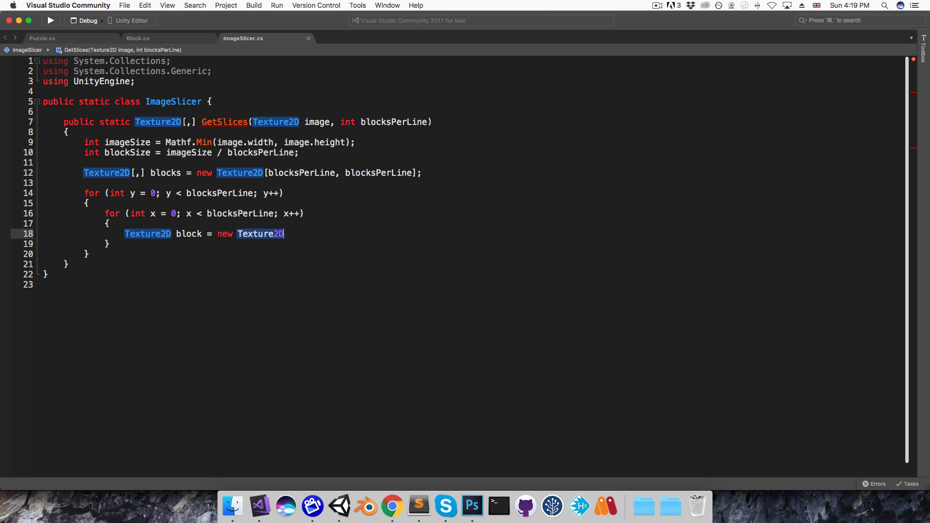
type("(bloc")
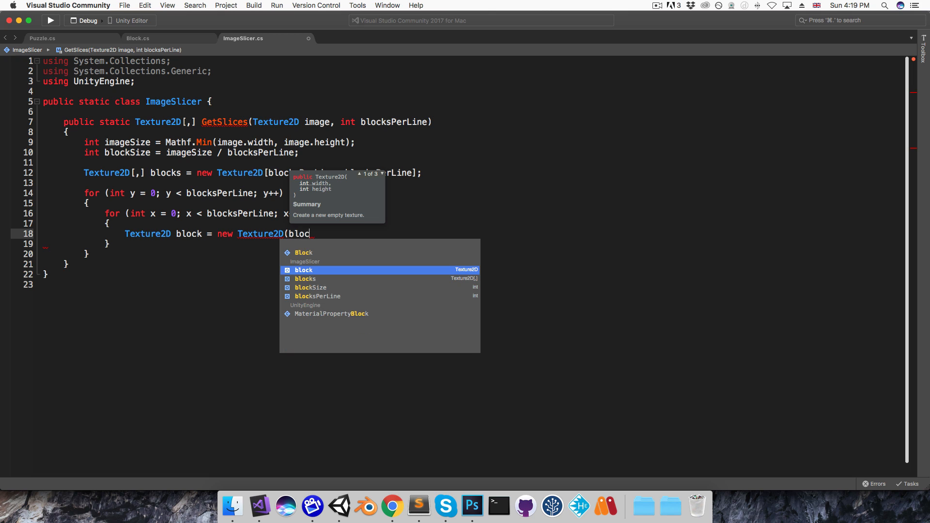
type("kSize,")
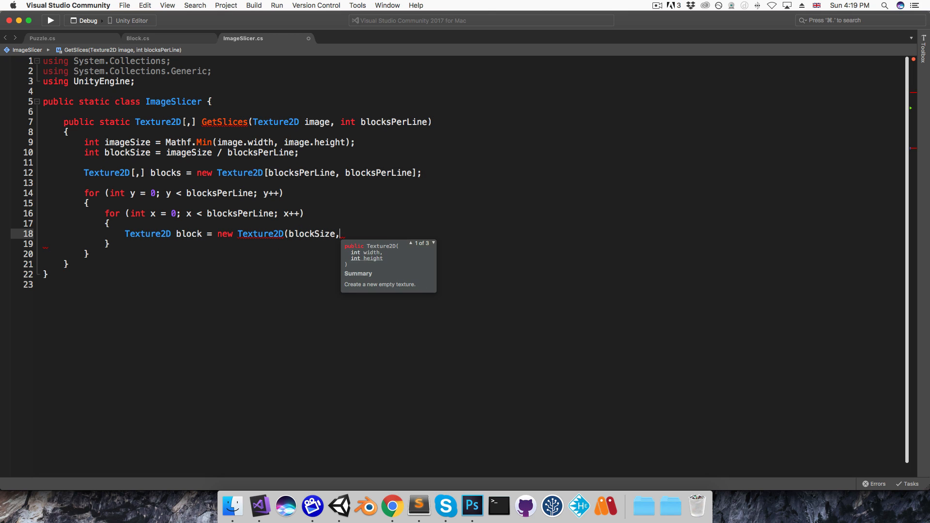
type("blockSize)")
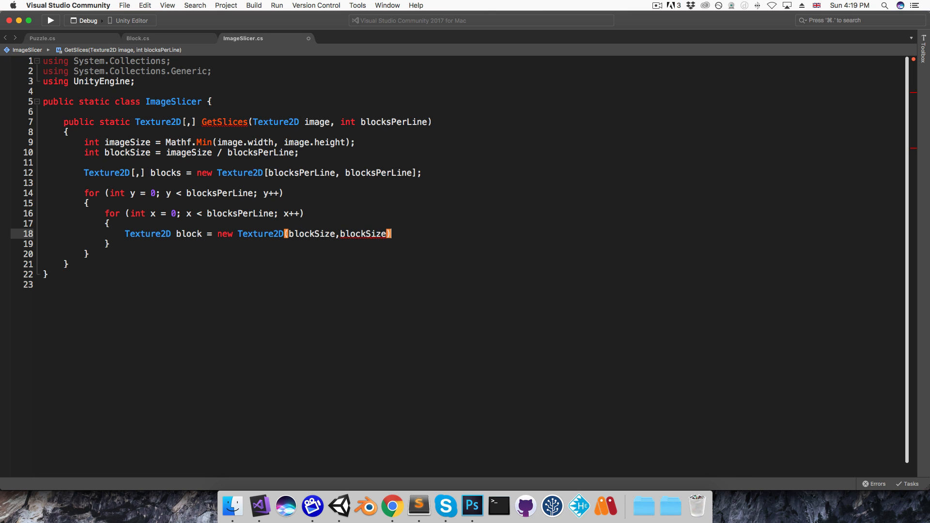
- Fill the block via SetPixels(image.GetPixels(x*blockSize, y*blockSize, blockSize, blockSize))
type("block")
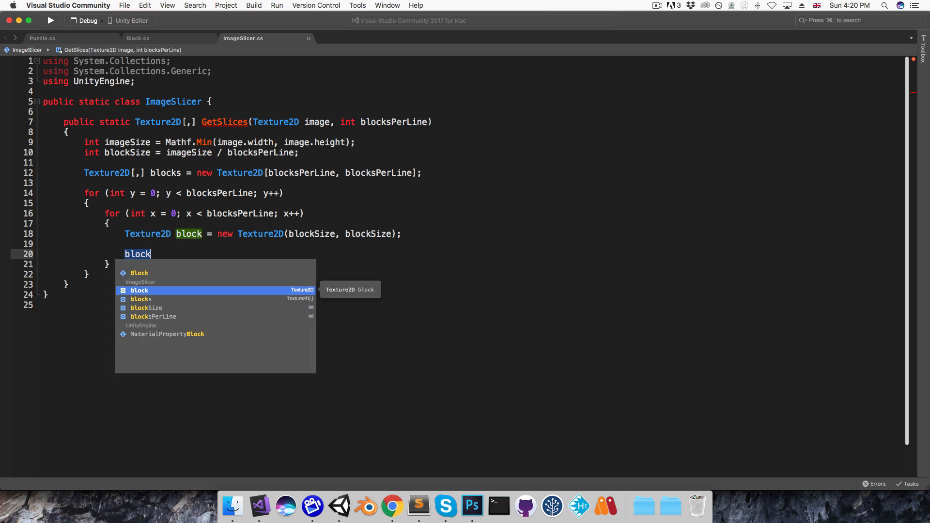
type(".SetPixels")
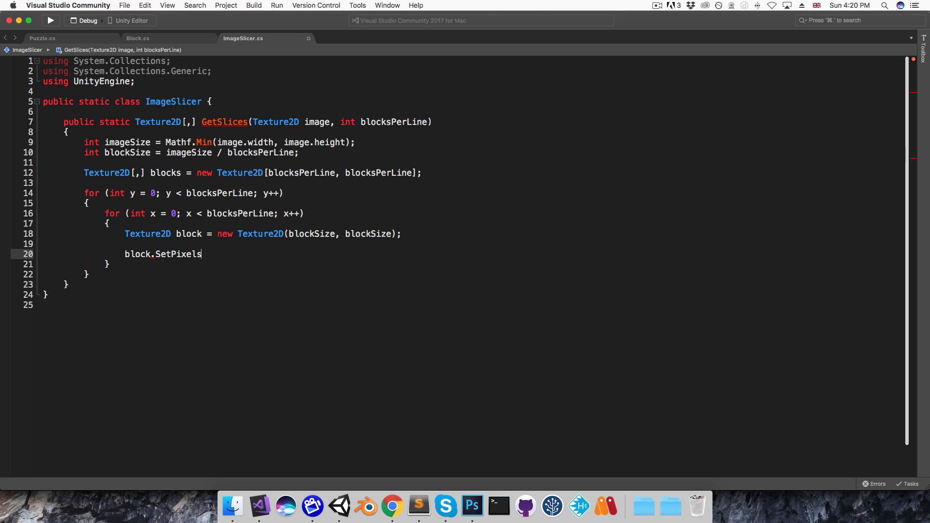
type("(")
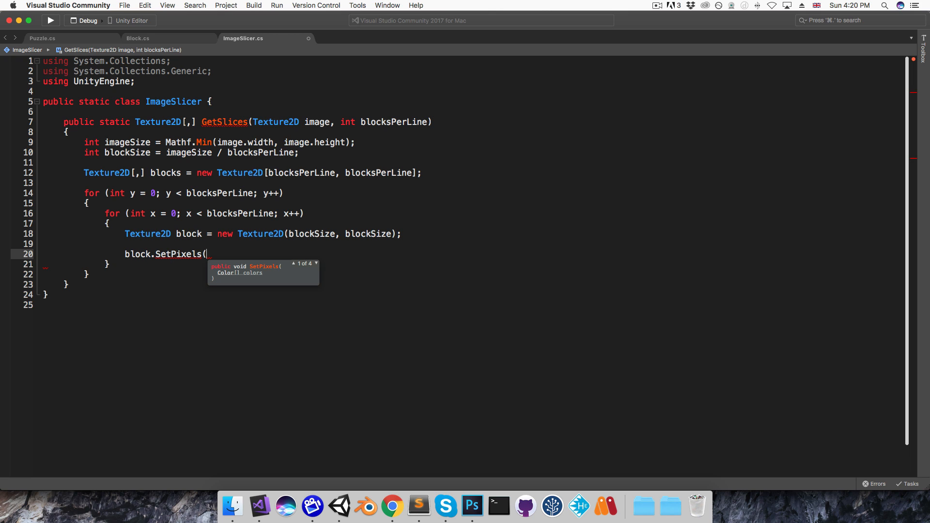
type("image.se")
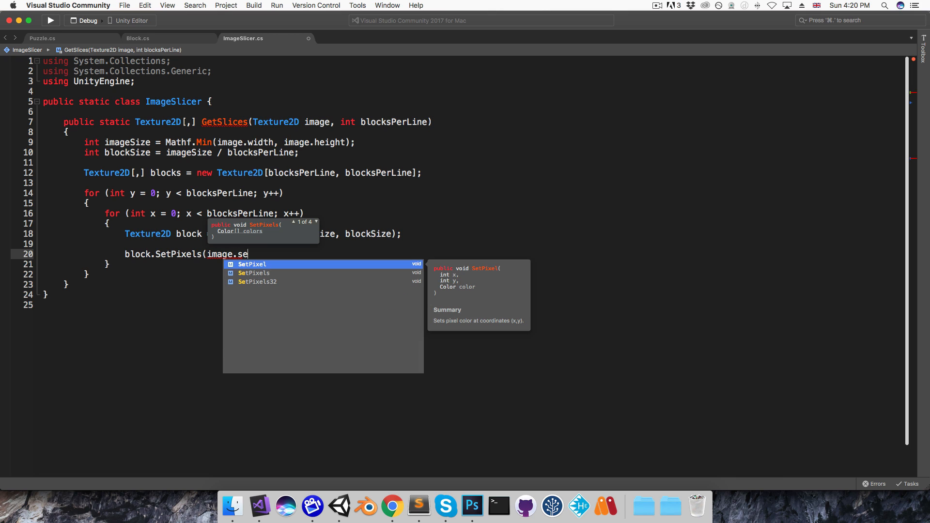
type("getP")
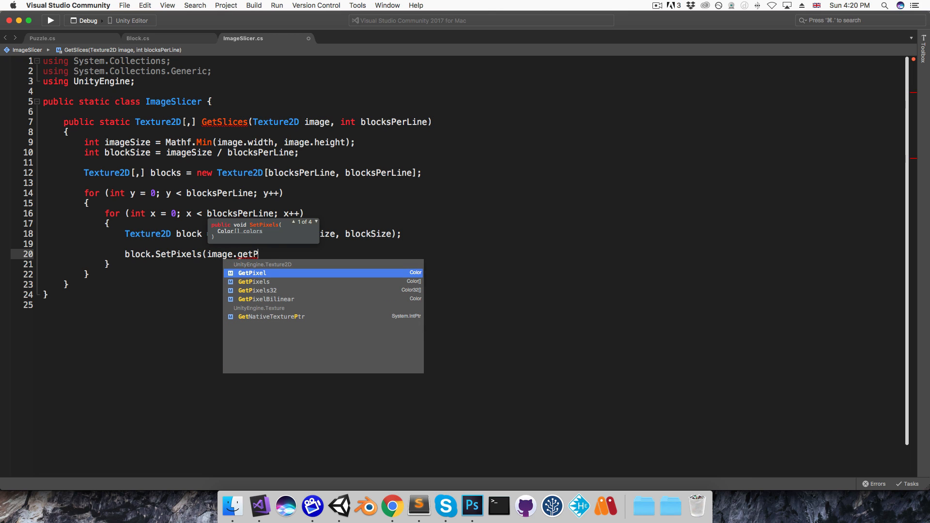
type("ixels(")
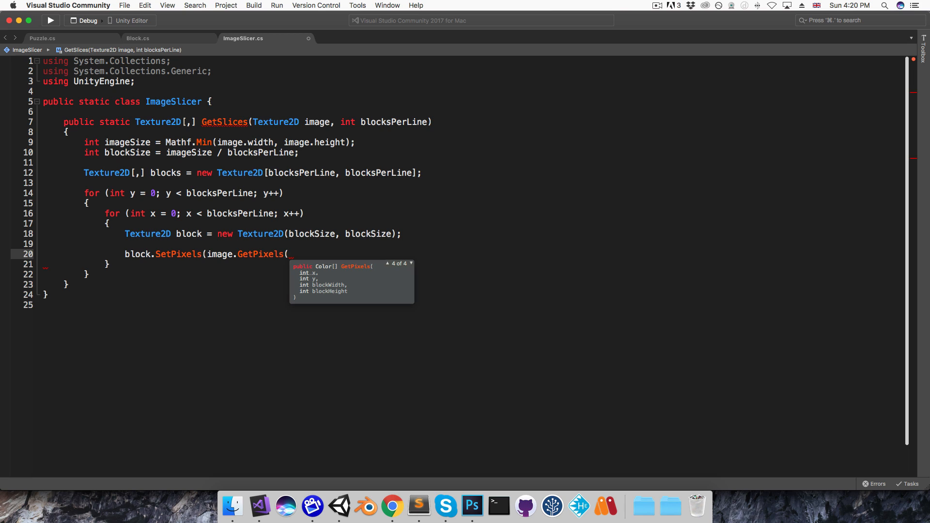
type("x*")
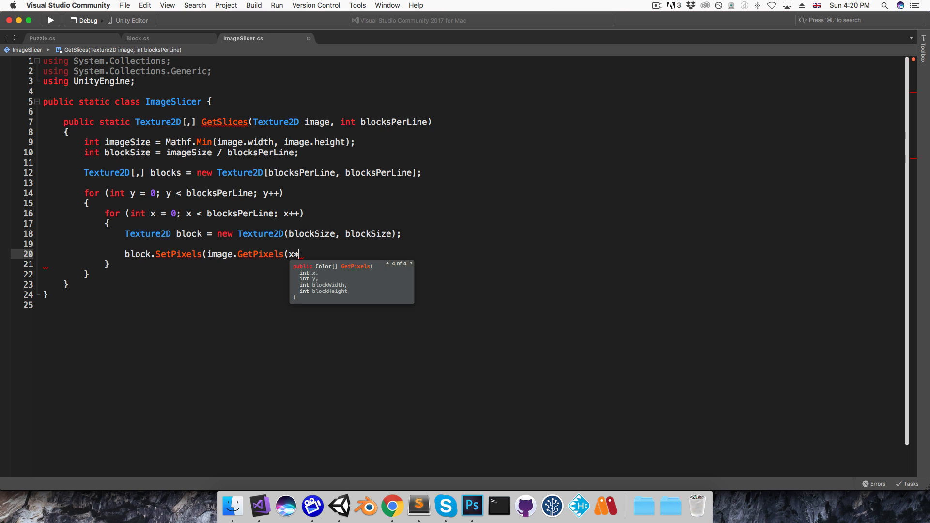
type("blockSize")
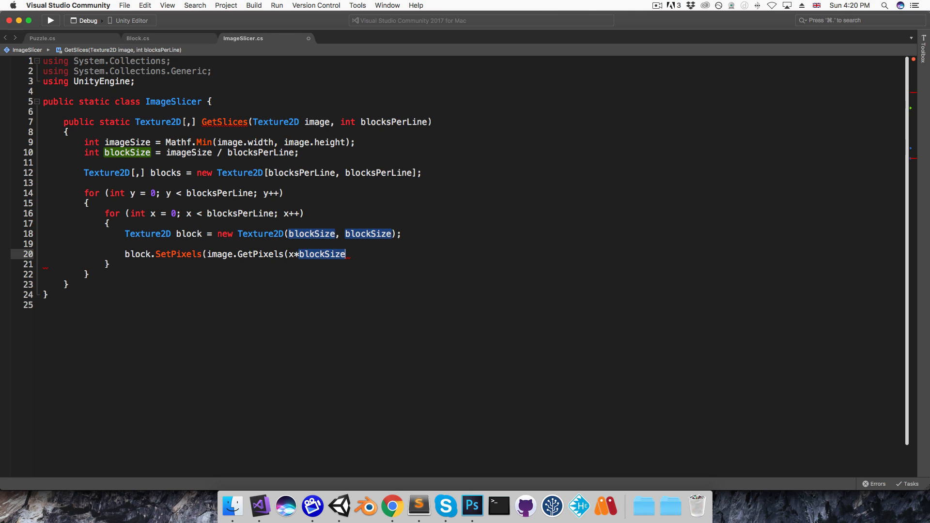
type(",")
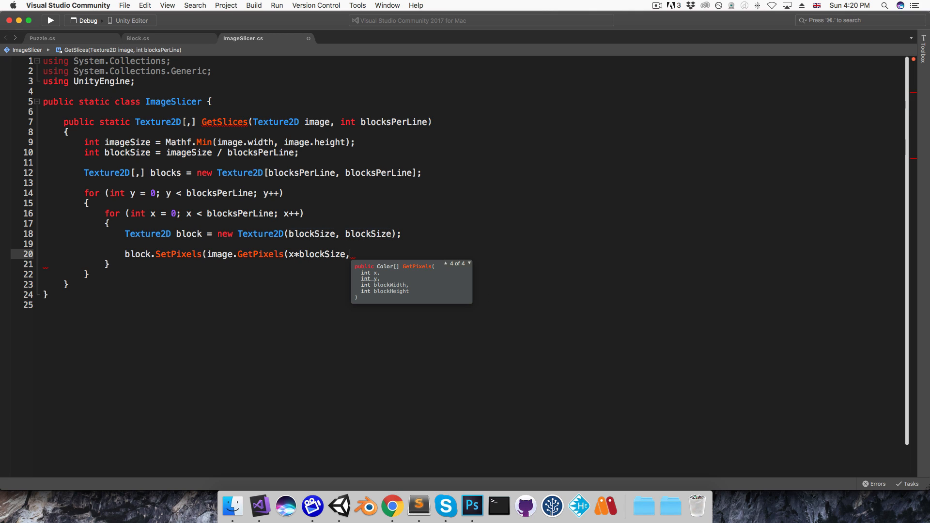
type("y*")
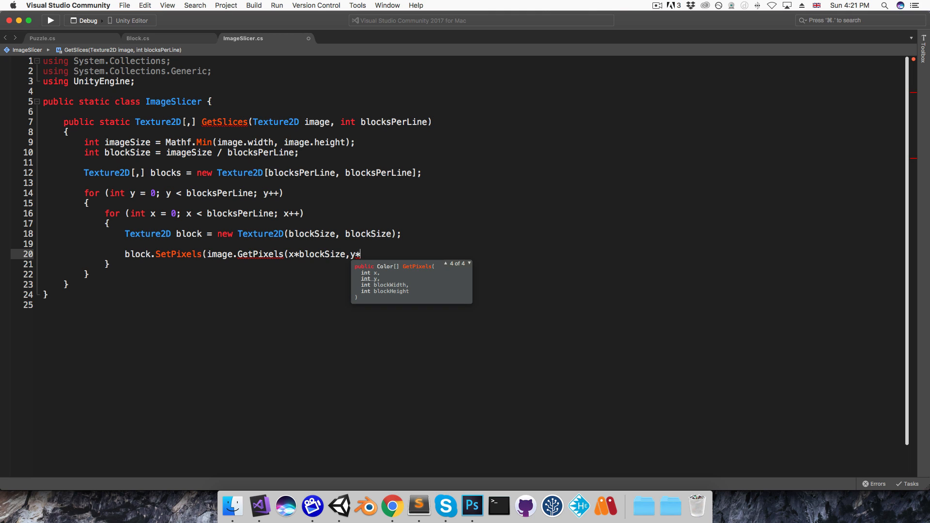
type("blocks")
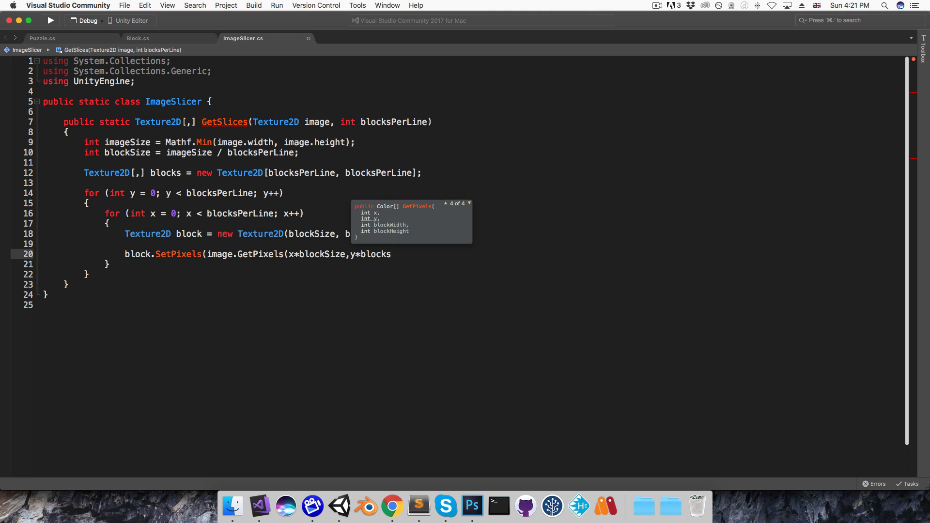
type("Size,")
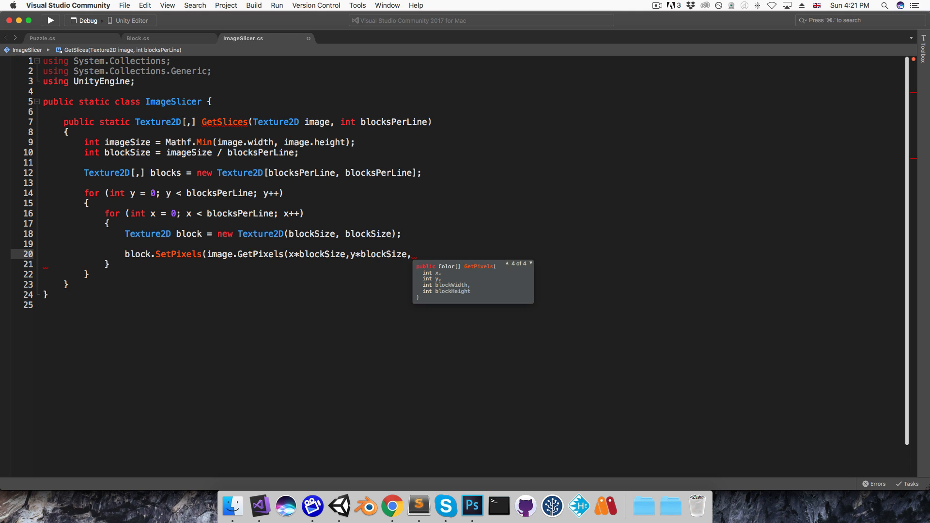
type("blockS")
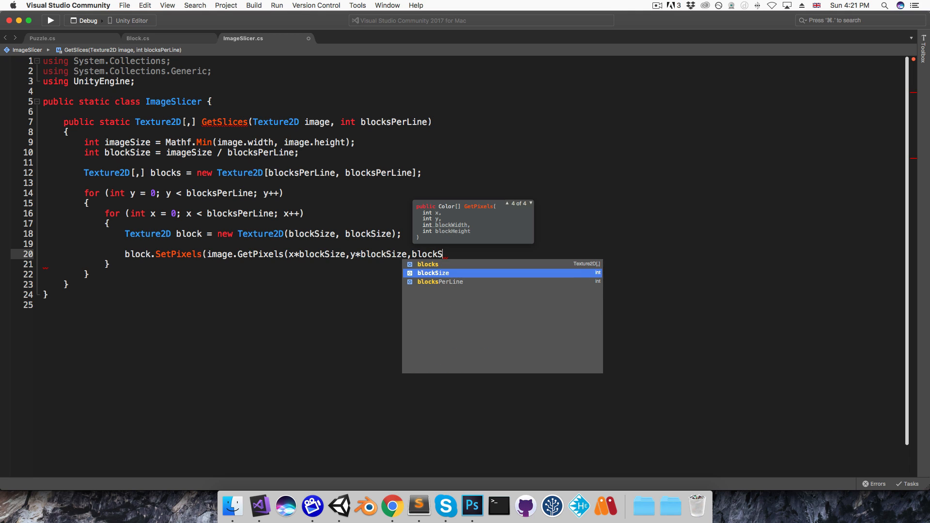
type("ize,blockSize));")
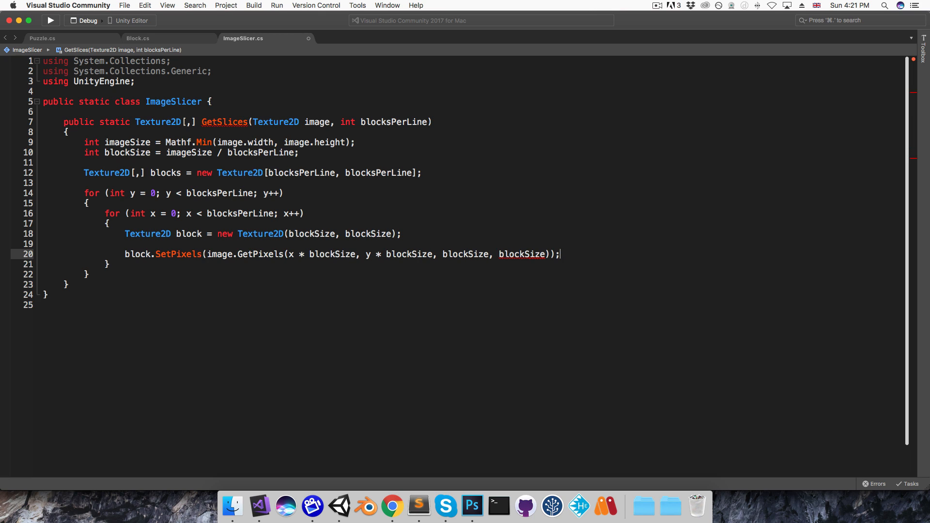
- Apply the block texture, store it in blocks[x,y], and return blocks after the loops
type("block.Apply();")
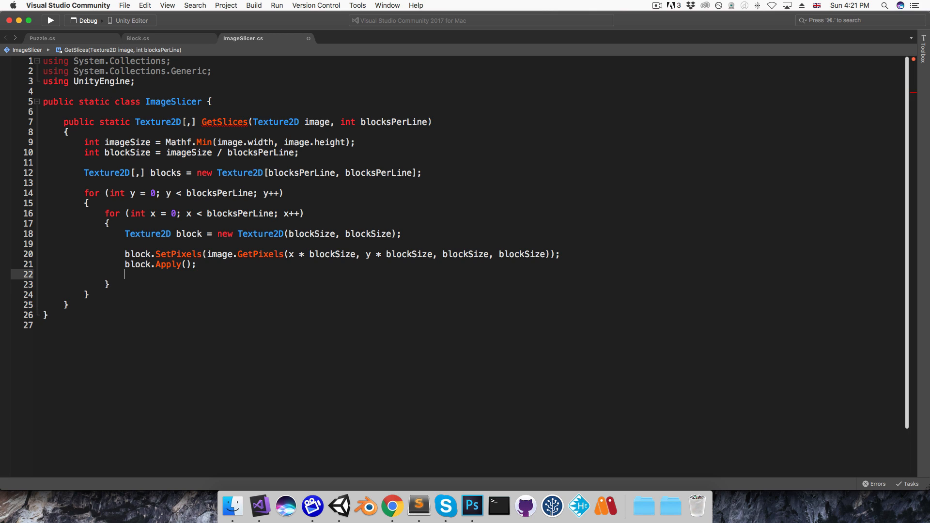
type("blocks[x, y] = block;")
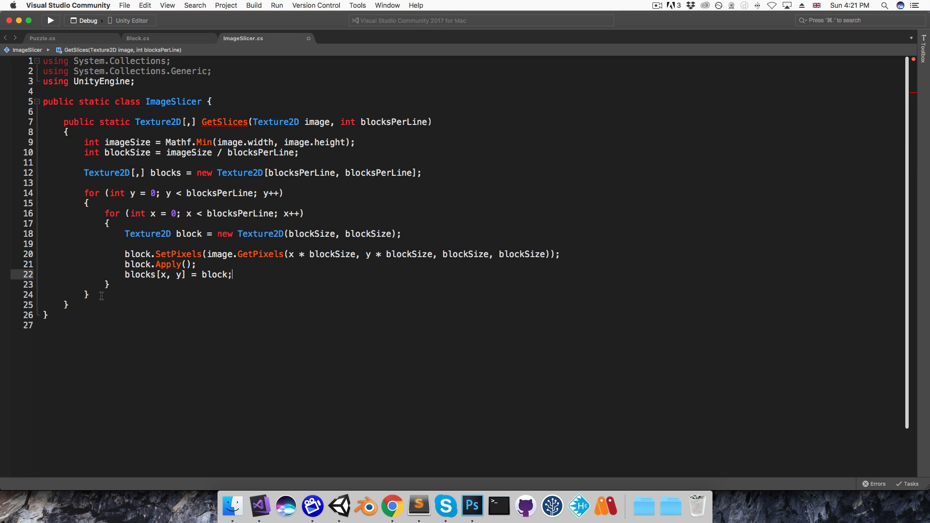
type("return blocks;")
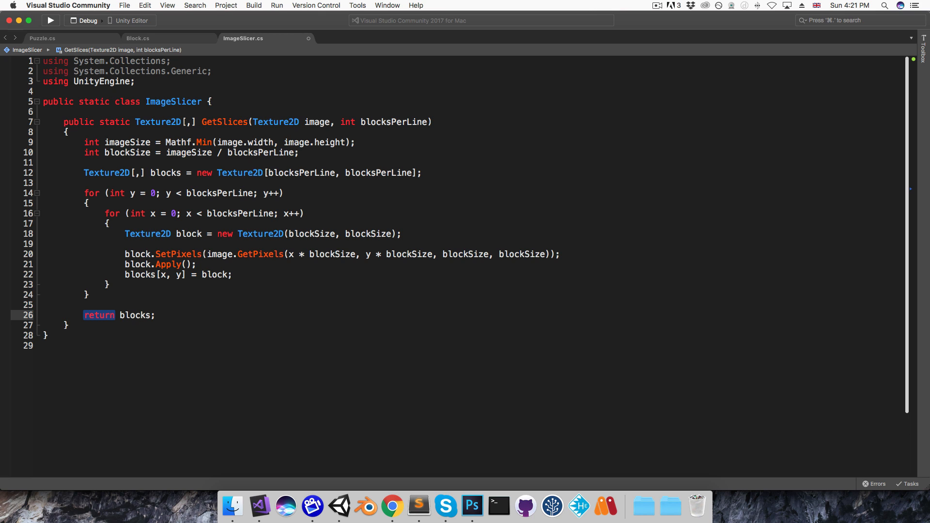
- In Puzzle.cs add a public Texture2D image field
left_click(42, 38)
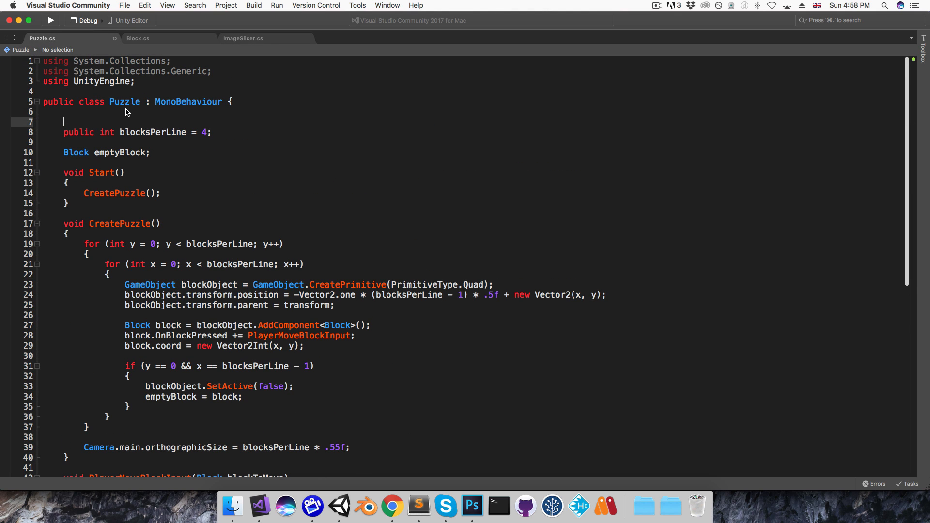
type("public")
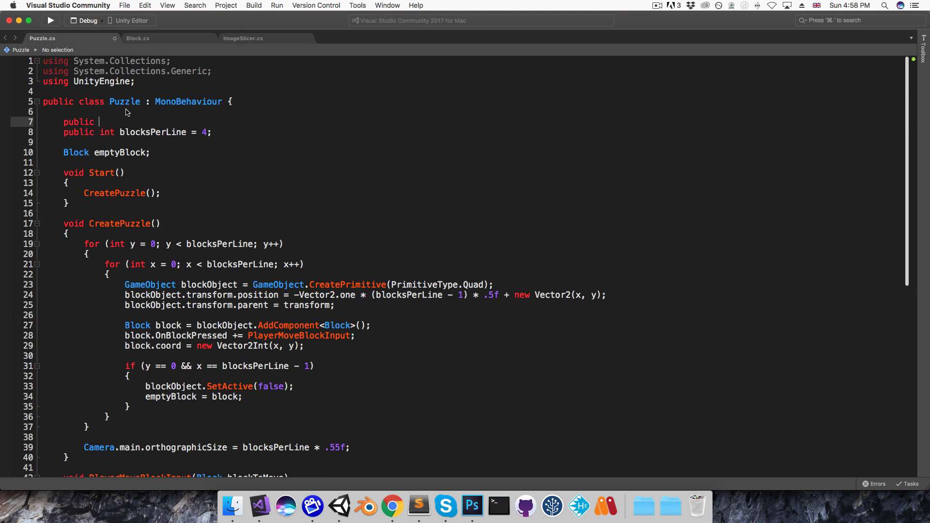
type("Texture2D")
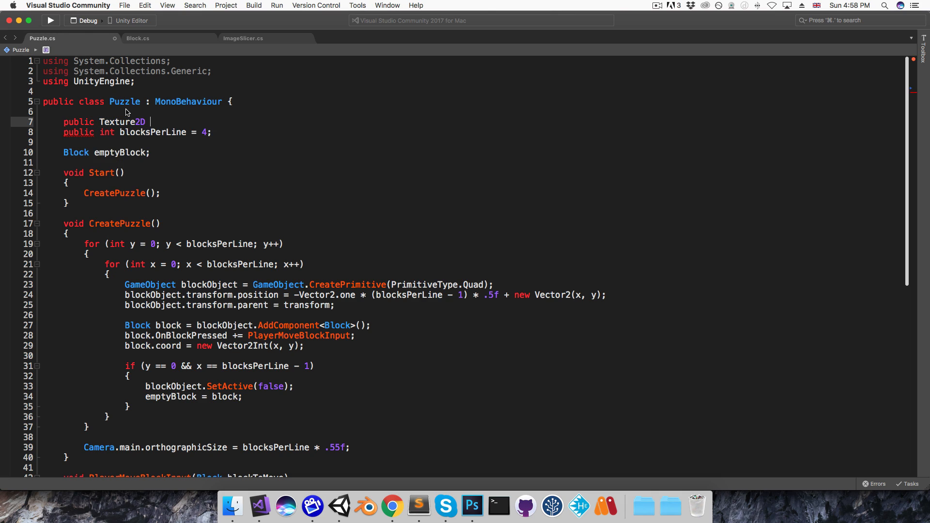
type("image;")
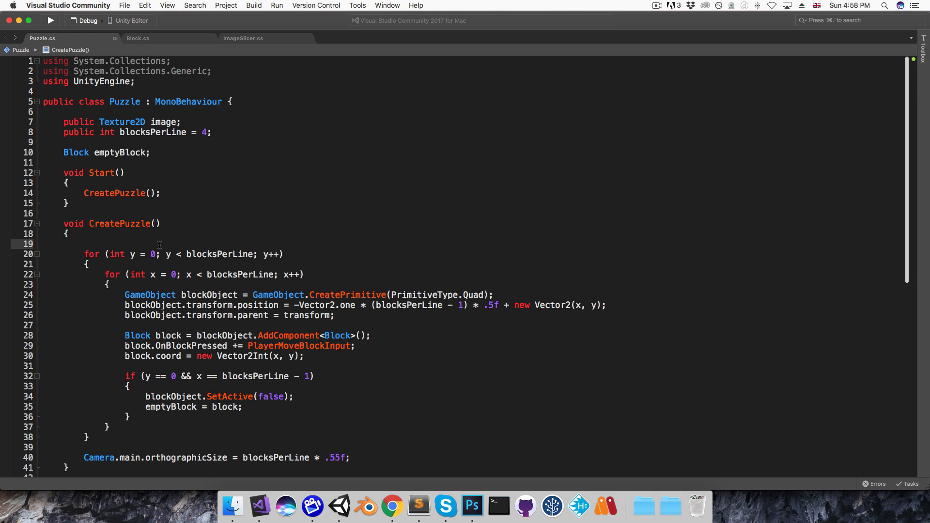
- In CreatePuzzle store ImageSlicer.GetSlices(image, blocksPerLine) in Texture2D[,] imageSlices
type("Texture")
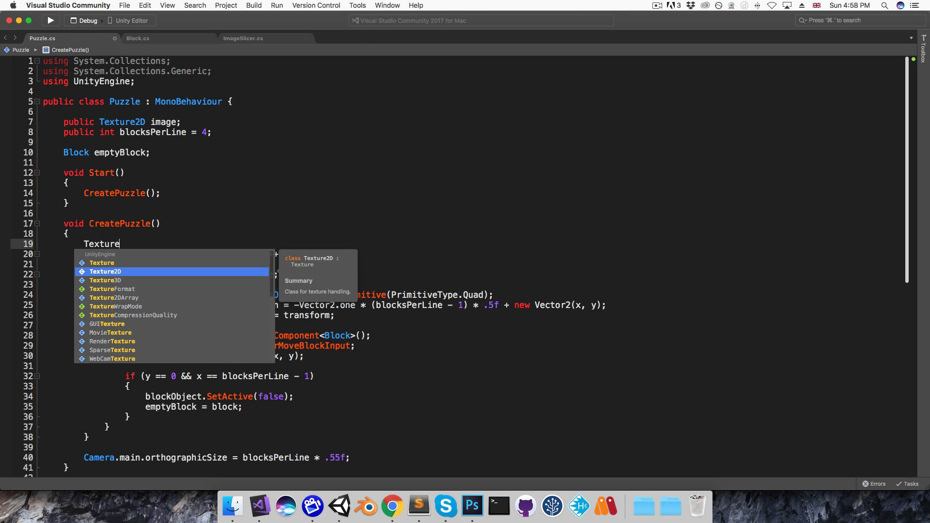
type("2D[,] i")
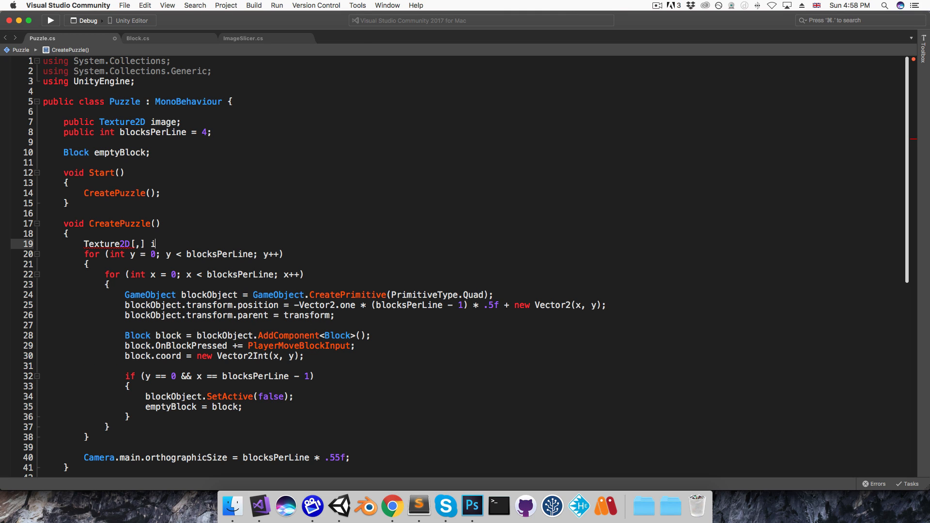
type("mageSlices =")
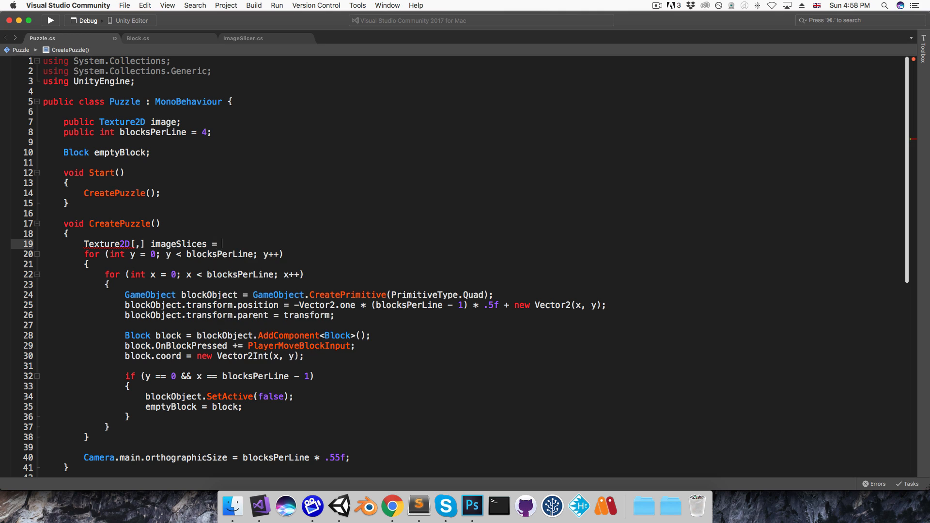
type("ImageSlicer.GetSlices(imag")
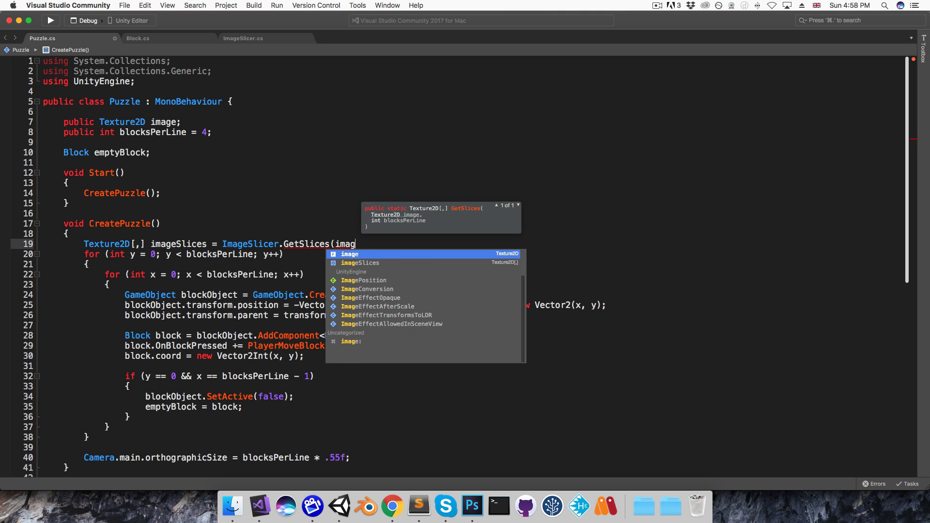
type(",blod")
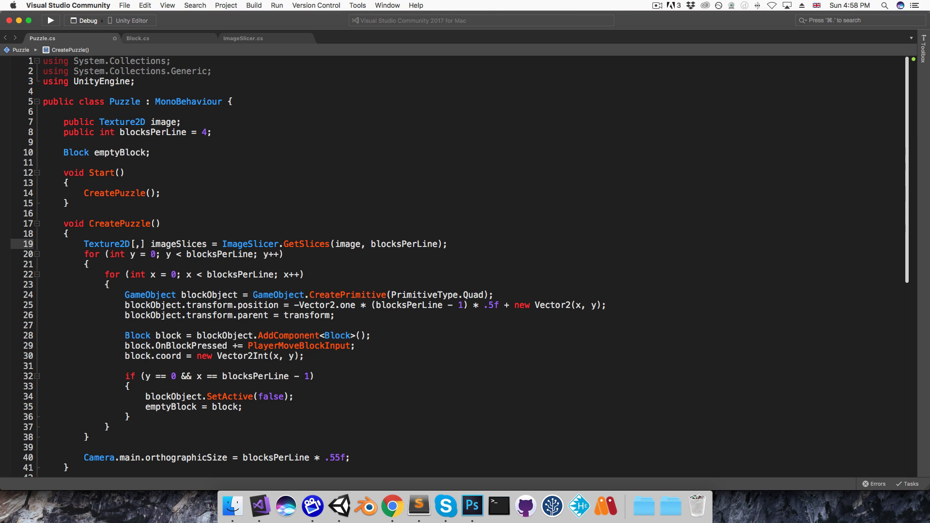
double_click(178, 244)
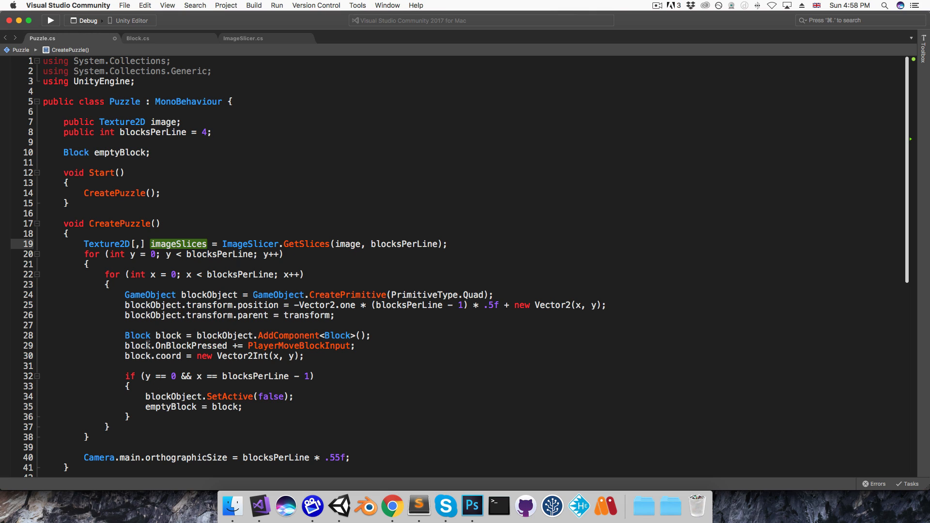
- In Block.cs declare public void Init(Vector2Int startingCoord, Texture2D image) assigning coord = startingCoord
left_click(138, 38)
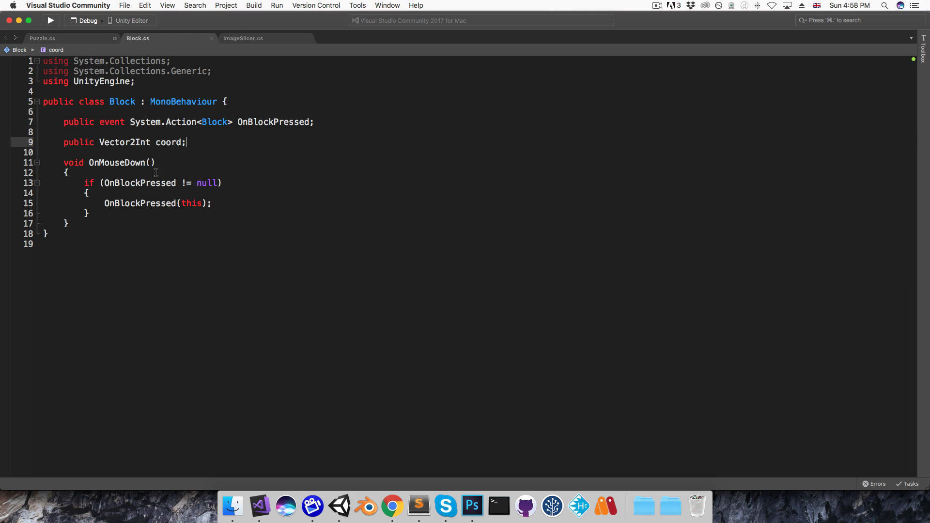
mouse_move(199, 143)
type("public")
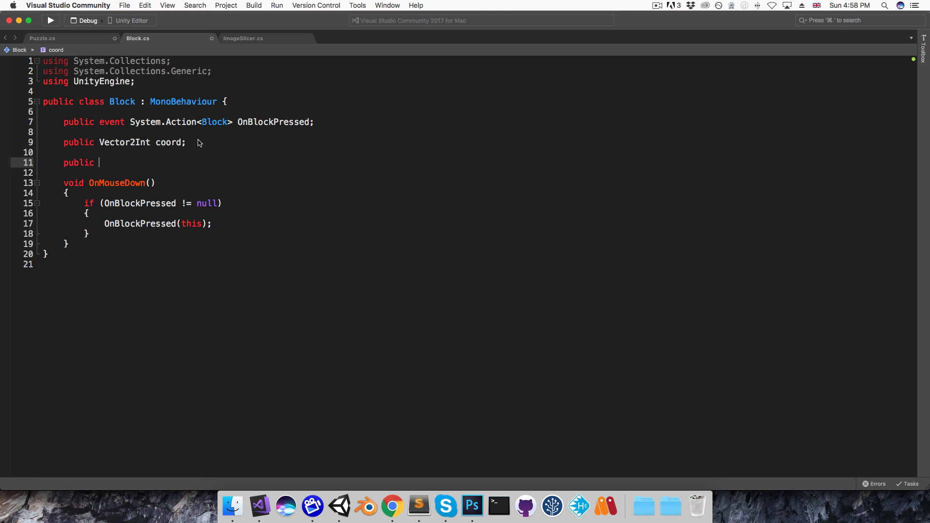
type("void Init")
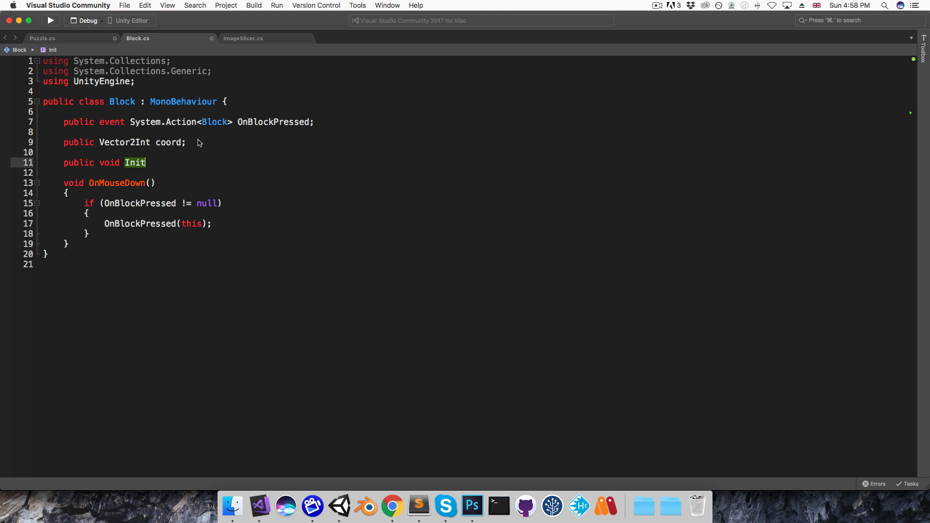
type("(")
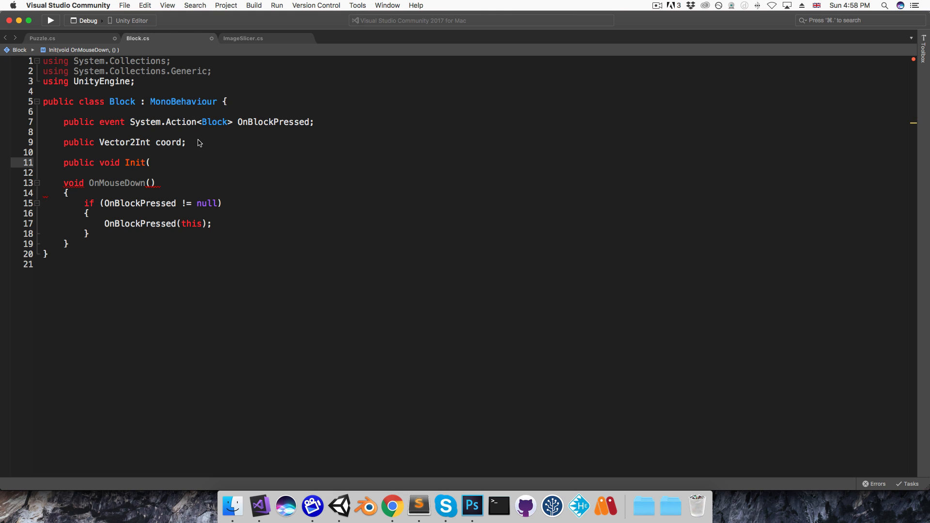
type("Texture2D")
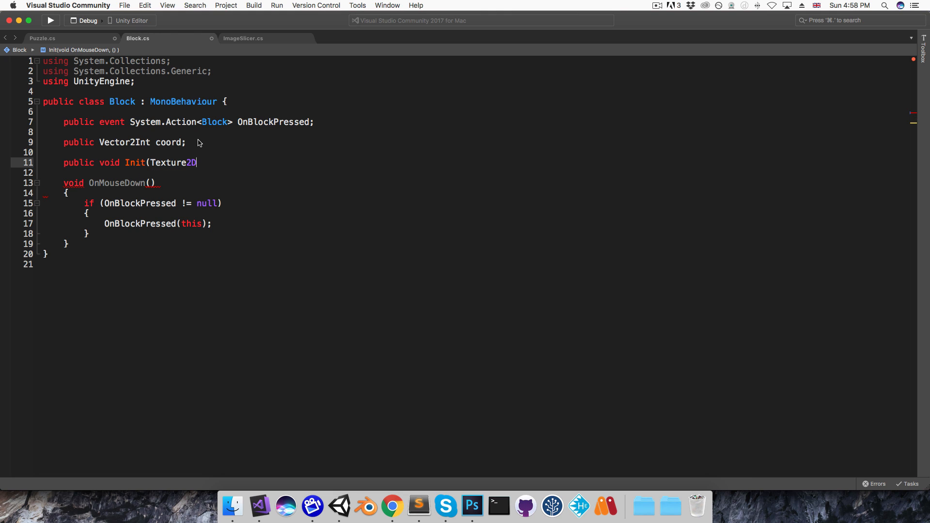
type("image) {")
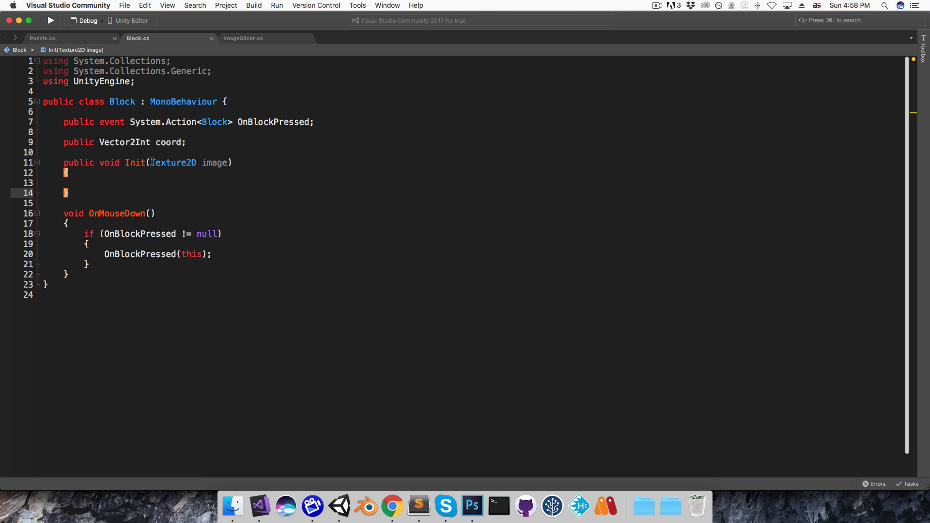
type("Vector2Int starting")
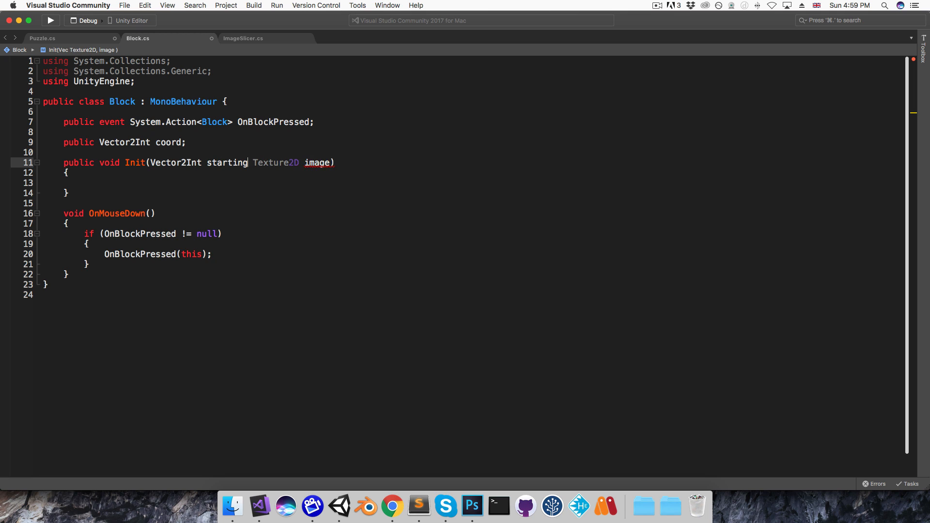
type("Coord,")
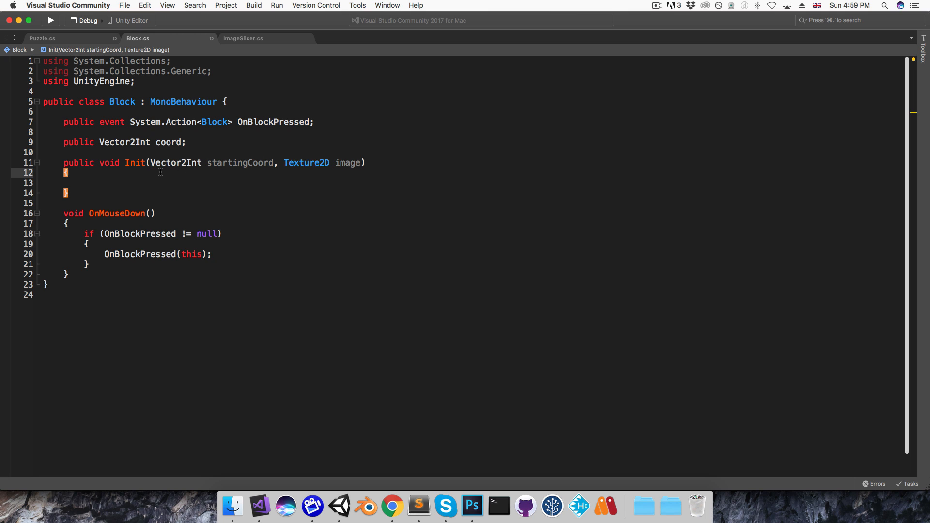
type("coord = startingCoord;")
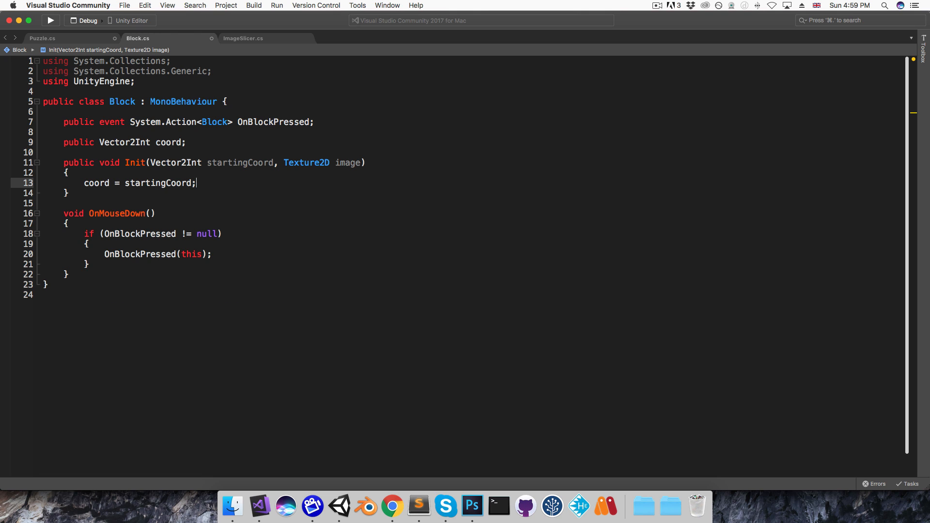
- Set GetComponent<MeshRenderer>().material.mainTexture = image inside Init
key("Return")
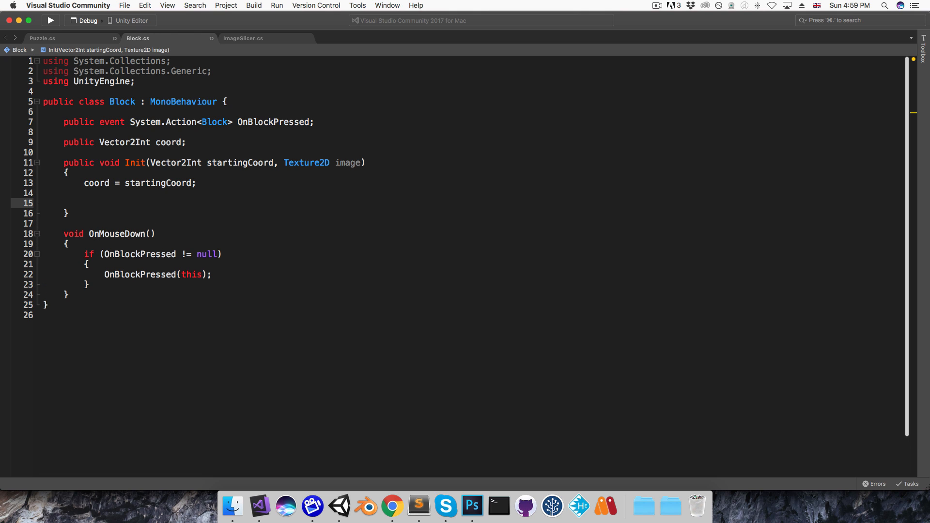
type("Get")
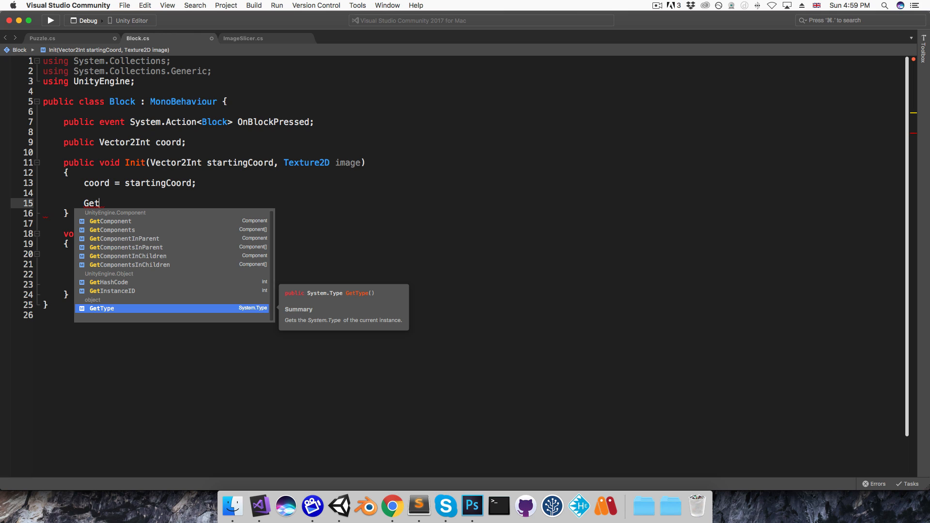
type("Component<MeshRenderer>().")
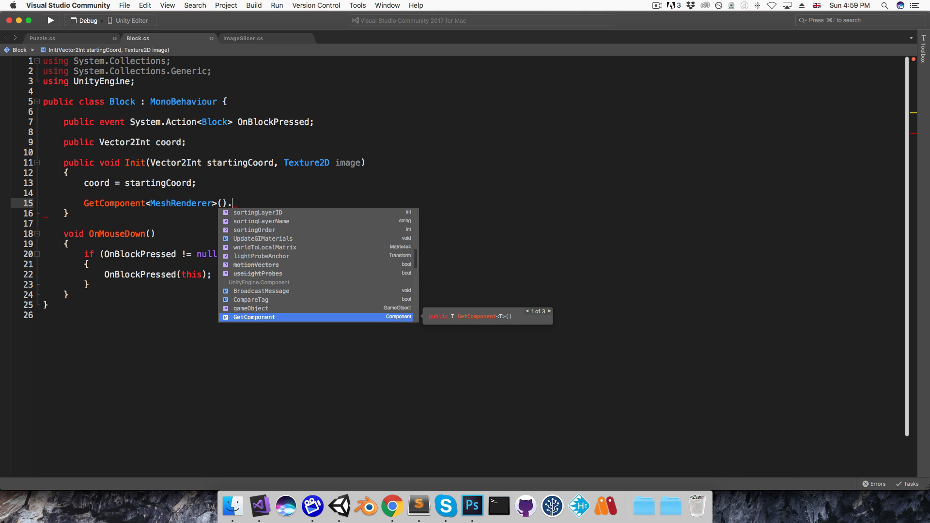
type("material.ma")
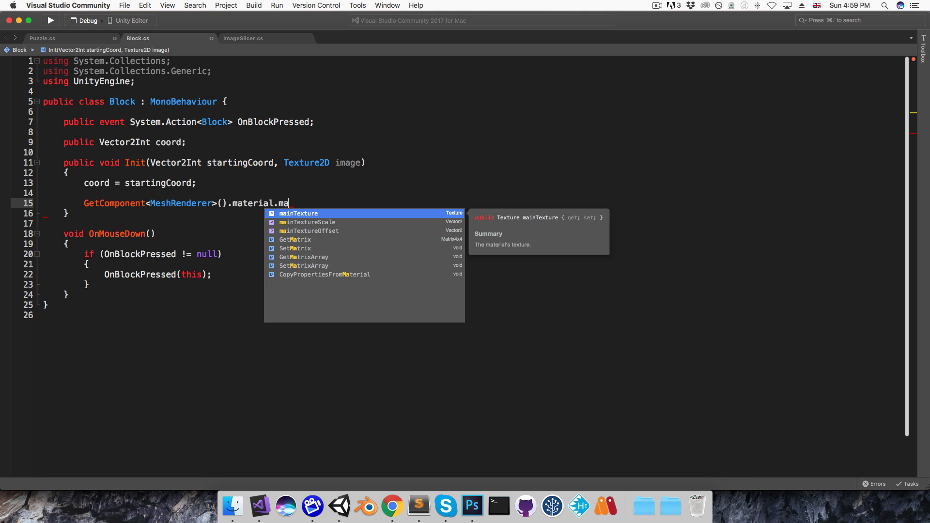
type("inTexture = image;")
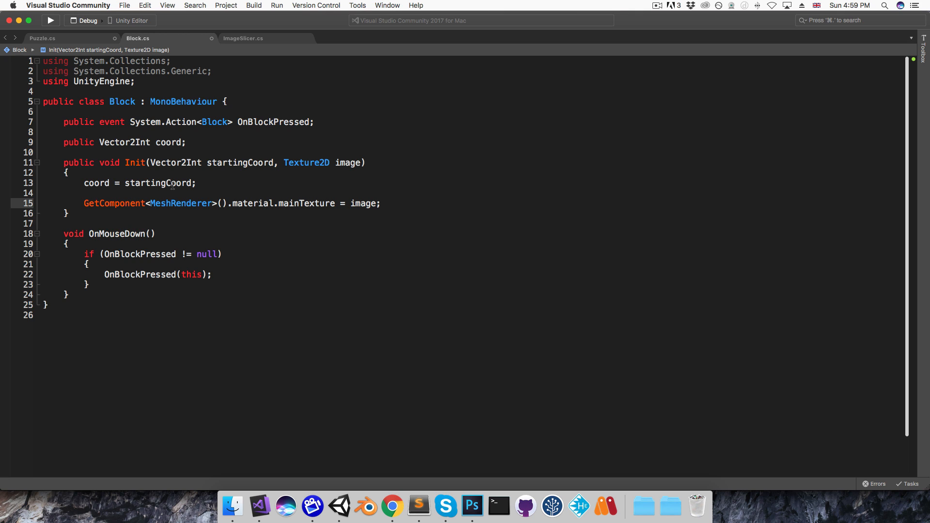
- In Puzzle.cs call block.Init(new Vector2Int(x,y), imageSlices[x,y]) for each block
left_click(42, 37)
type("block.Init(")
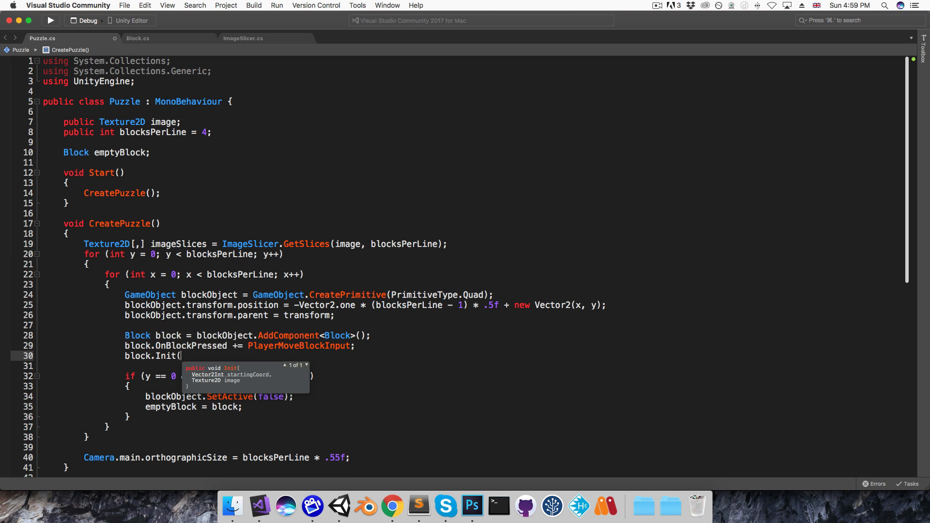
type("new Vector2Int")
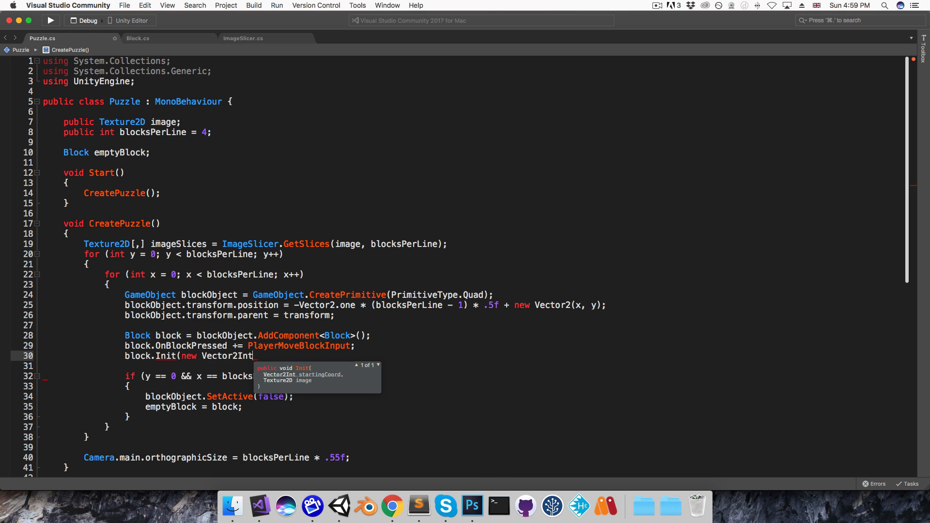
type("(x,y)")
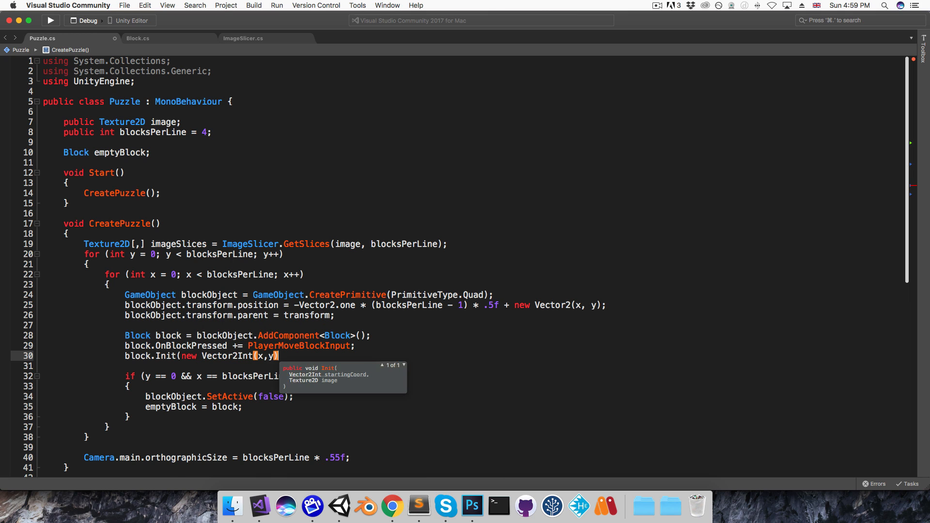
type("image")
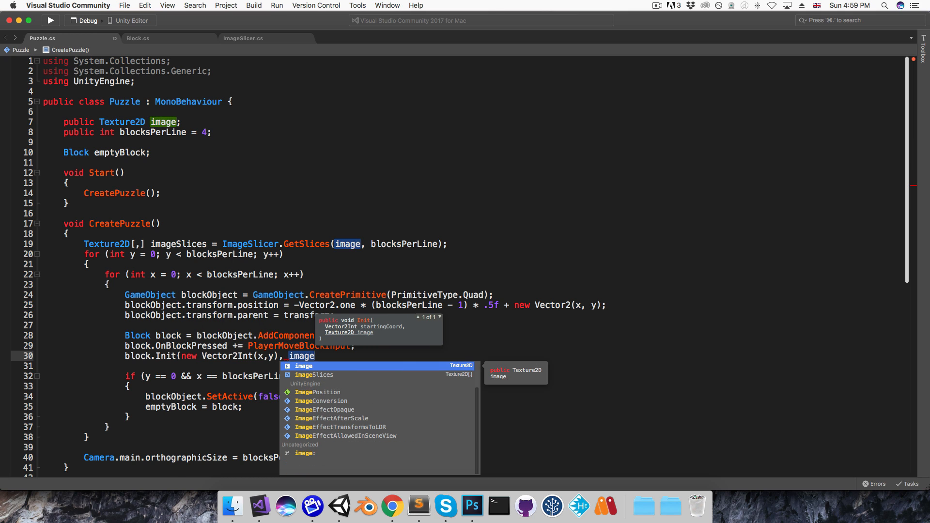
type("Slices[x,y")
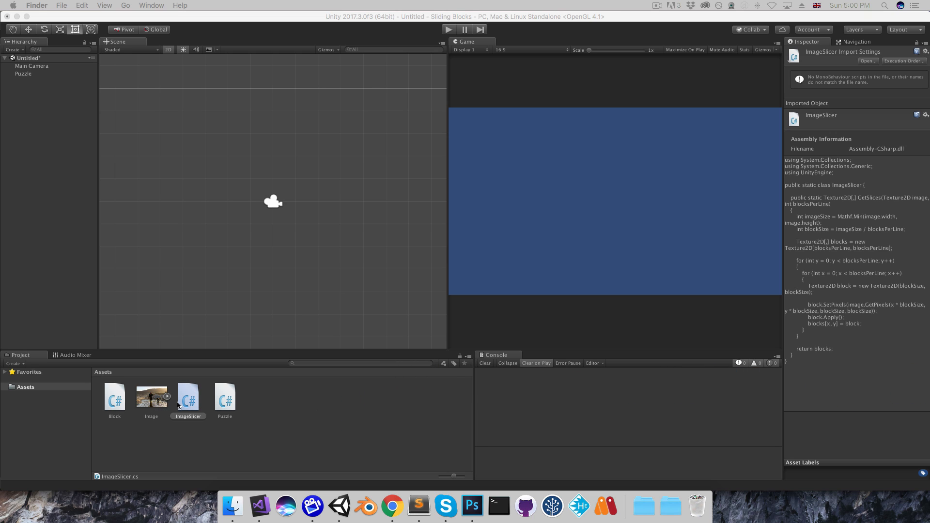
- Enable Read/Write on the Image asset's import settings
left_click(151, 396)
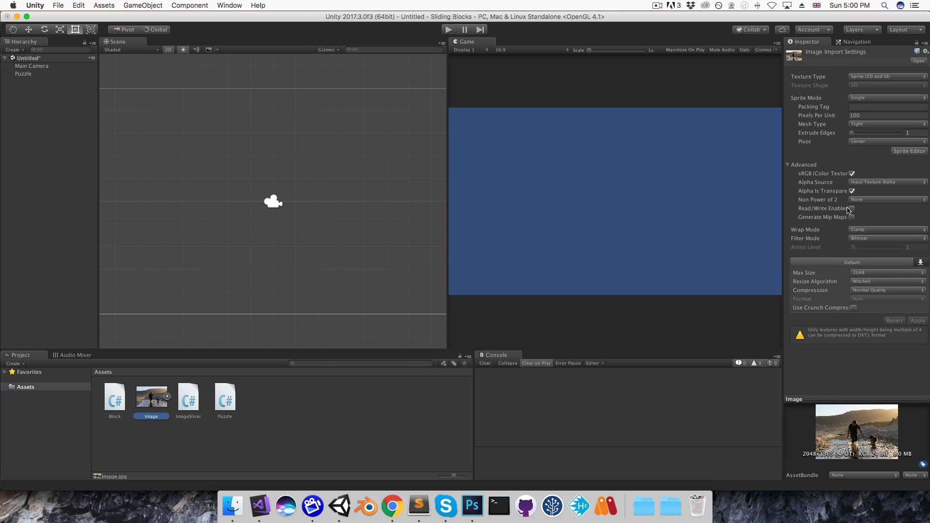
left_click(853, 208)
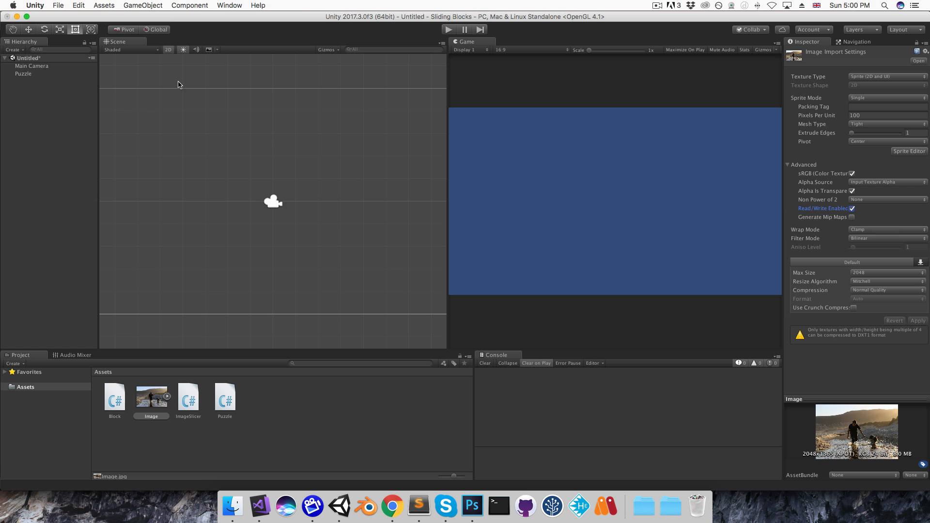
- Assign the Image asset to the Puzzle component's image field and play the scene
left_click(23, 72)
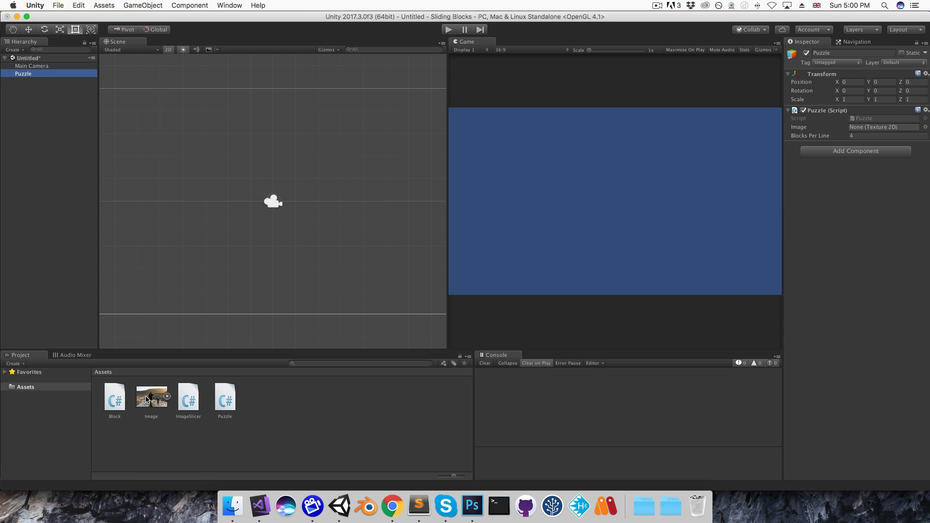
left_click_drag(152, 394, 884, 127)
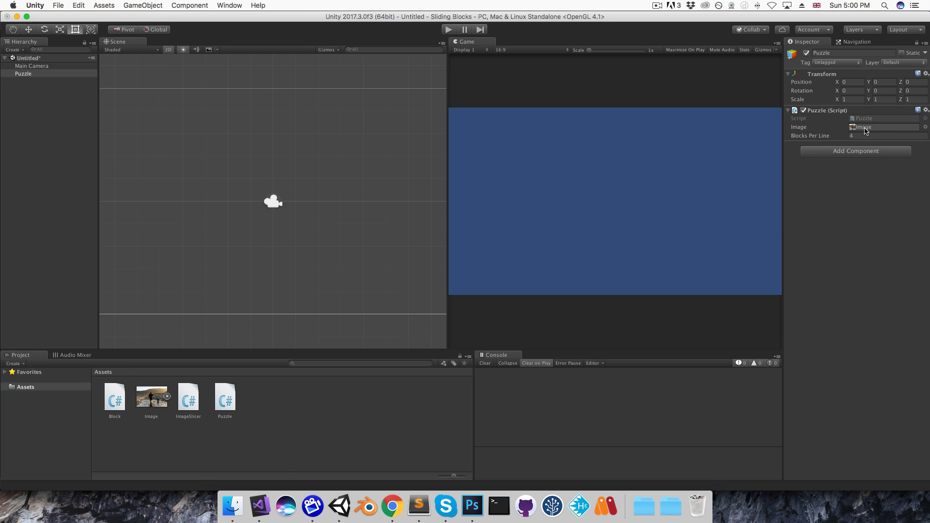
left_click(449, 29)
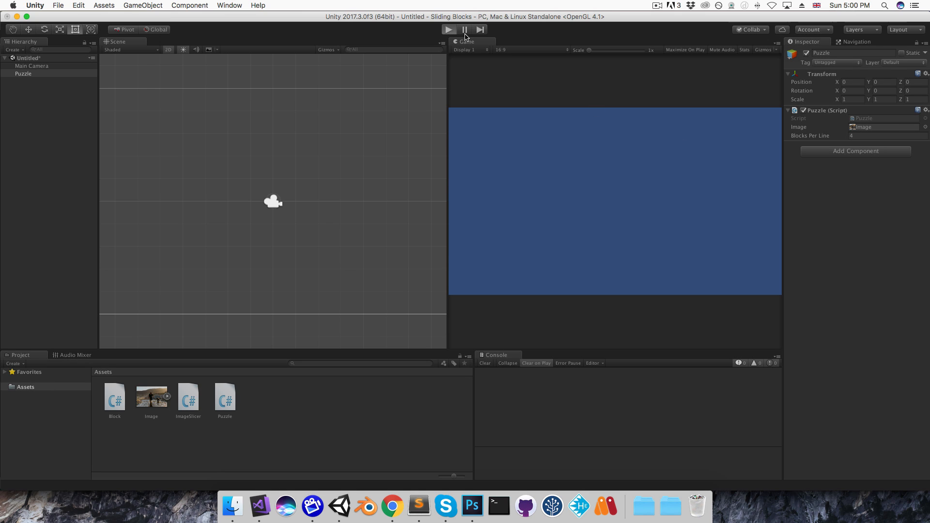
left_click(448, 29)
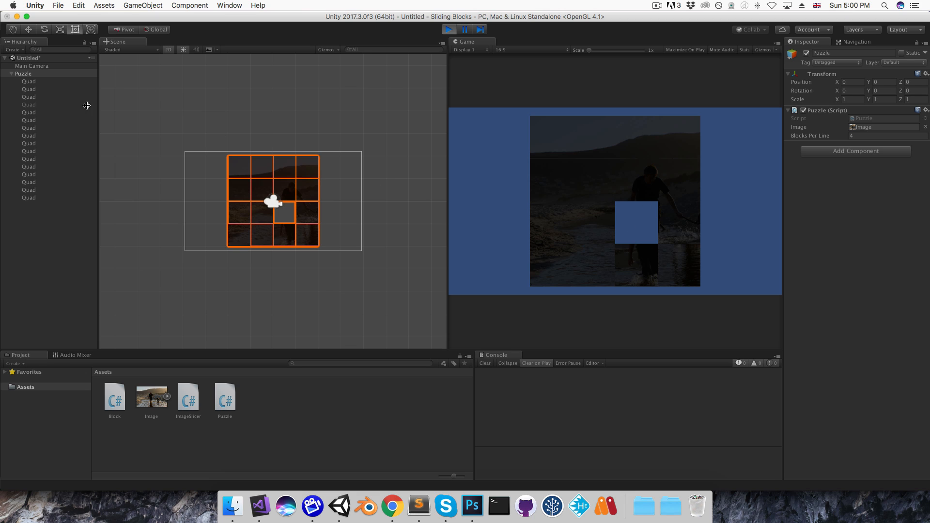
mouse_move(566, 161)
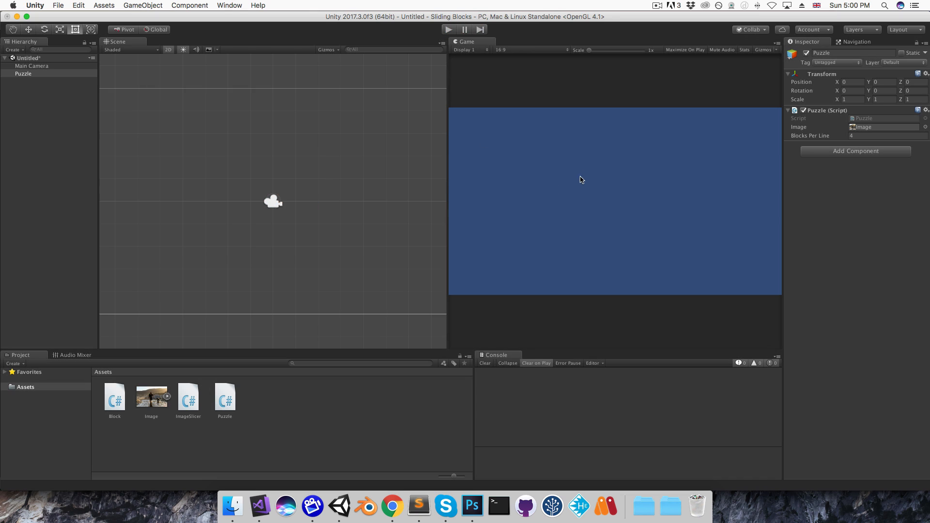
- In Block.Init set the material shader to Shader.Find("Unlit/Texture")
left_click(259, 506)
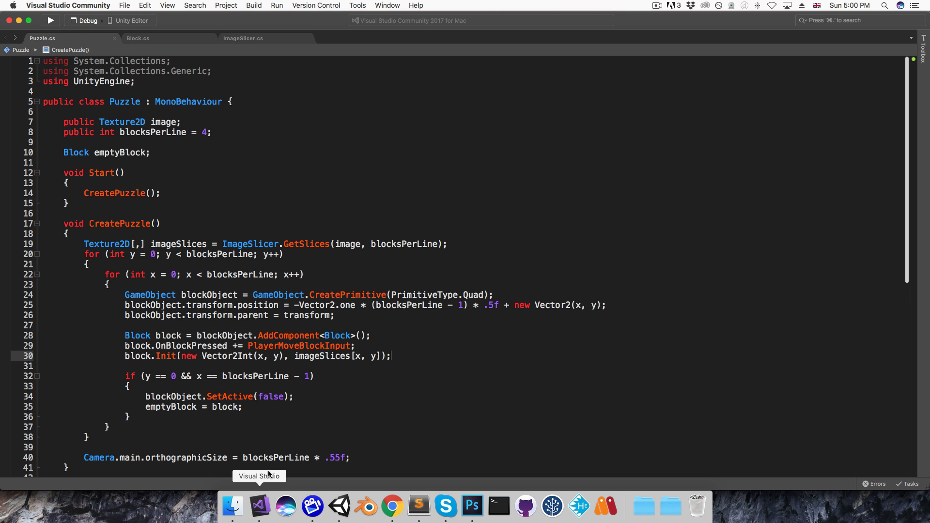
left_click(137, 38)
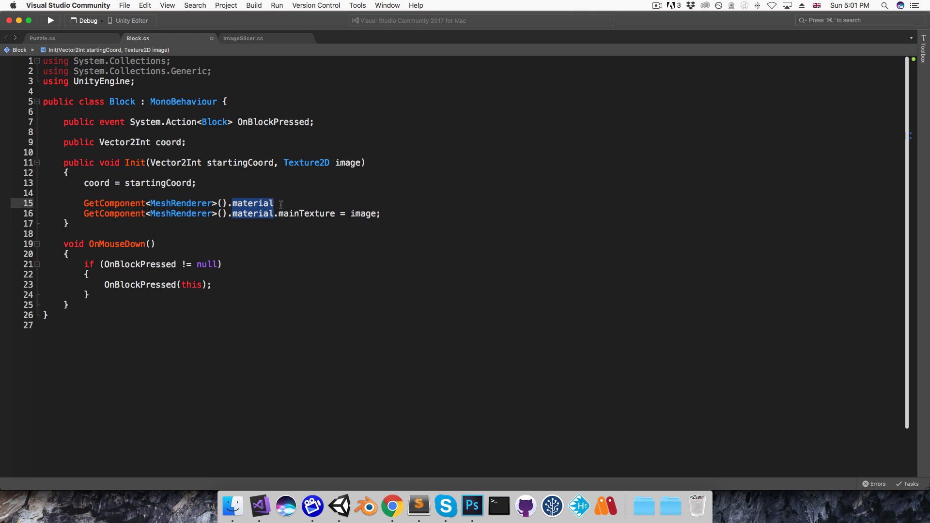
type(".")
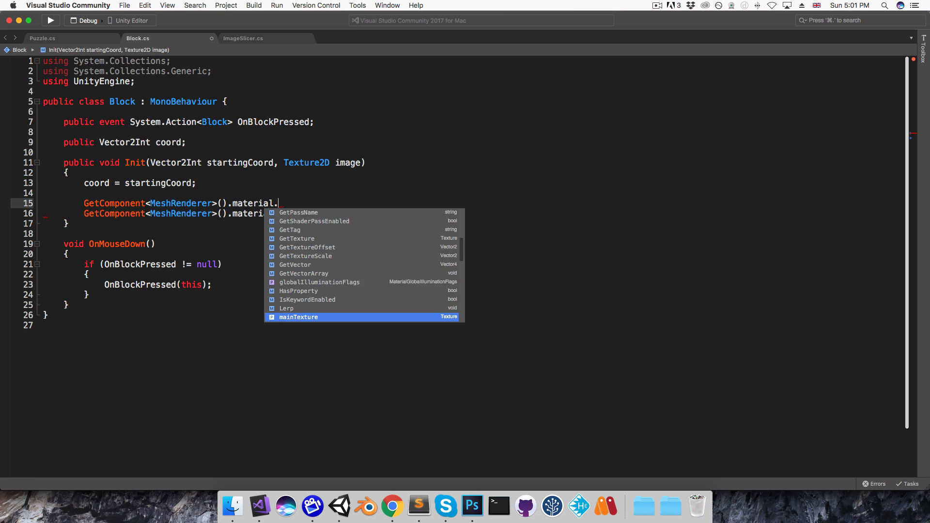
type("shader =")
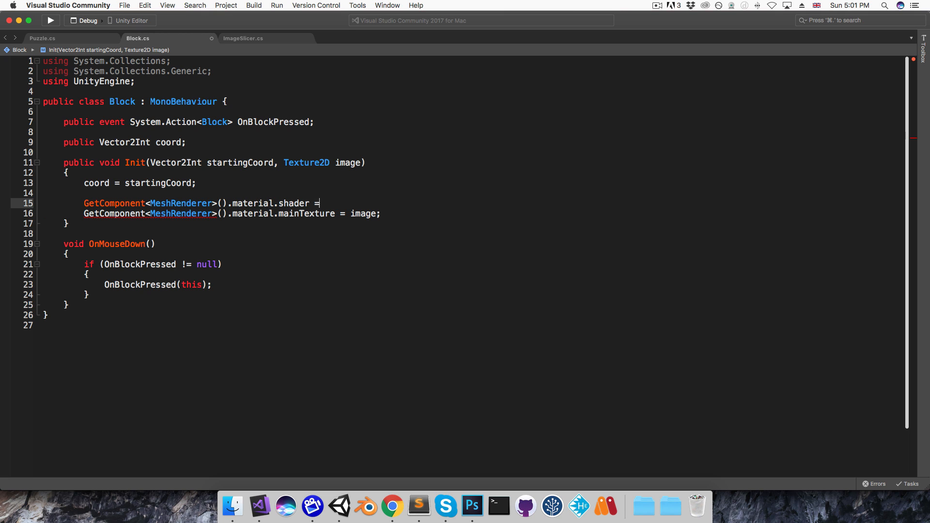
type("Shader.fi")
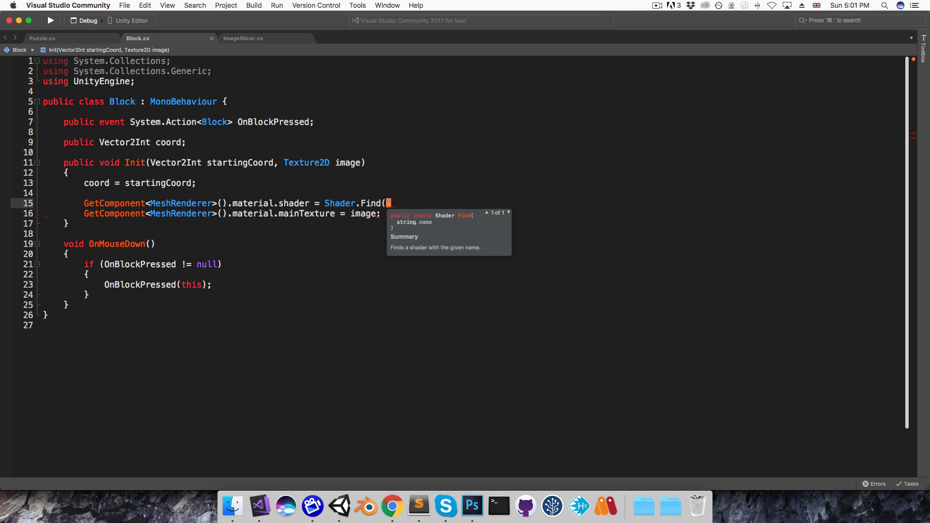
type("\"Un")
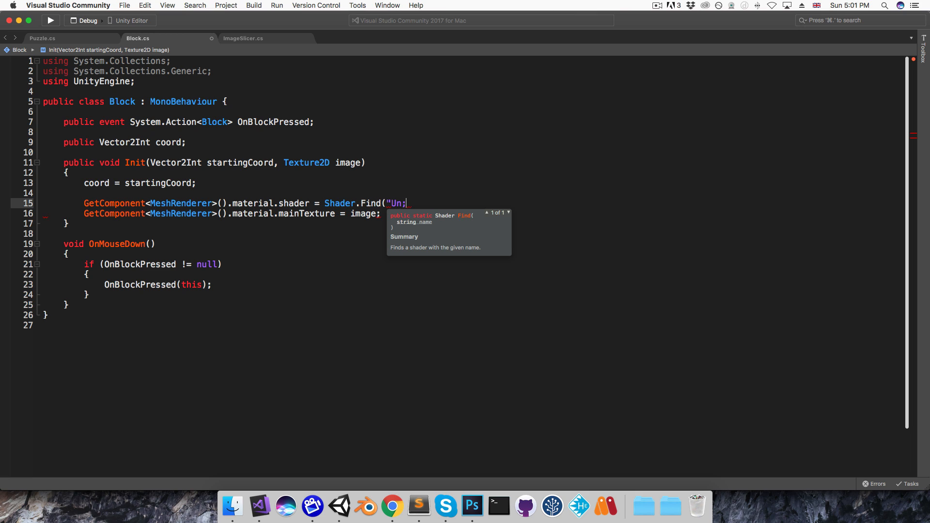
type("lit/Tex")
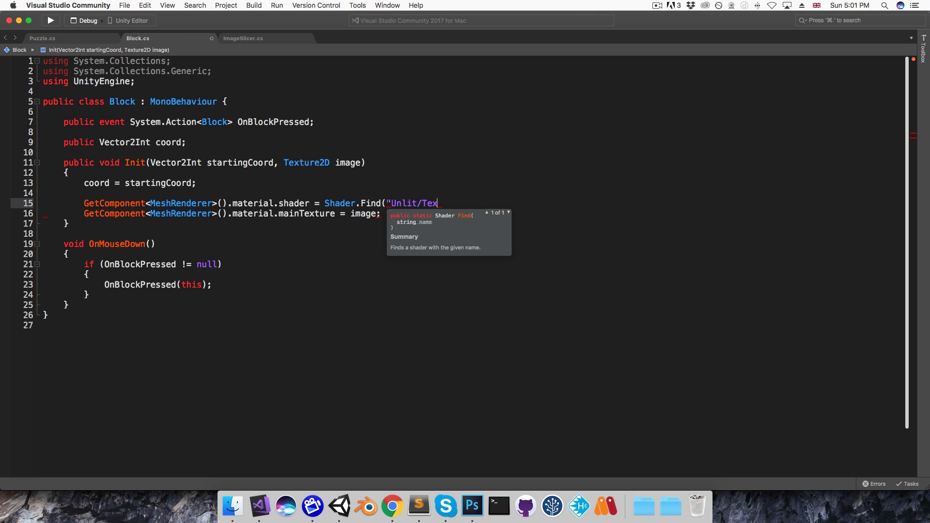
type("ture\");")
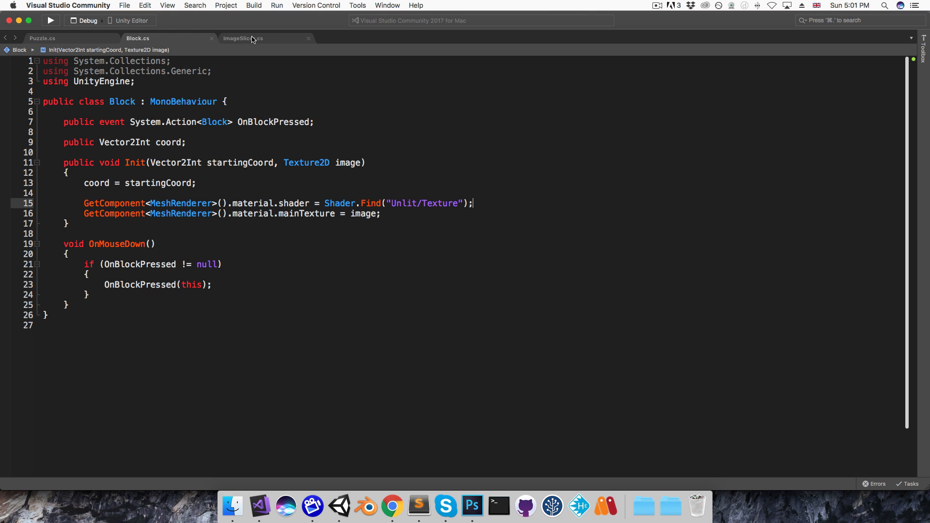
- In ImageSlicer set block.wrapMode = TextureWrapMode.Clamp, then return to Unity
left_click(242, 38)
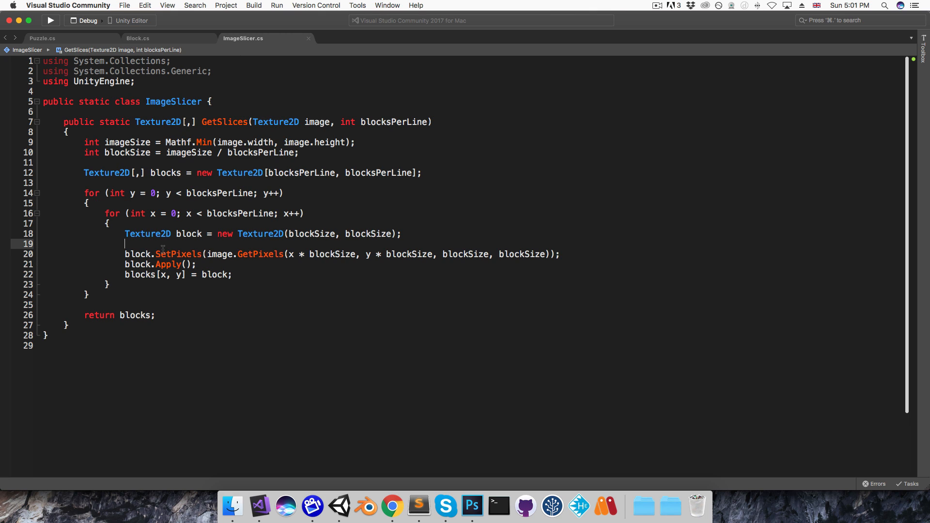
type("block.wrapMode = TextureWrapMode.Clamp;")
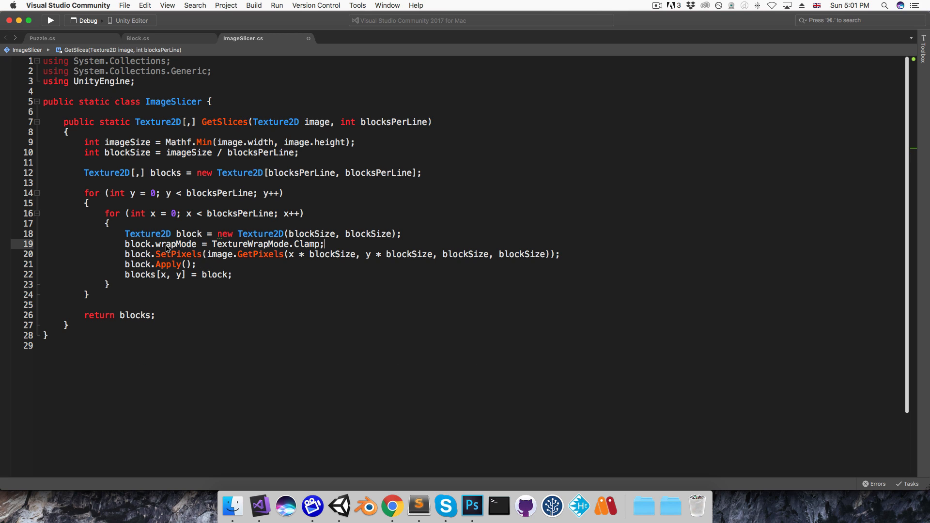
left_click(339, 506)
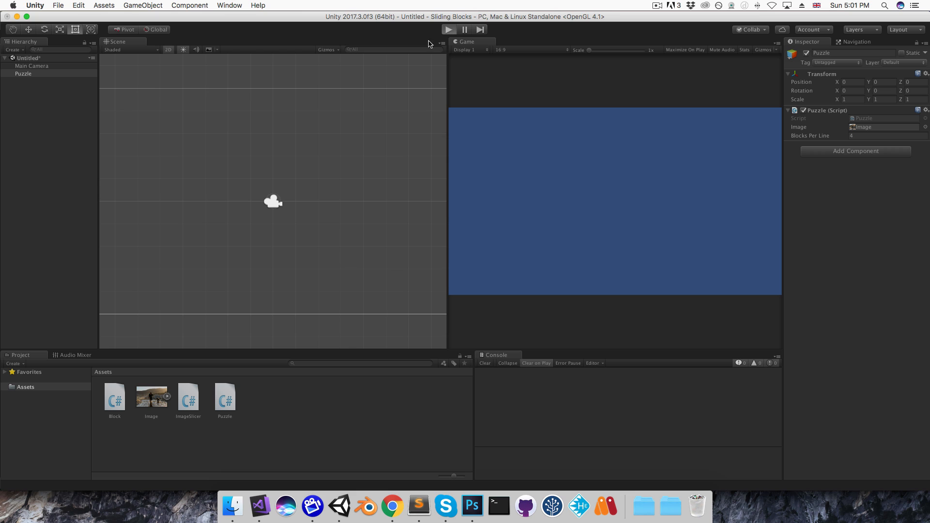
left_click(449, 29)
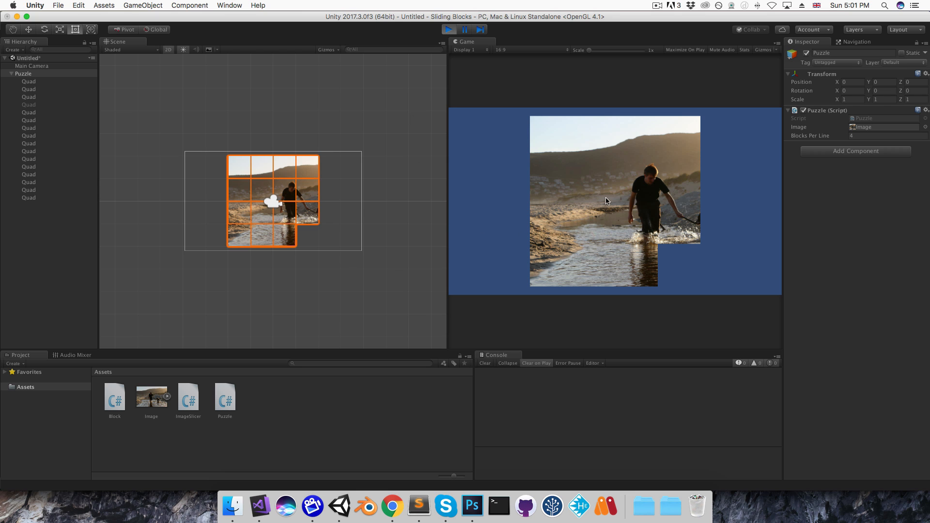
mouse_move(699, 202)
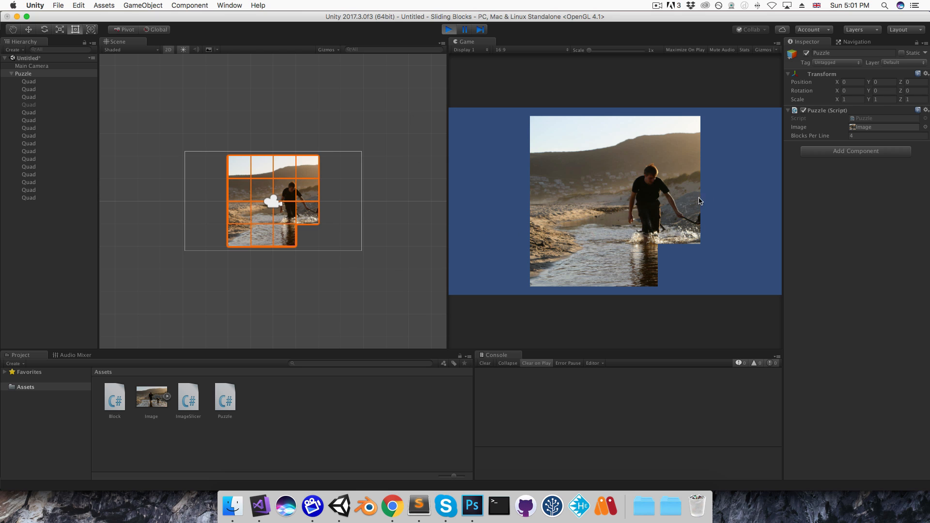
mouse_move(720, 245)
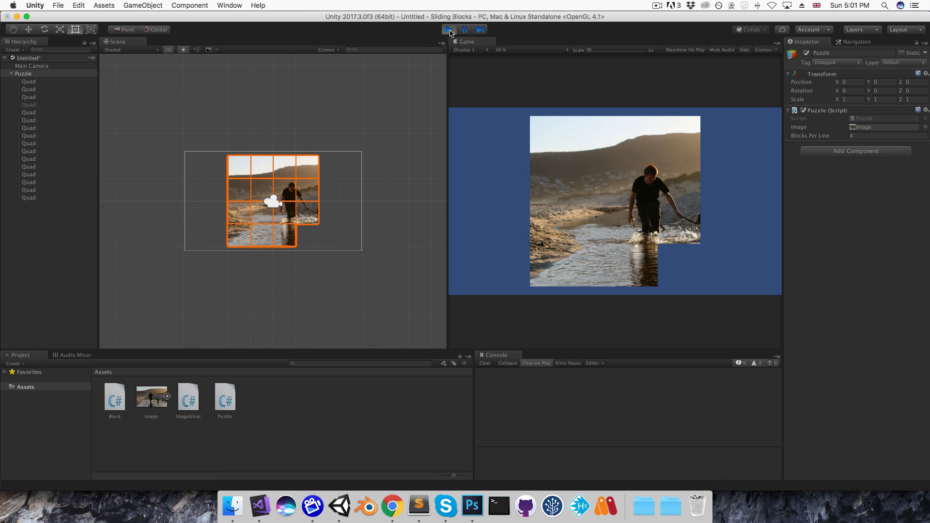
left_click(448, 29)
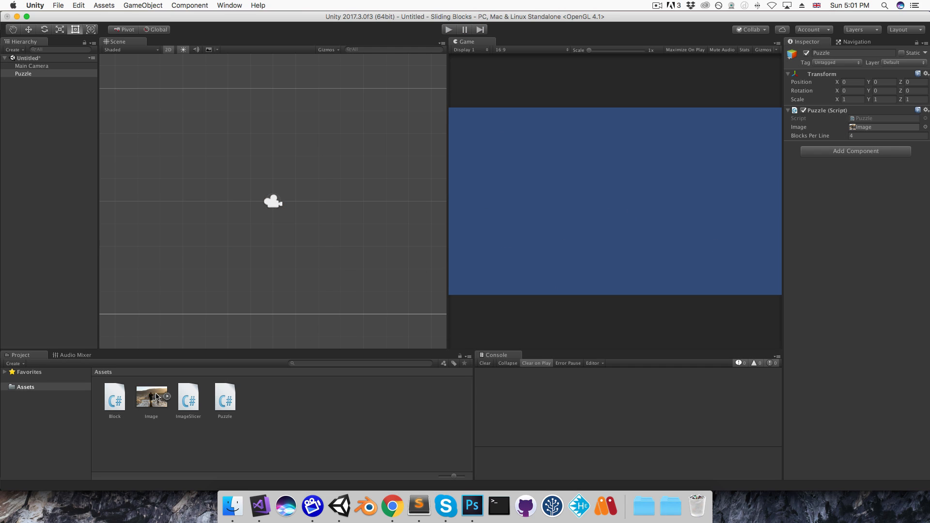
- Crop the beach photo to a square in Preview, then play the 4x4 puzzle in Unity
double_click(151, 395)
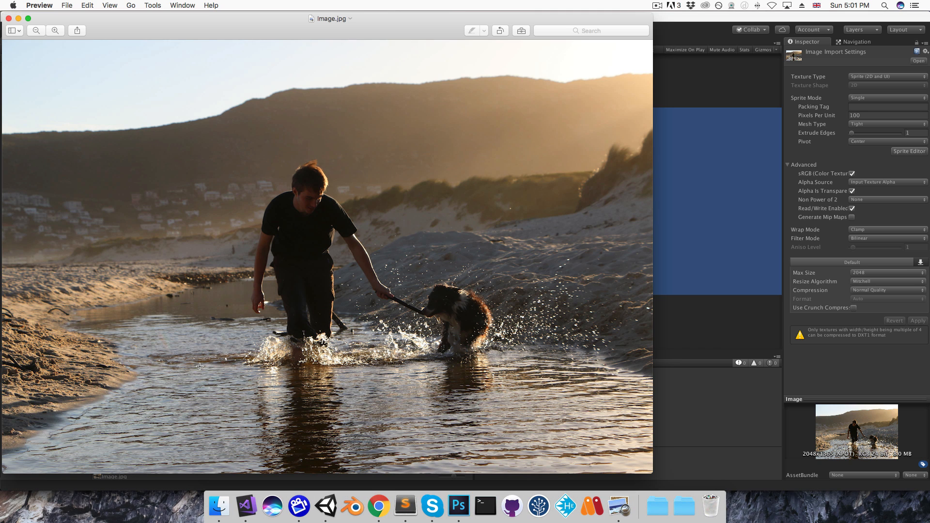
mouse_move(149, 41)
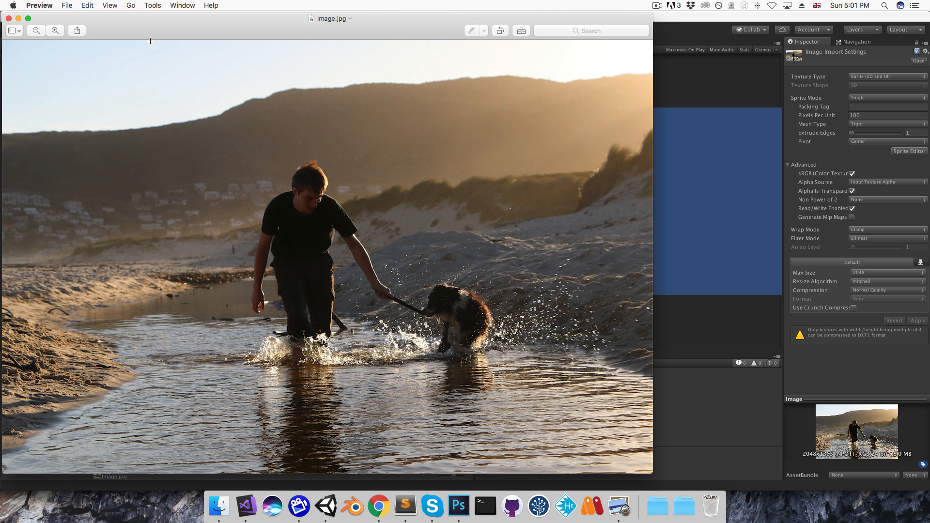
left_click_drag(150, 40, 584, 475)
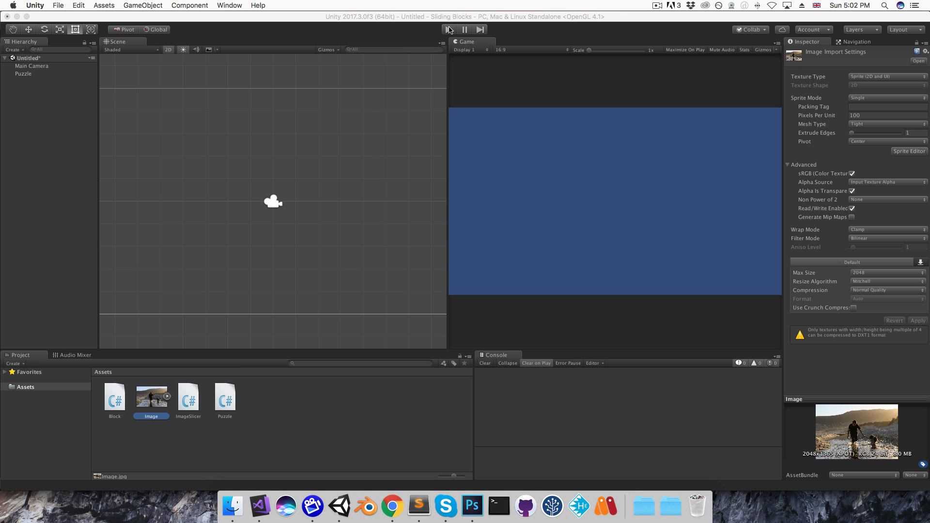
left_click(449, 29)
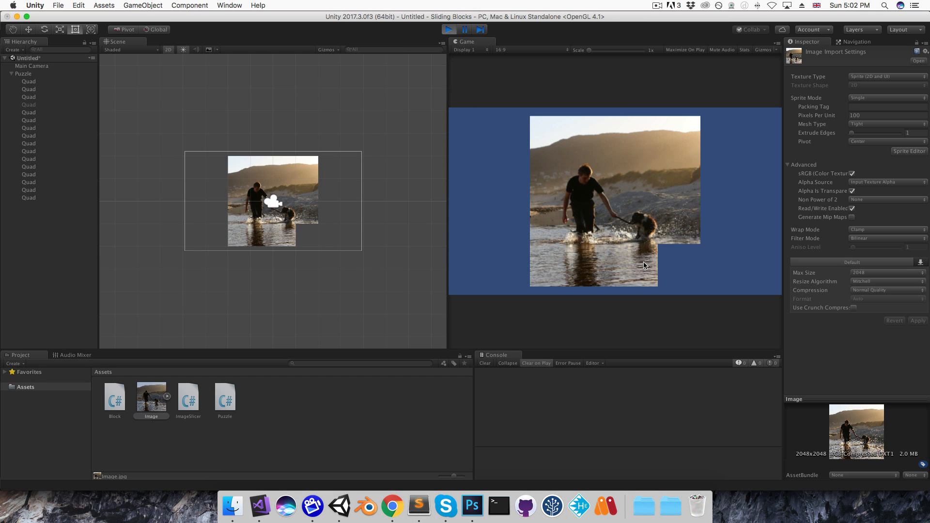
left_click(447, 29)
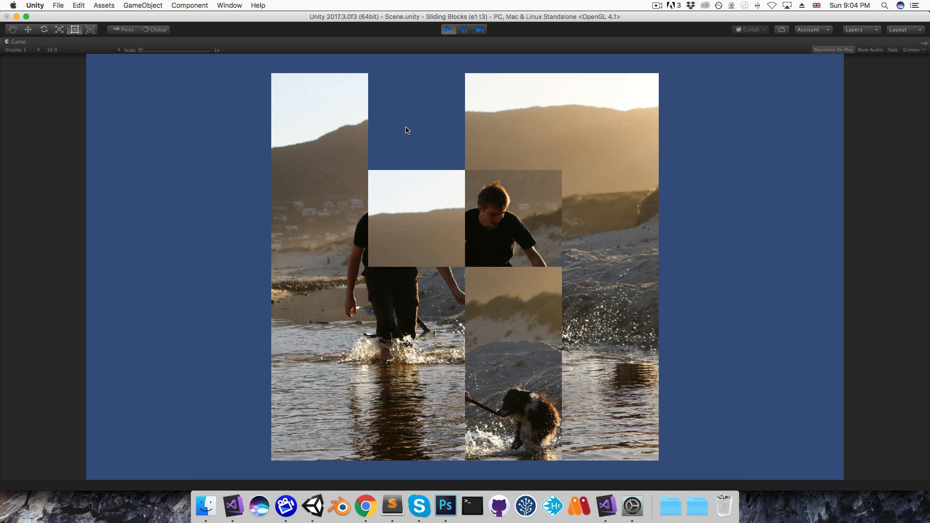